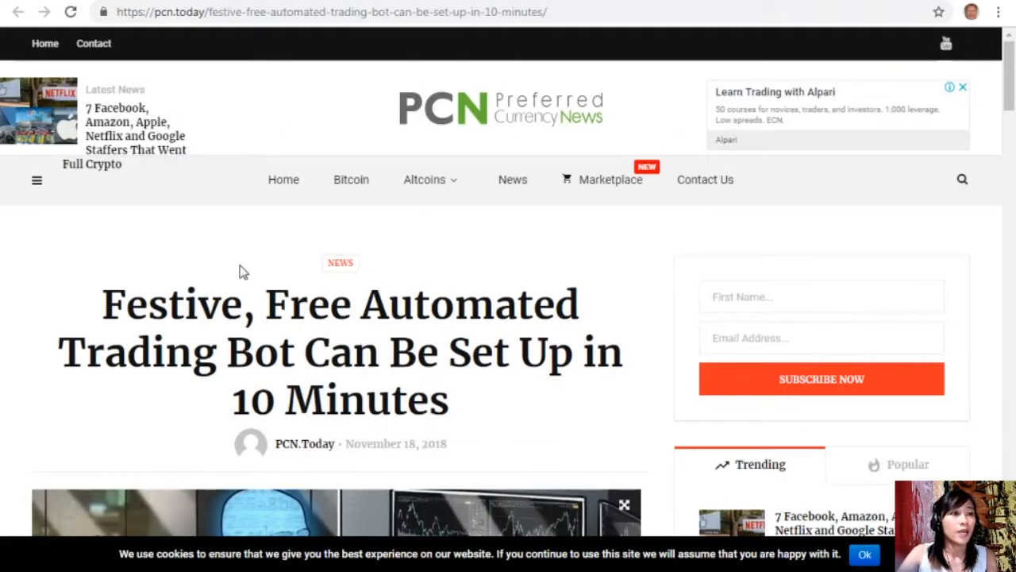
mouse_move(652, 298)
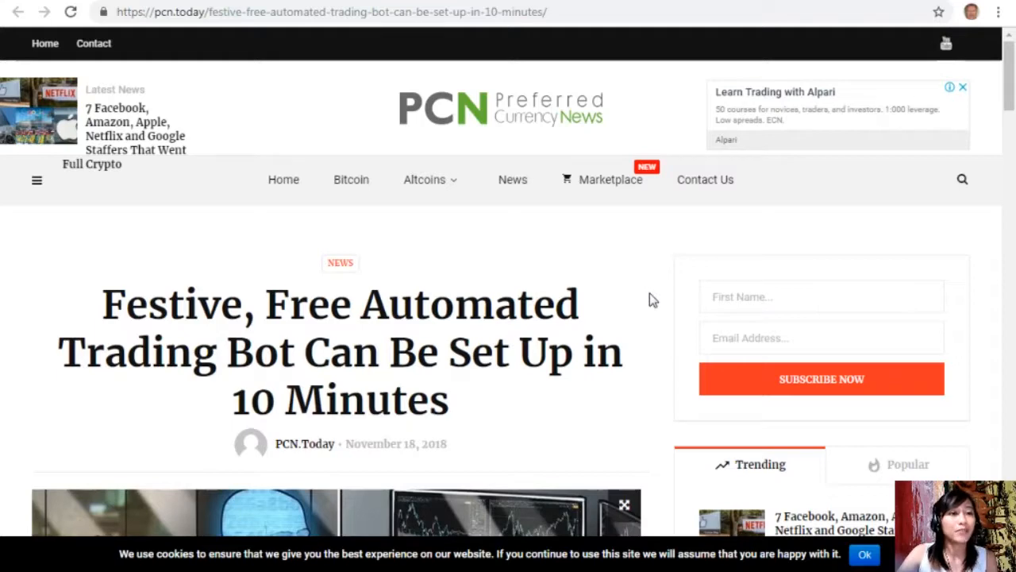
- Scroll the 'Festive, Free Automated Trading Bot' article past its header image to the first paragraphs
scroll(down, 3)
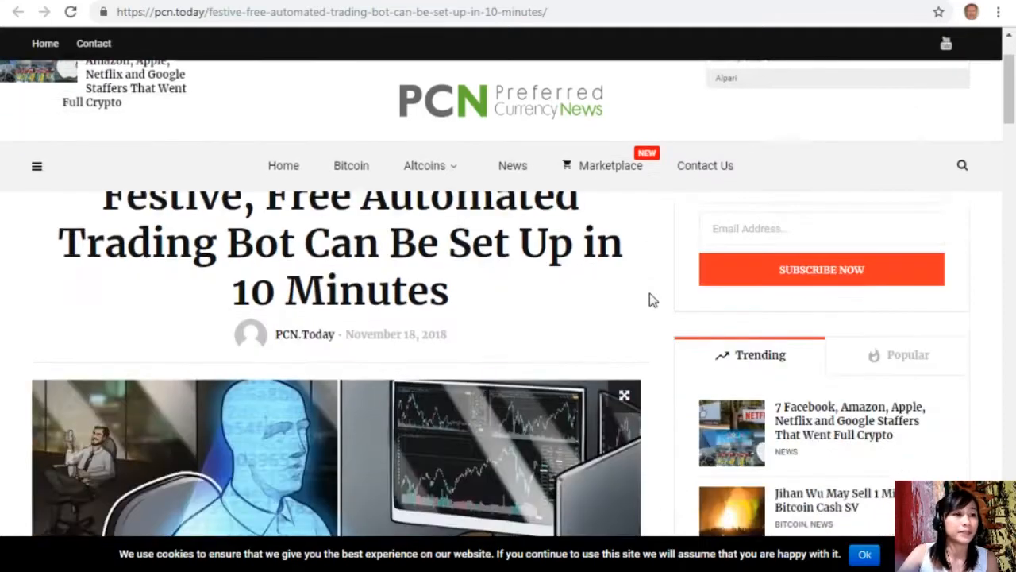
scroll(down, 3)
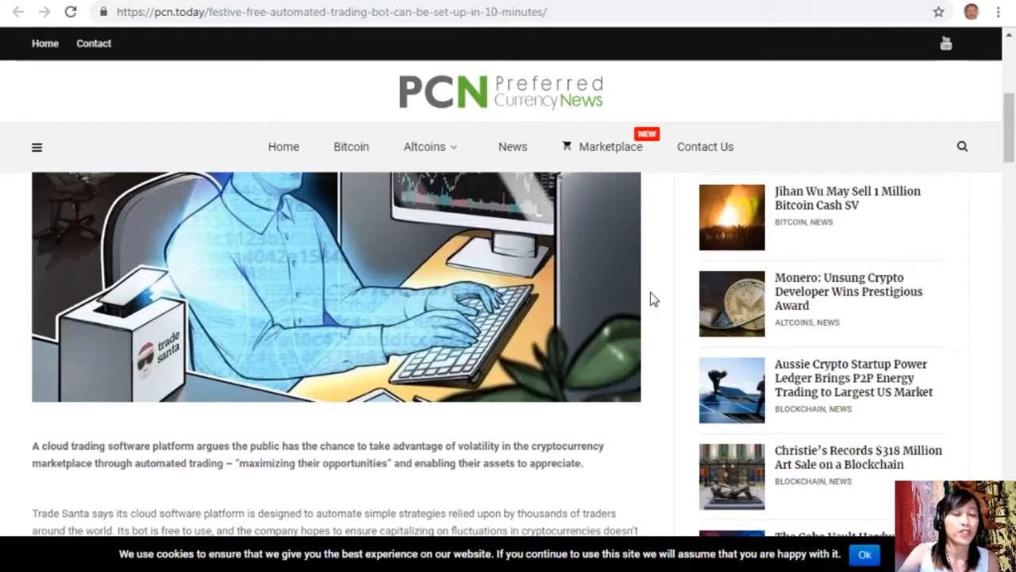
scroll(down, 3)
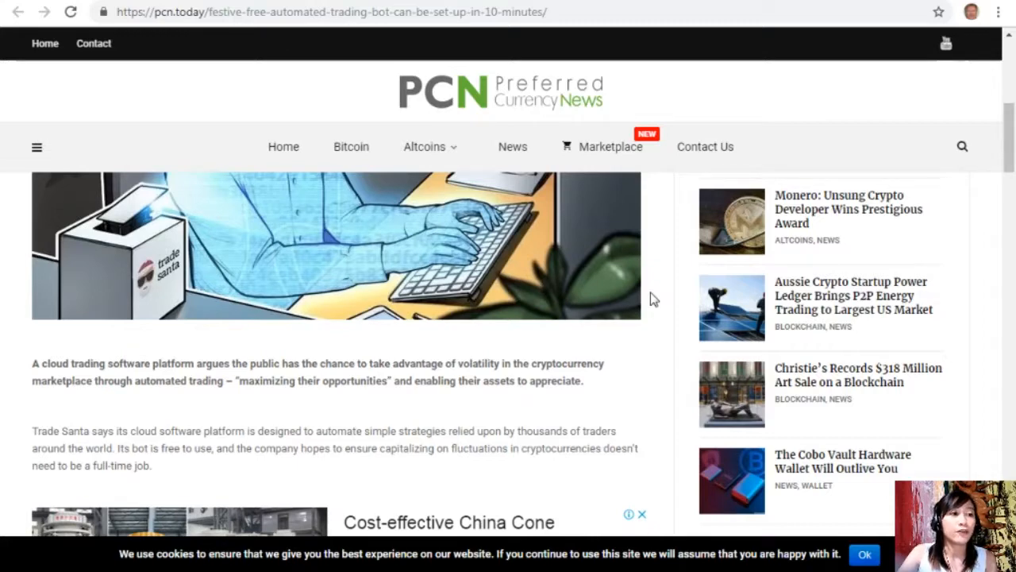
- Scroll through the Santa Bot setup, supported exchanges and 24-hour trading paragraphs to the HO, HO, HODL heading
scroll(down, 3)
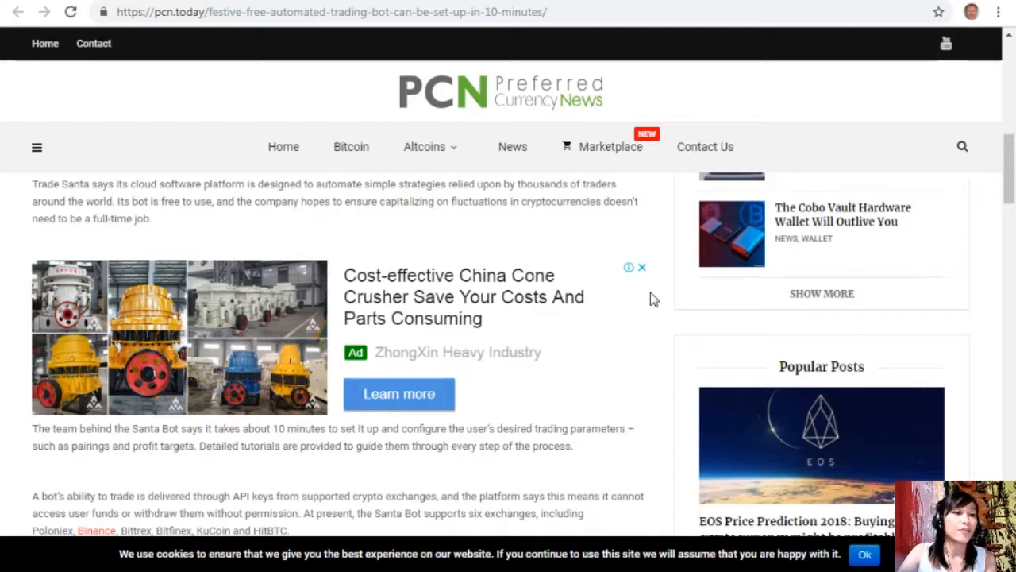
scroll(down, 3)
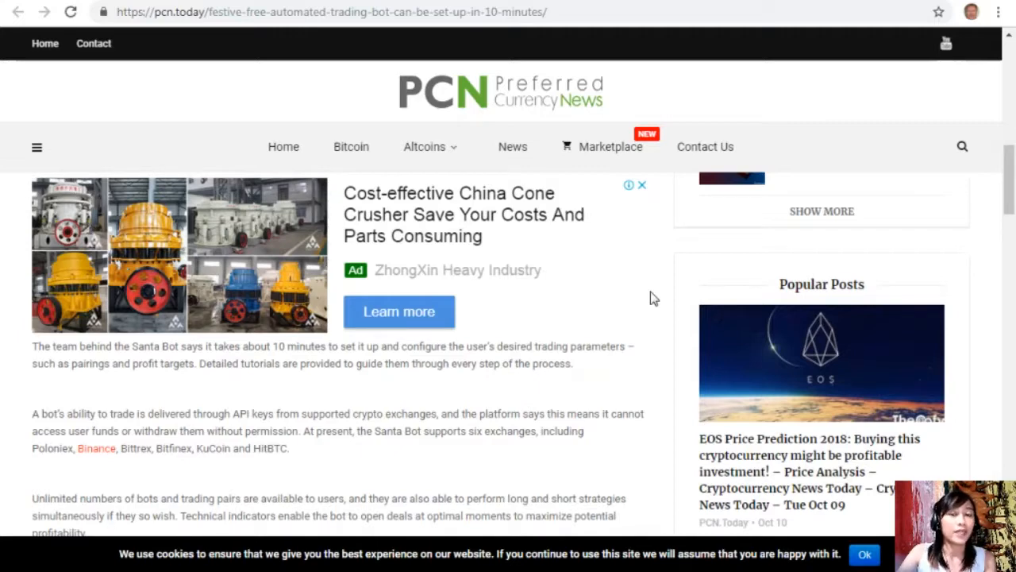
scroll(down, 3)
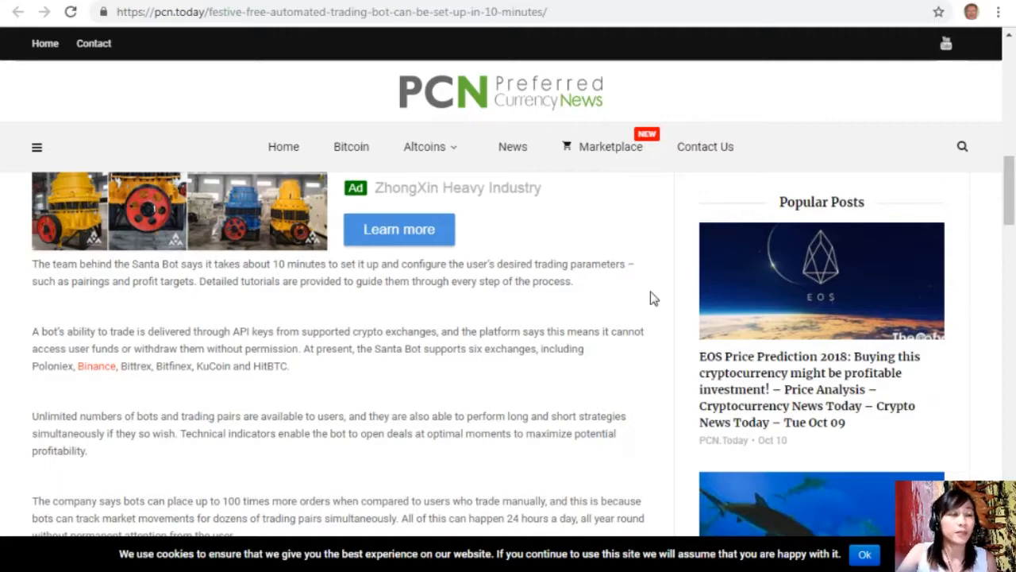
scroll(down, 3)
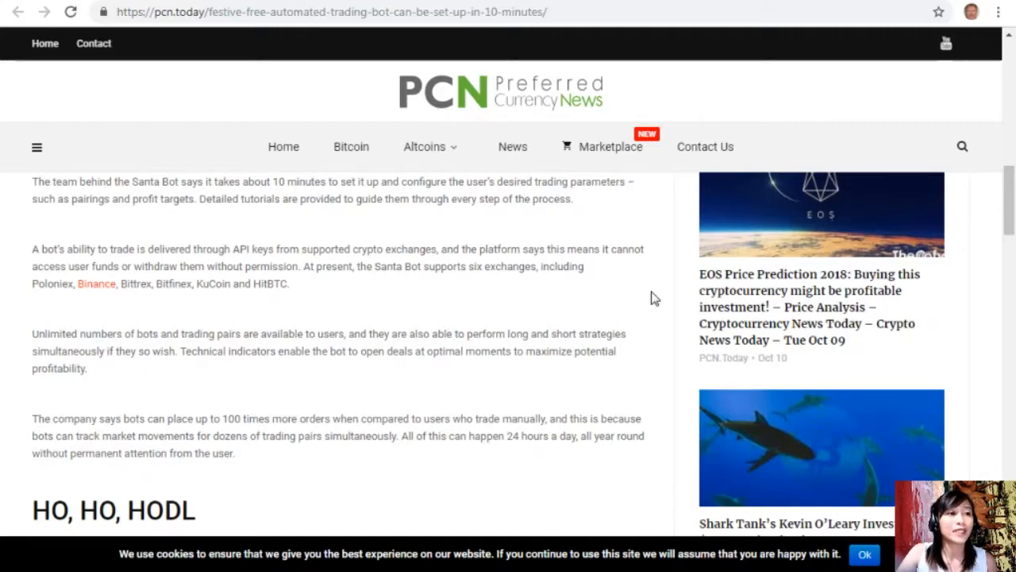
- Scroll through the HO, HO, HODL section to 'Getting used to the interface' and the Continue Reading link
scroll(down, 3)
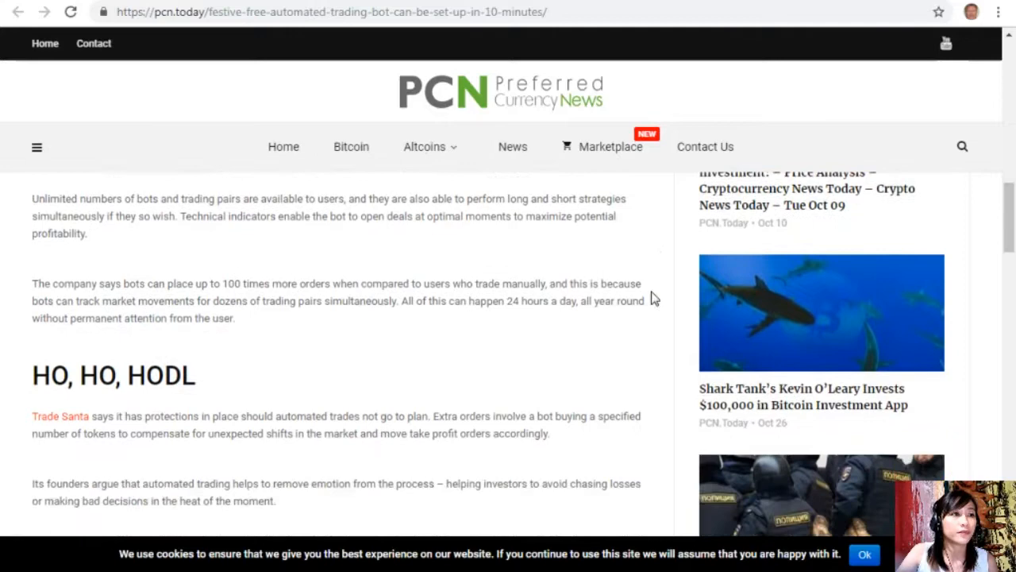
scroll(down, 3)
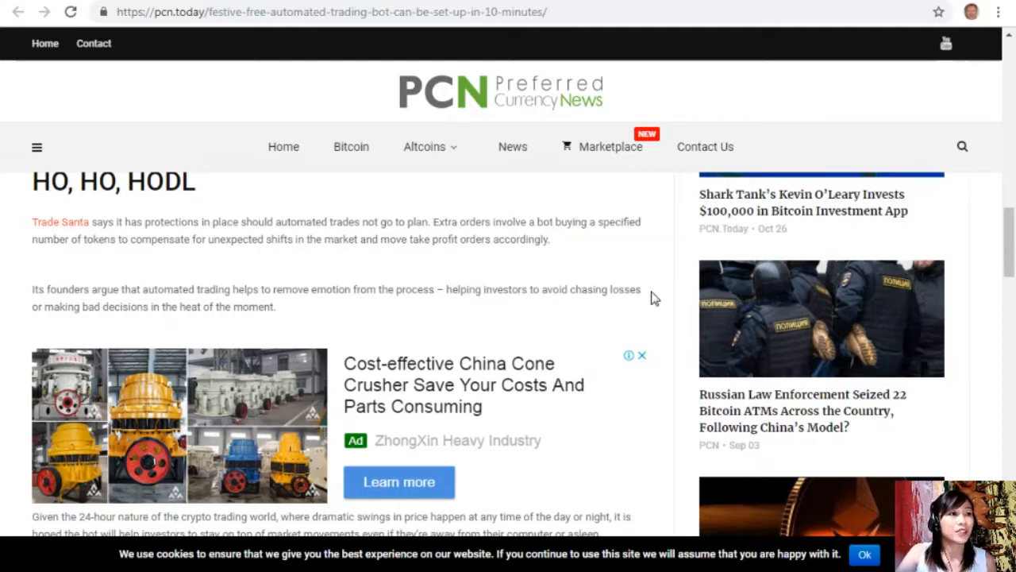
scroll(down, 3)
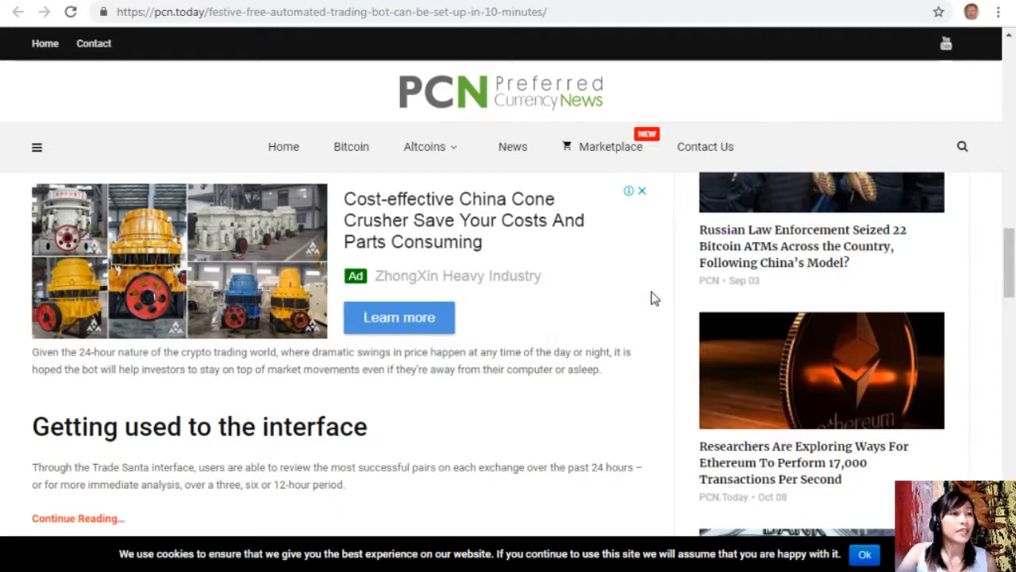
mouse_move(654, 297)
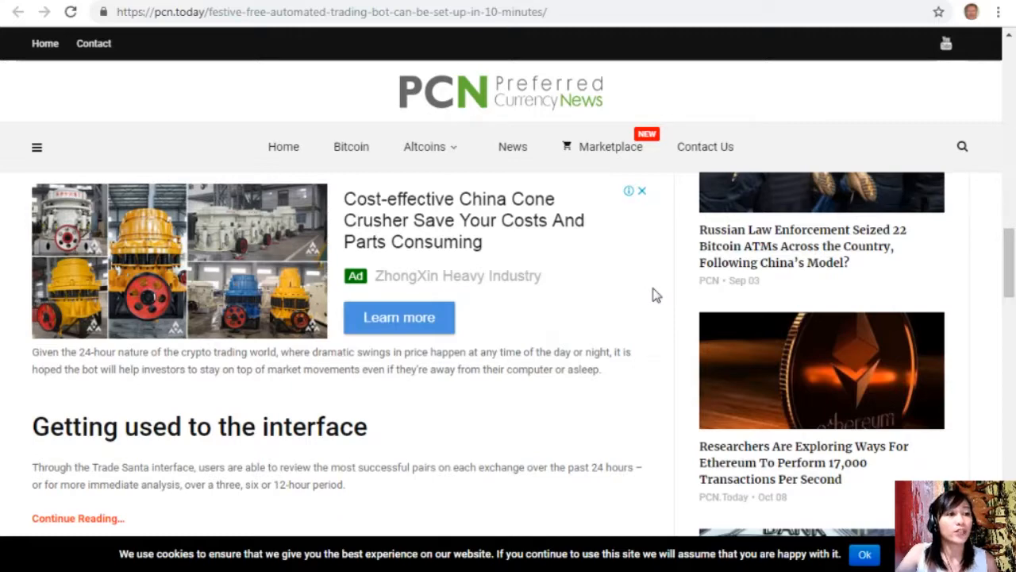
mouse_move(334, 197)
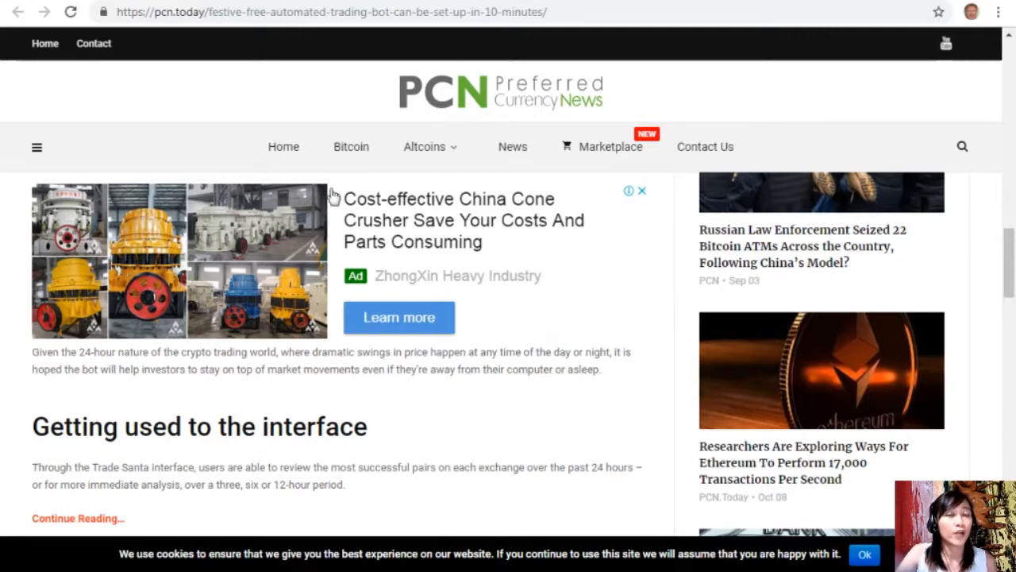
click(76, 517)
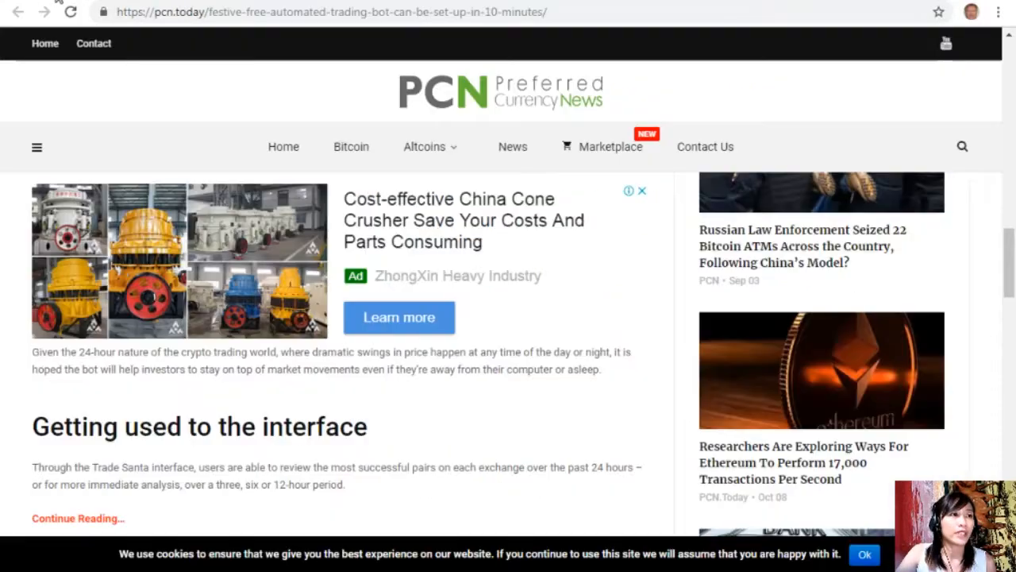
scroll(up, 3)
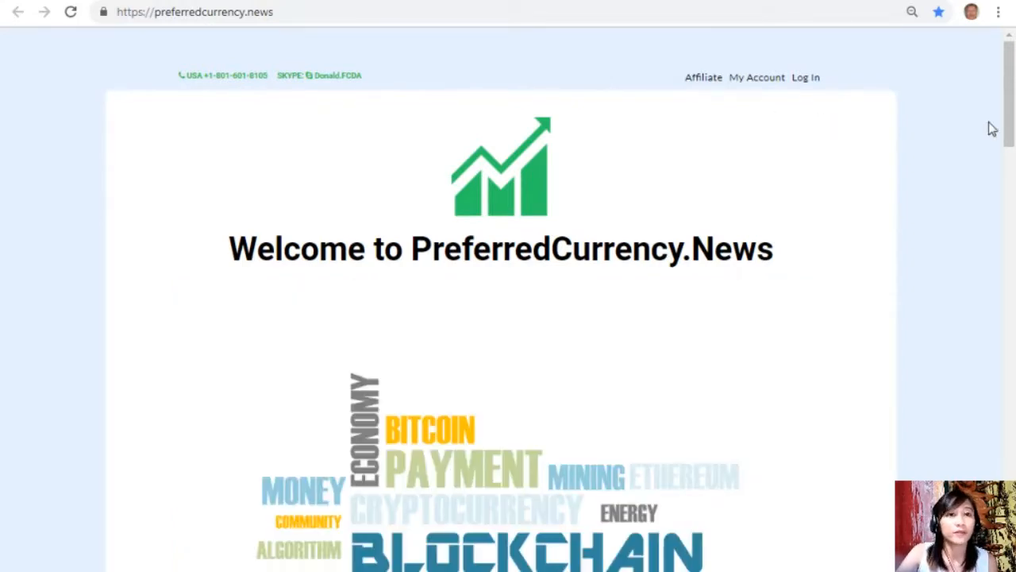
- Scroll to the Subscribe Now section with $15 PayPal and $180 Coinbase options, then back to the top
scroll(down, 3)
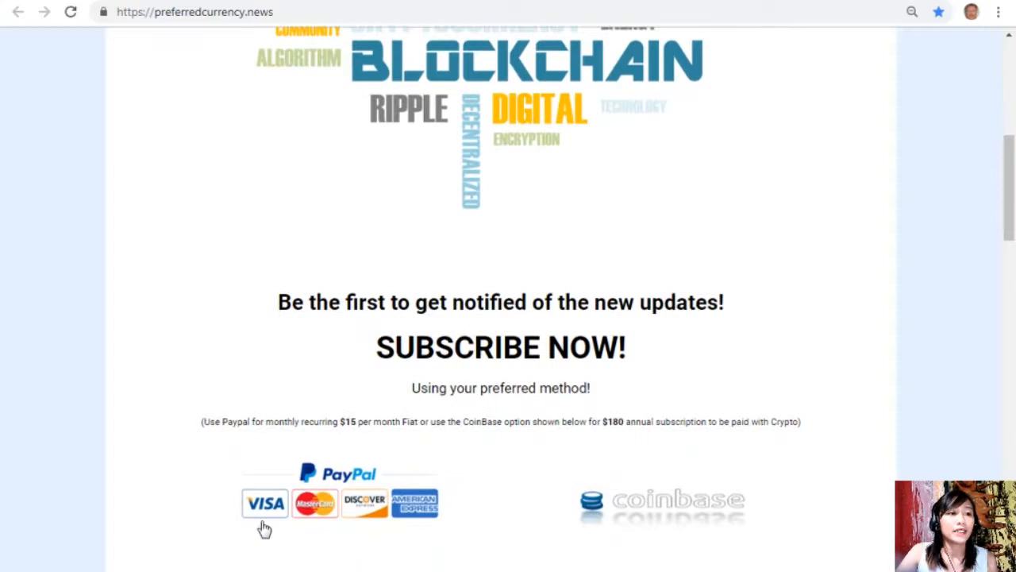
mouse_move(400, 508)
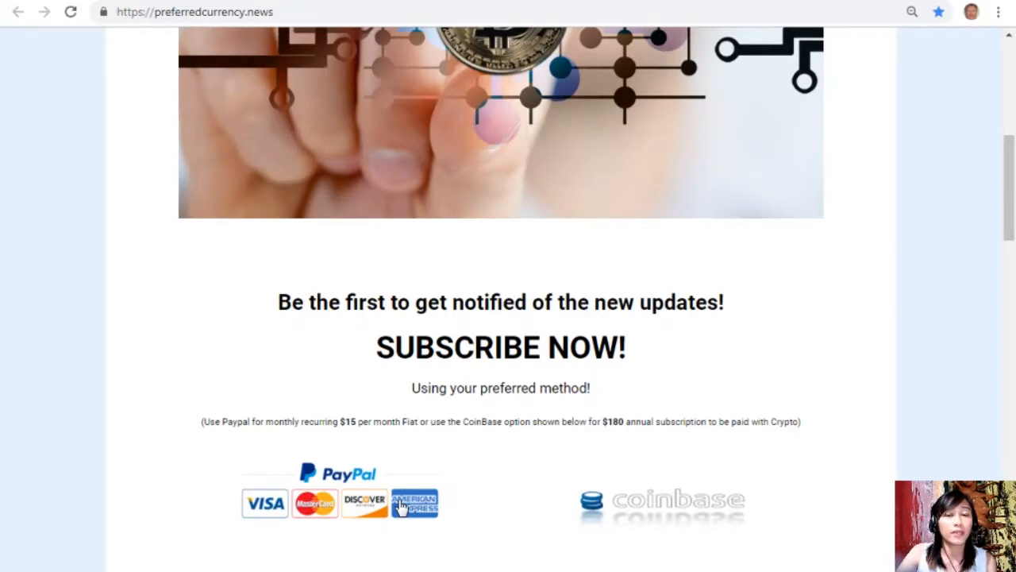
mouse_move(611, 511)
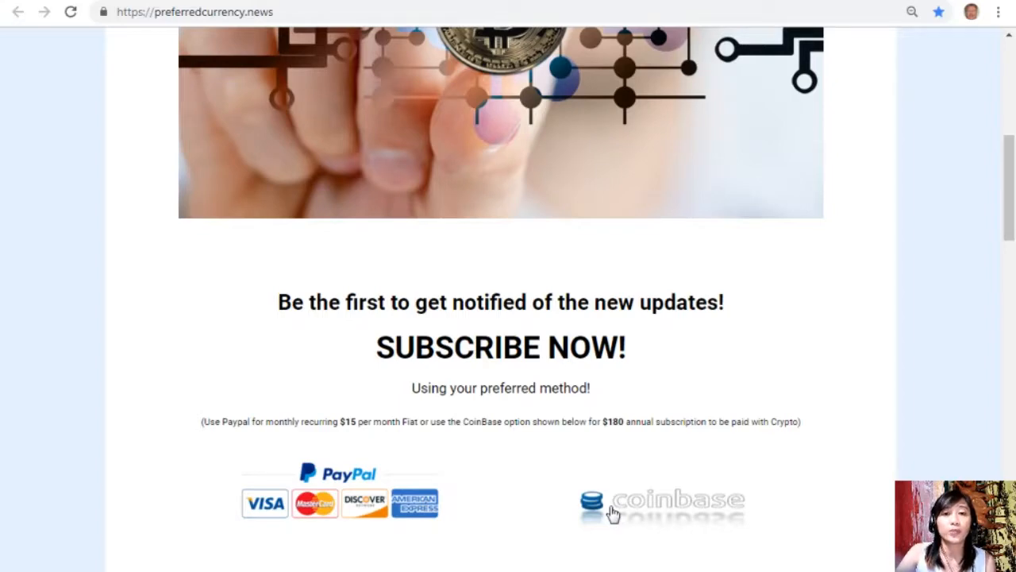
mouse_move(737, 522)
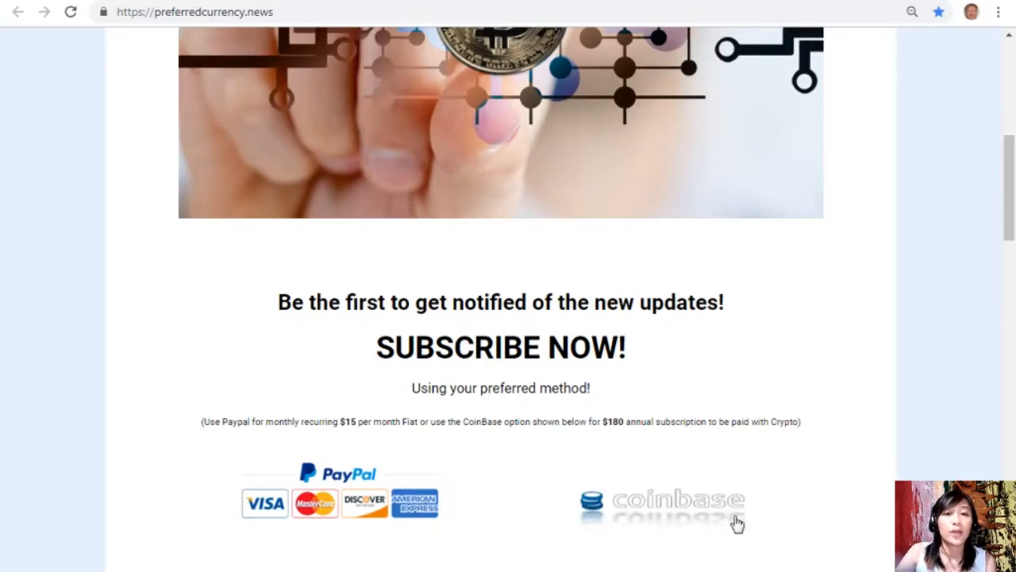
scroll(up, 3)
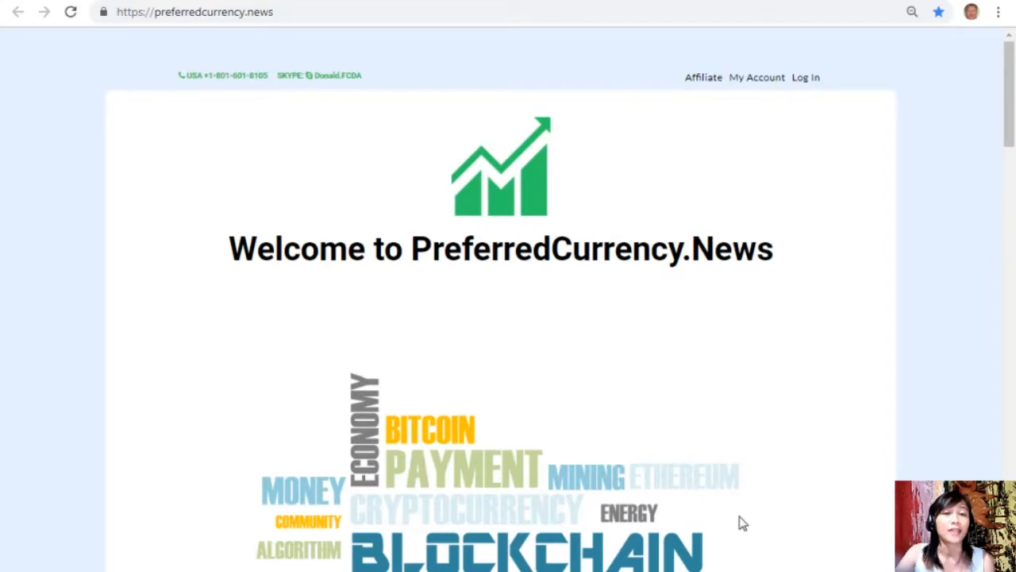
mouse_move(190, 32)
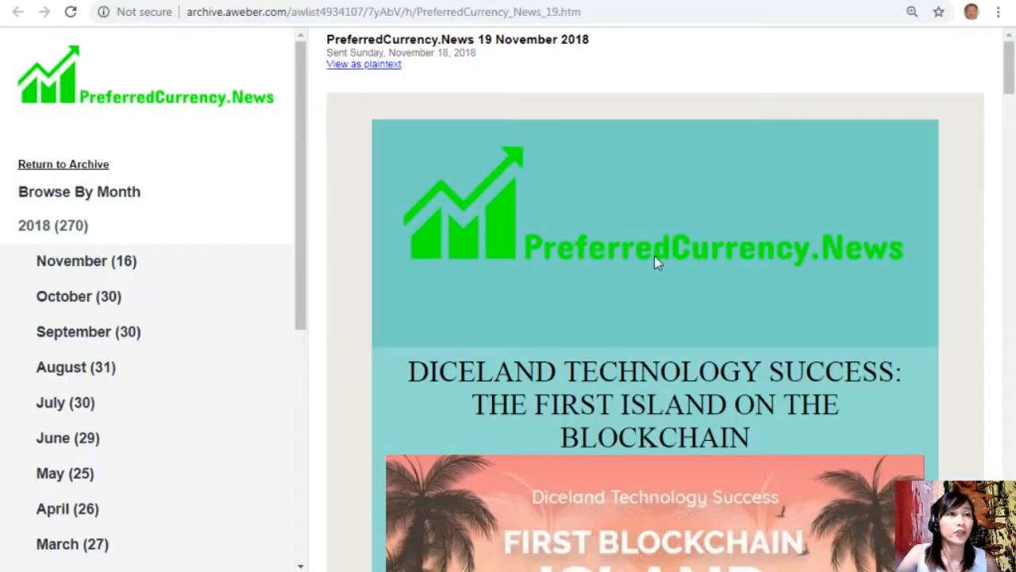
mouse_move(666, 241)
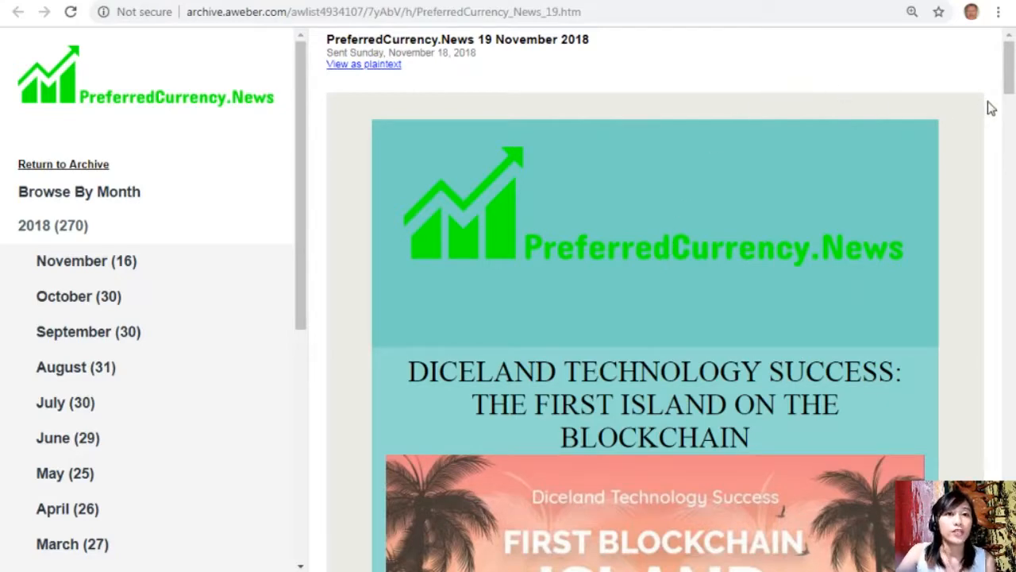
- Scroll the 19 November 2018 newsletter past the Telegram banner to the eosauthority.com/alerts link
scroll(down, 3)
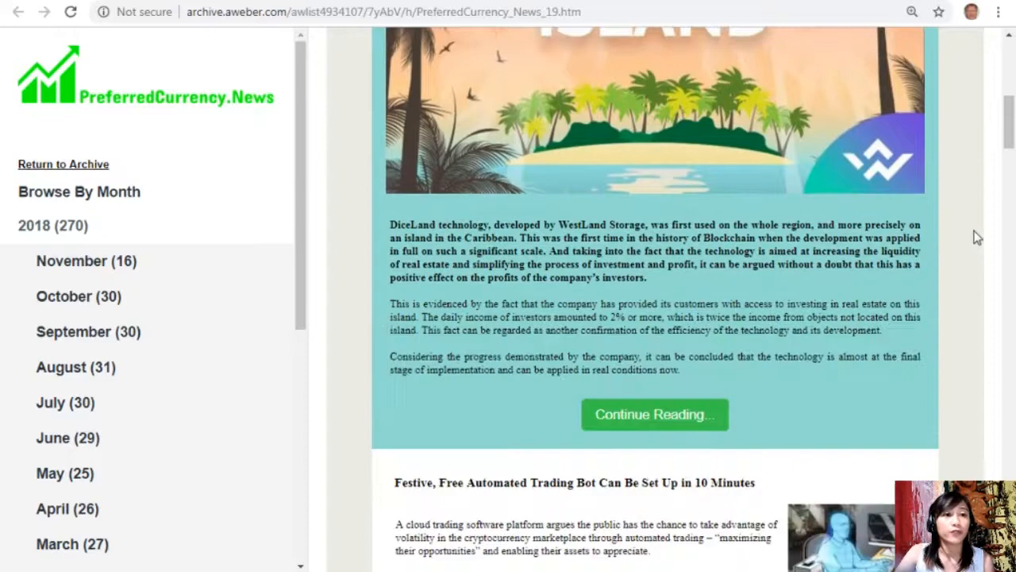
scroll(down, 3)
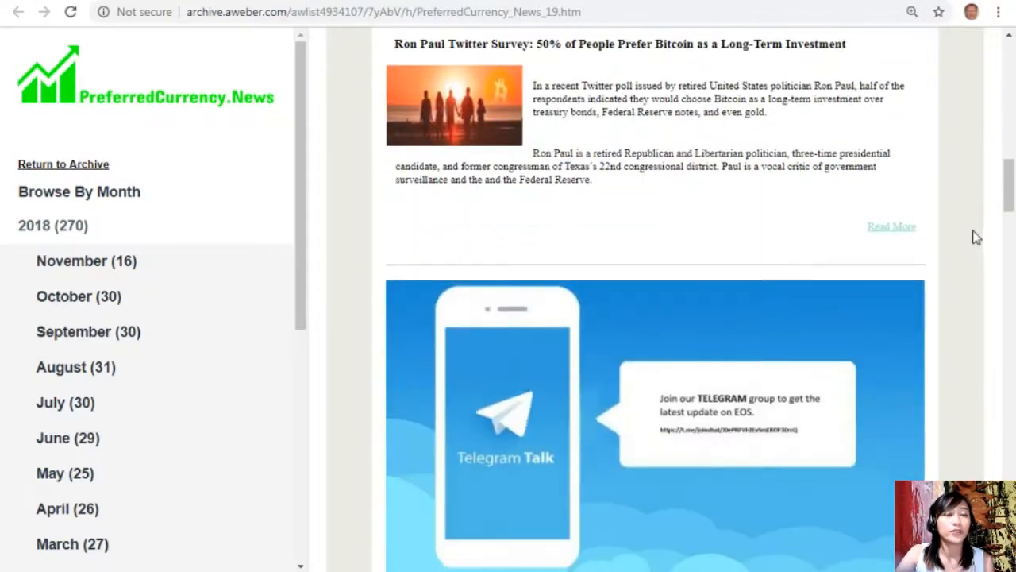
scroll(down, 3)
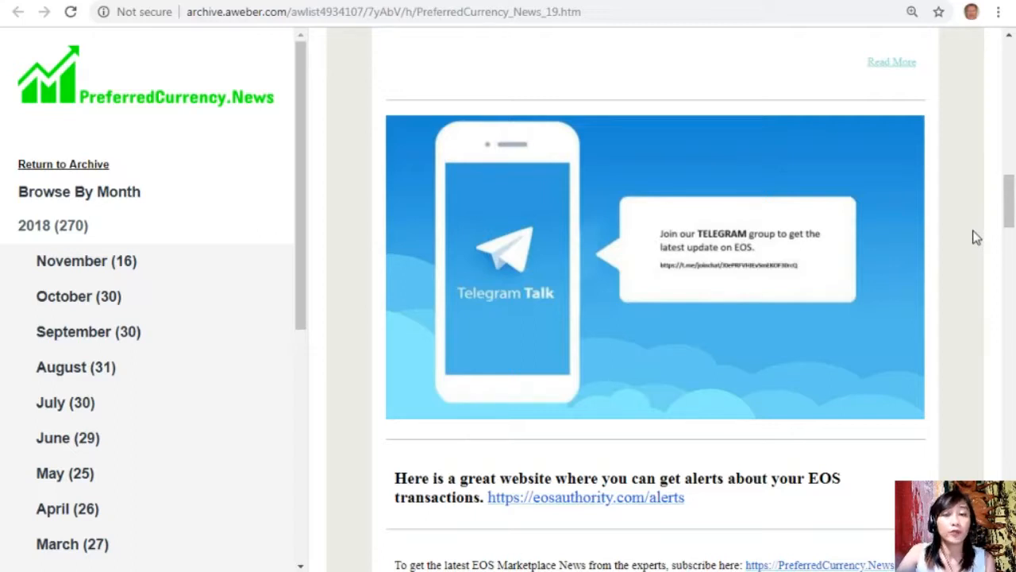
mouse_move(524, 318)
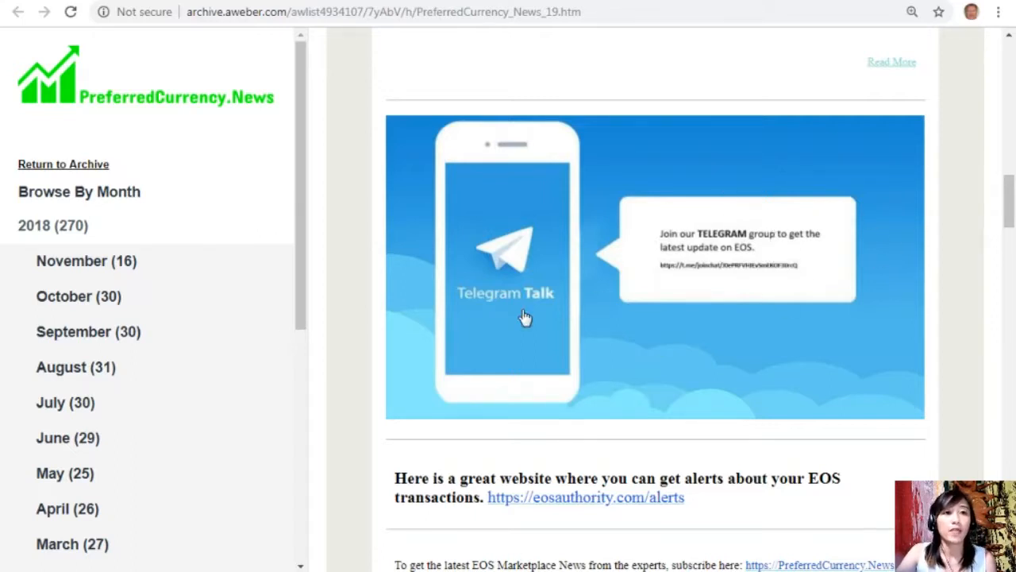
mouse_move(689, 276)
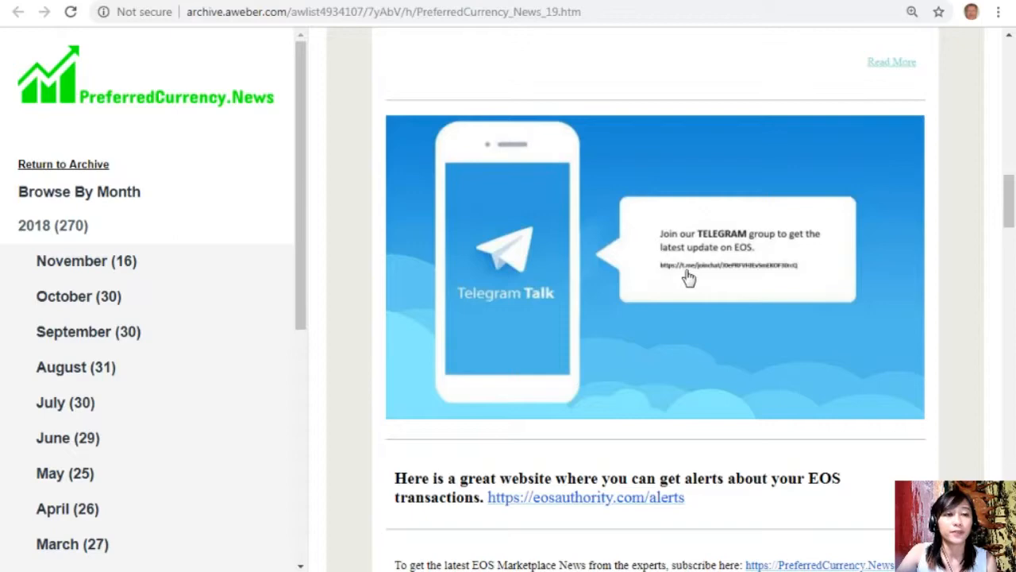
scroll(down, 3)
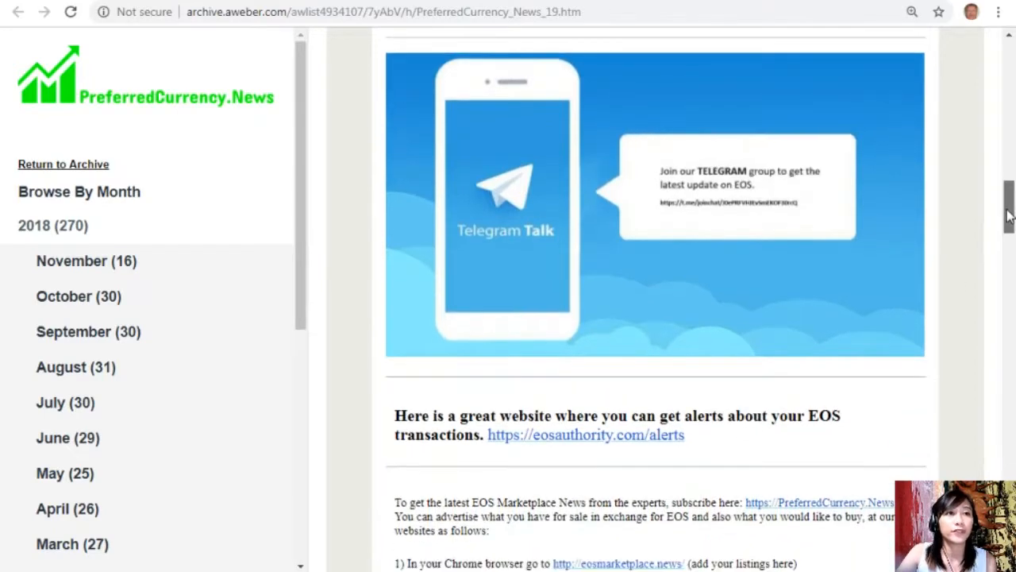
scroll(down, 3)
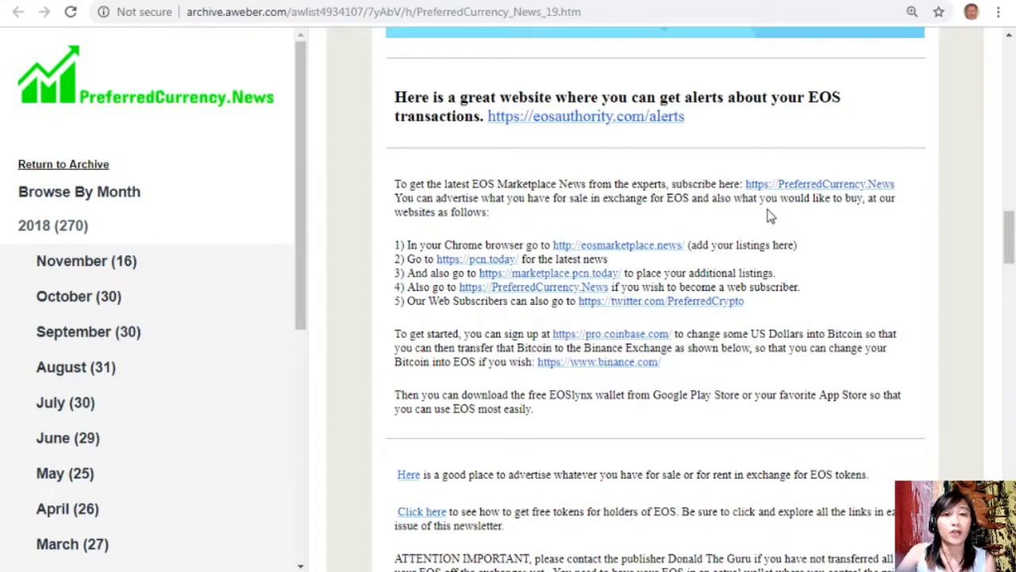
mouse_move(627, 124)
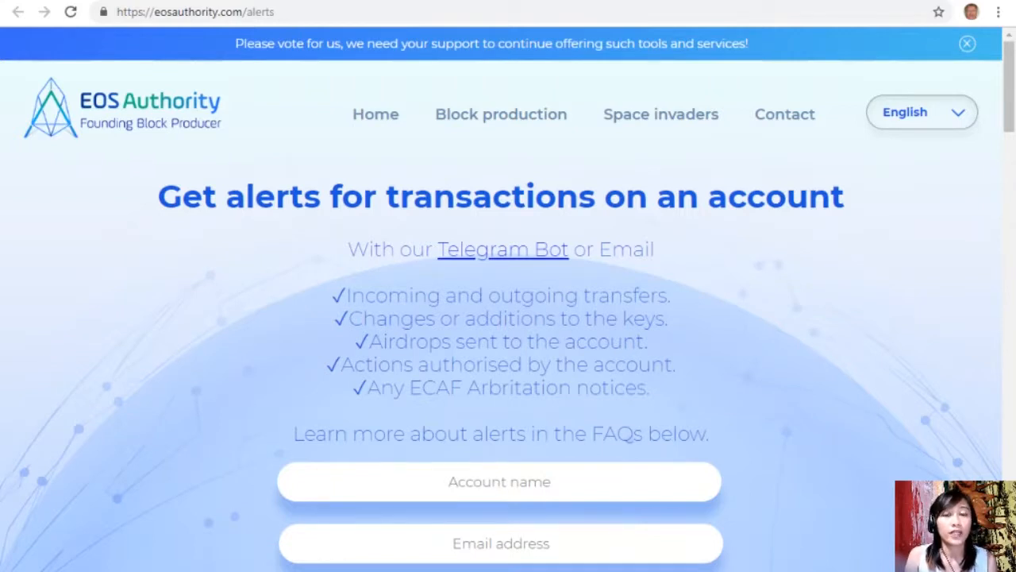
- Focus the Account name field on the eosauthority.com/alerts transaction-alert signup form
click(498, 481)
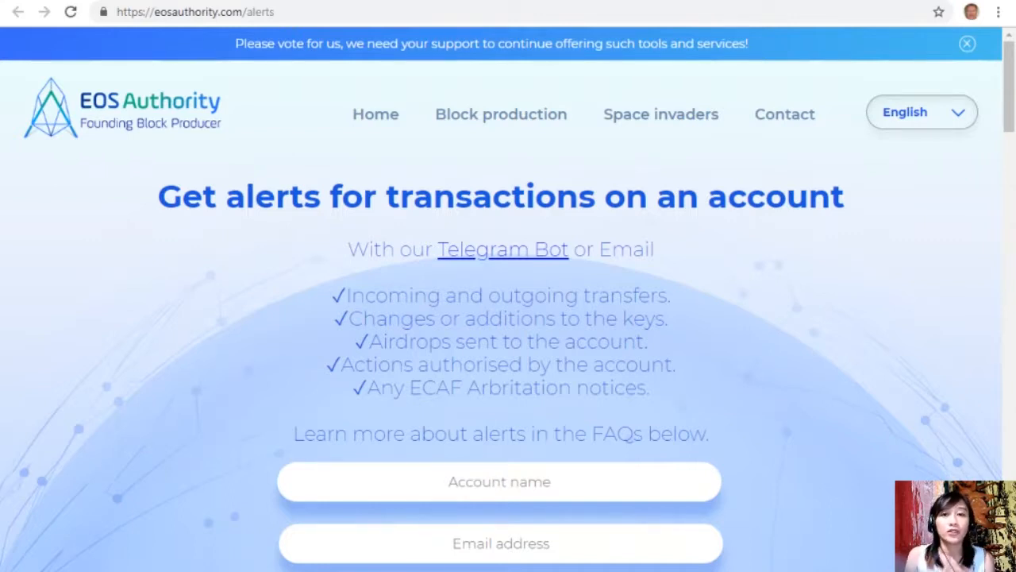
click(499, 481)
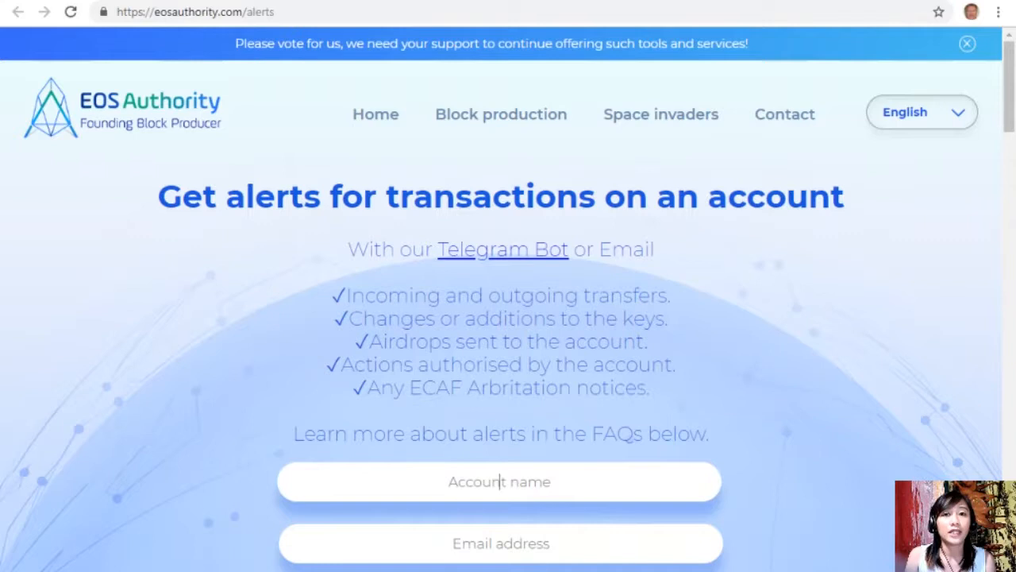
mouse_move(258, 372)
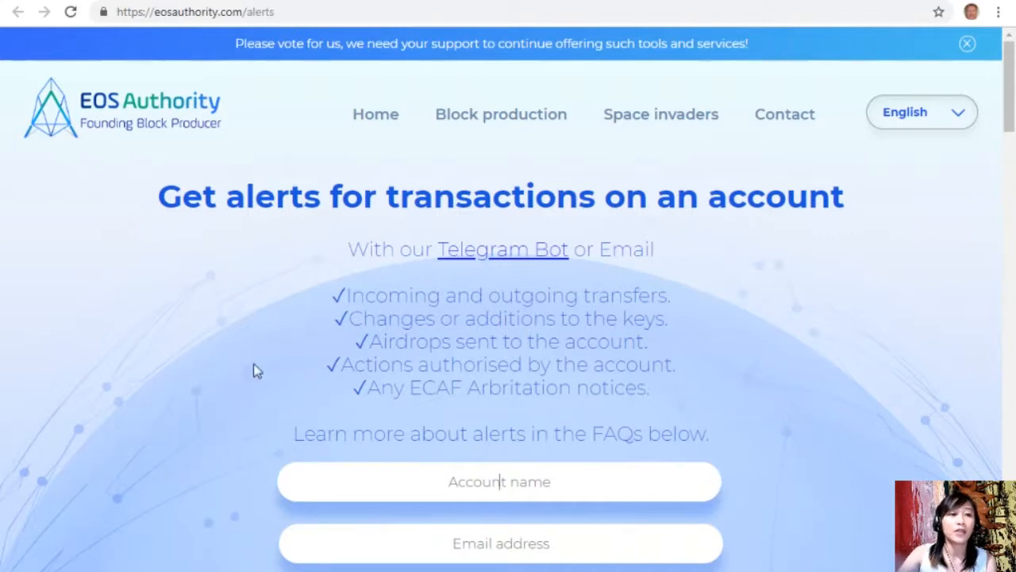
mouse_move(574, 543)
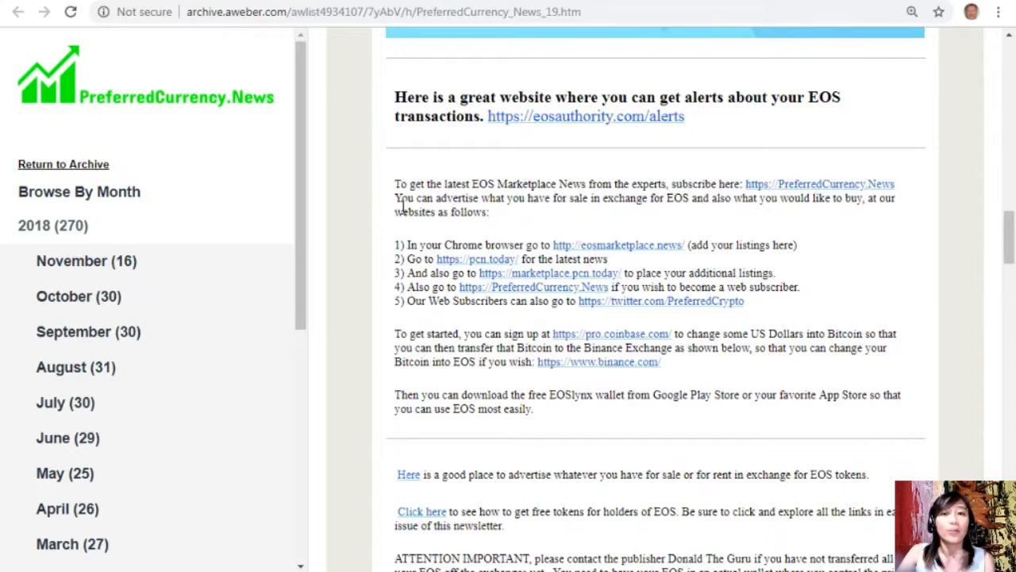
mouse_move(459, 273)
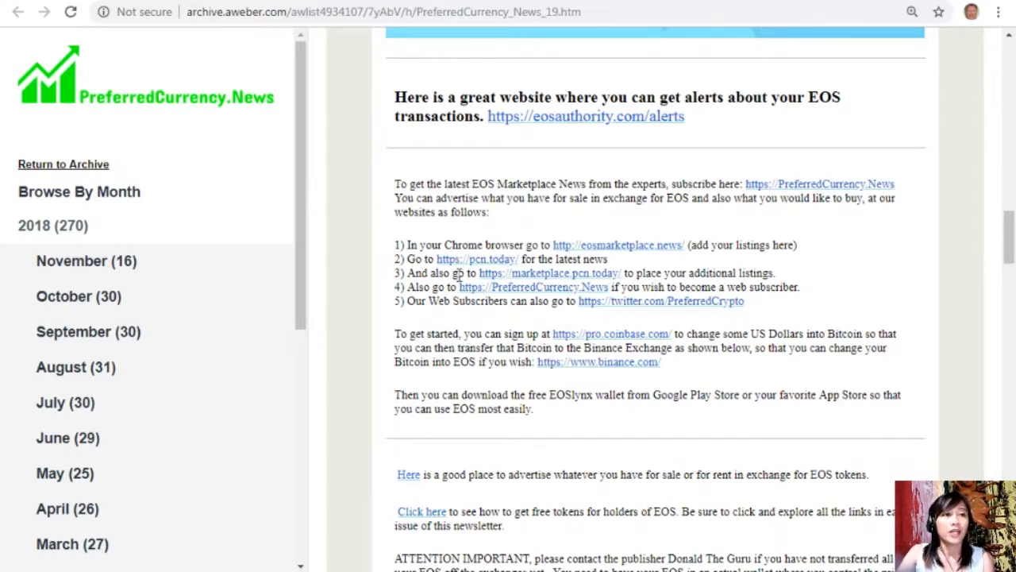
mouse_move(516, 260)
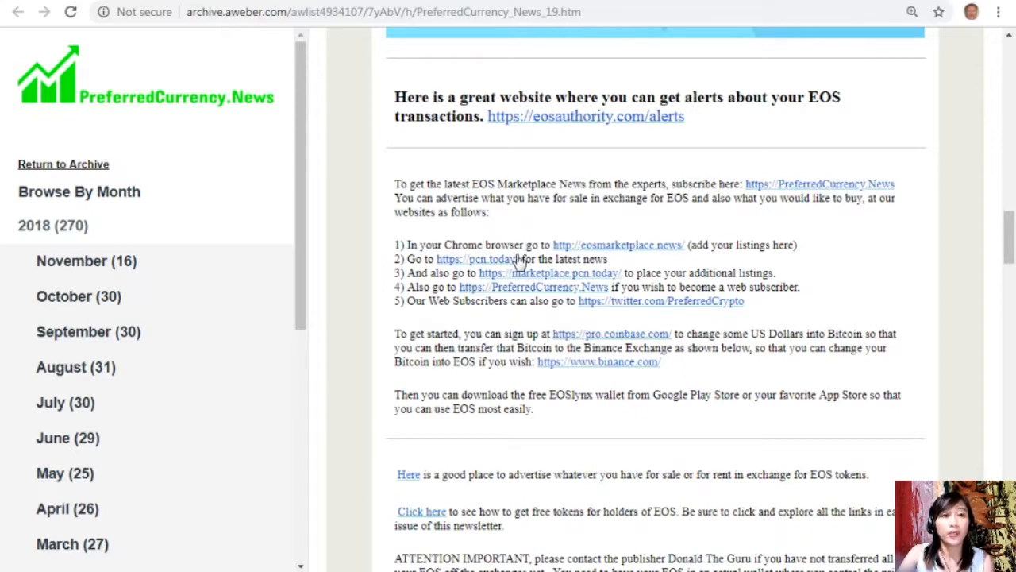
mouse_move(252, 33)
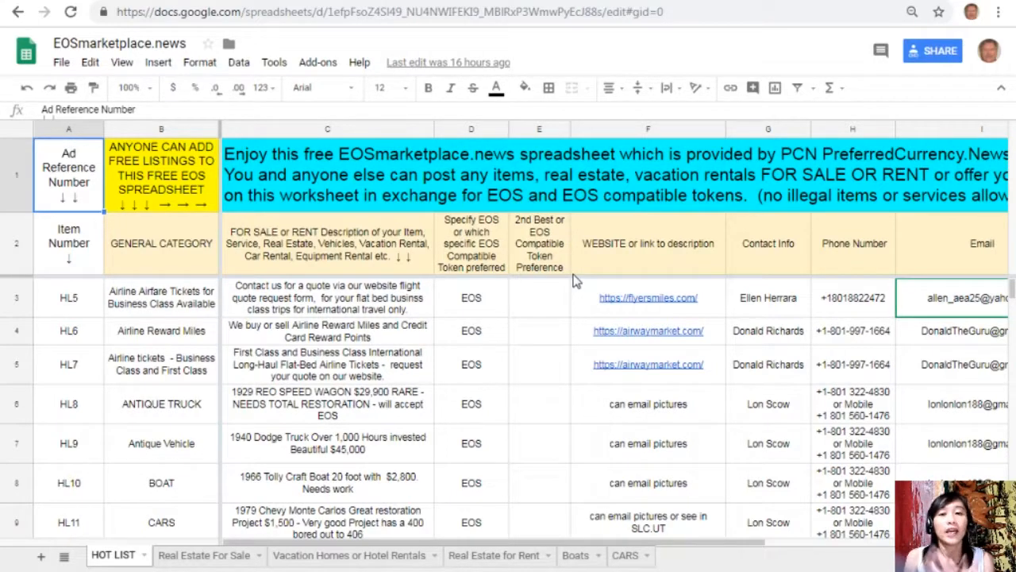
mouse_move(174, 7)
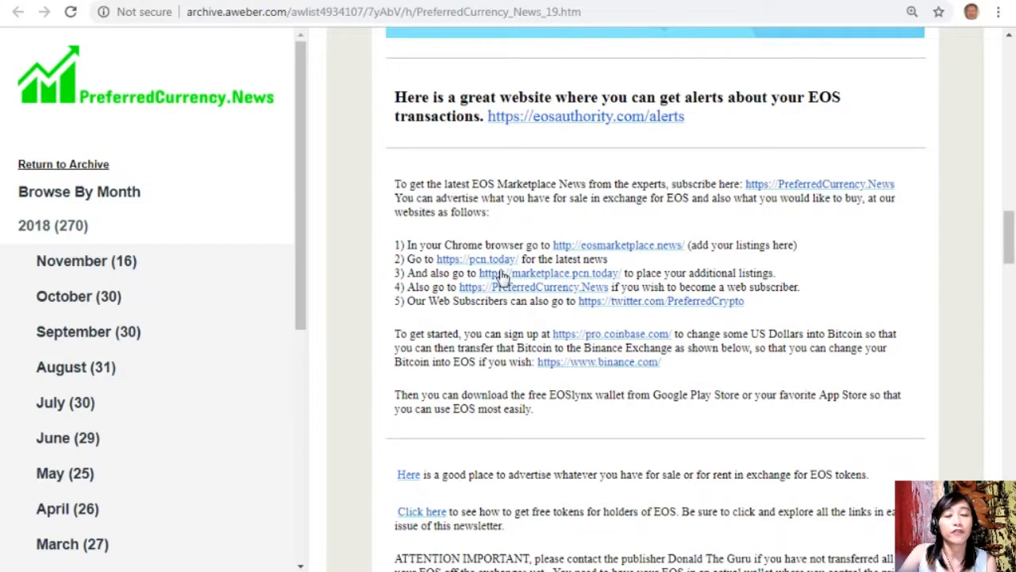
mouse_move(686, 257)
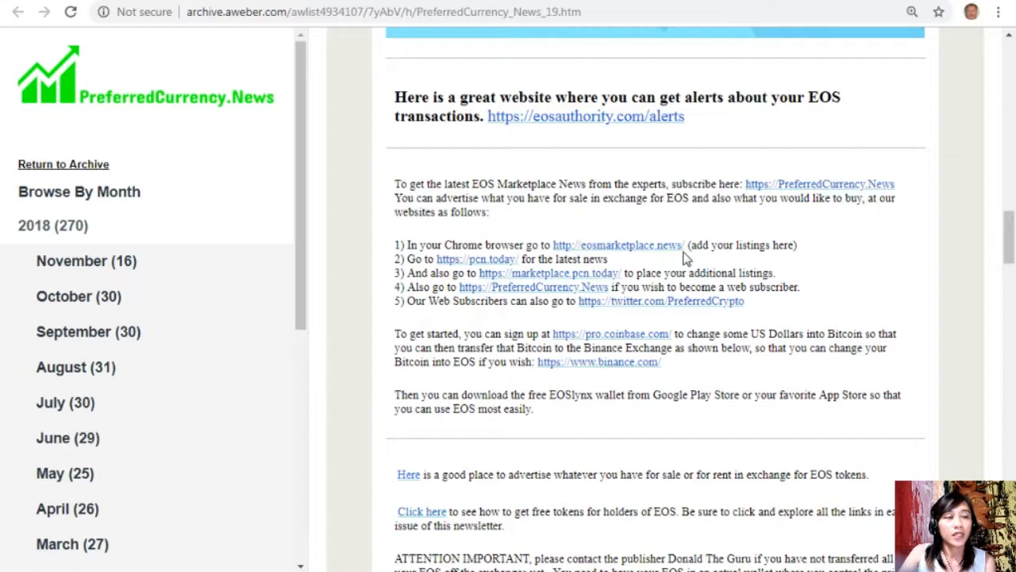
mouse_move(509, 291)
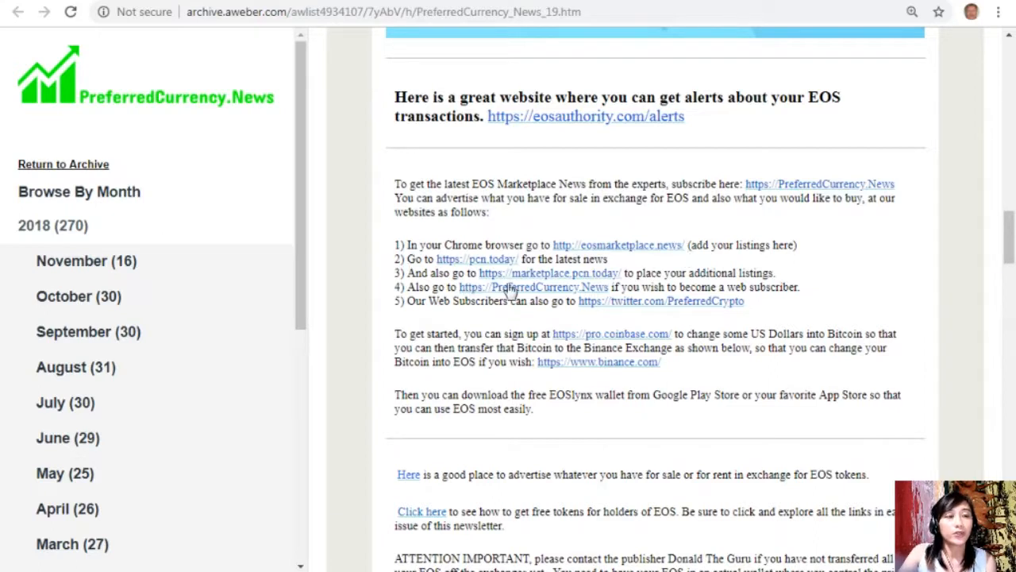
mouse_move(559, 286)
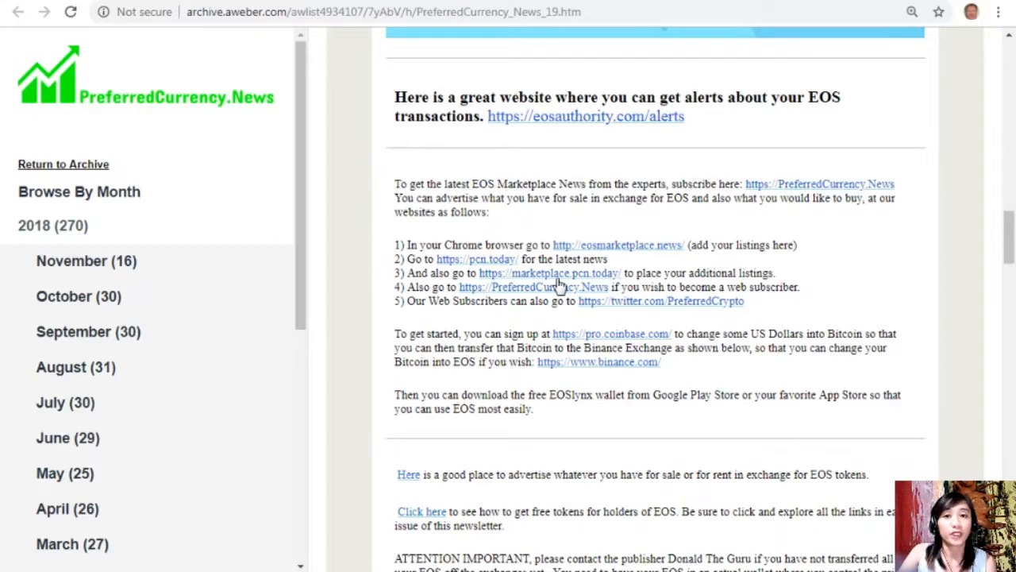
mouse_move(483, 308)
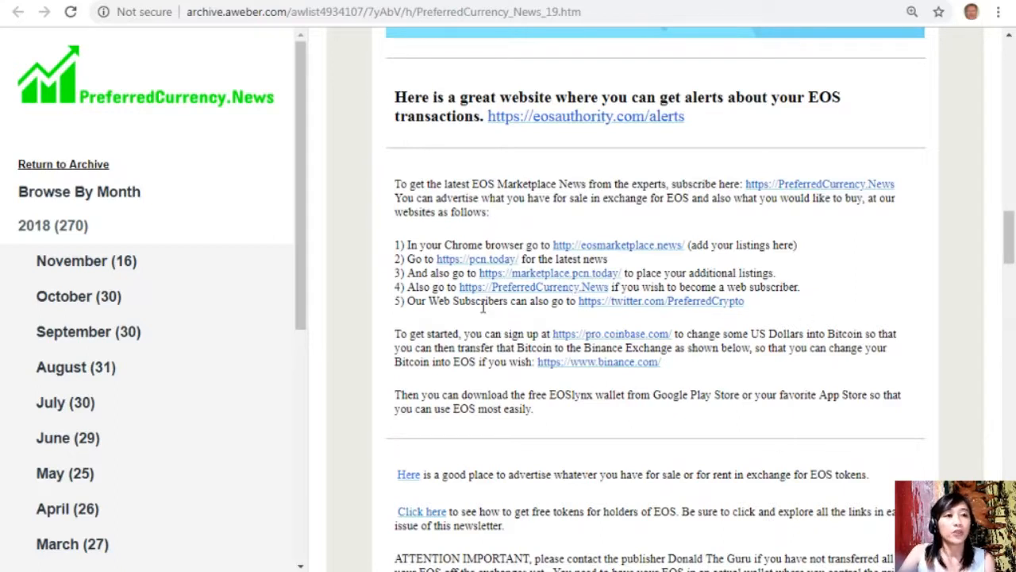
mouse_move(587, 305)
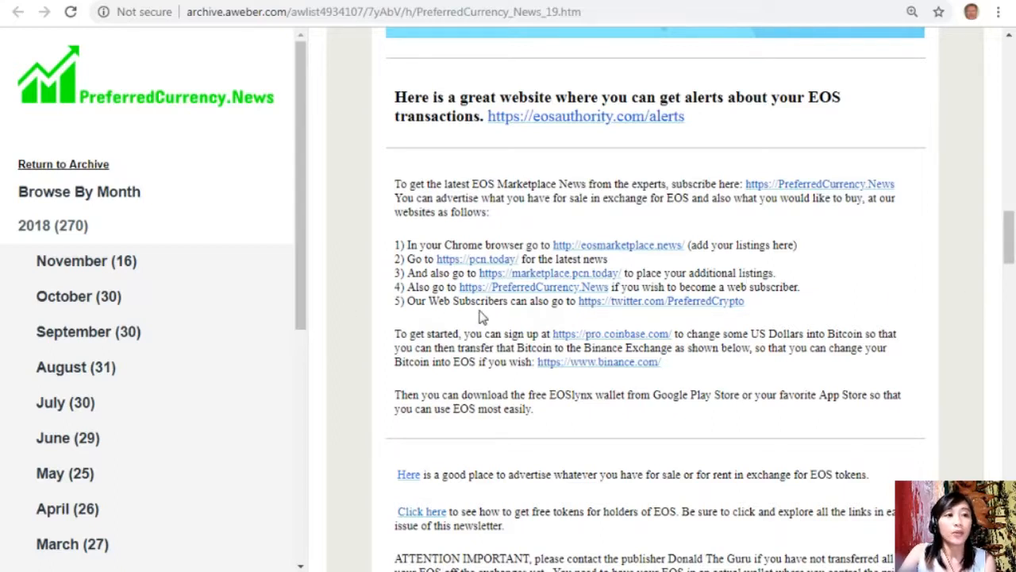
mouse_move(524, 314)
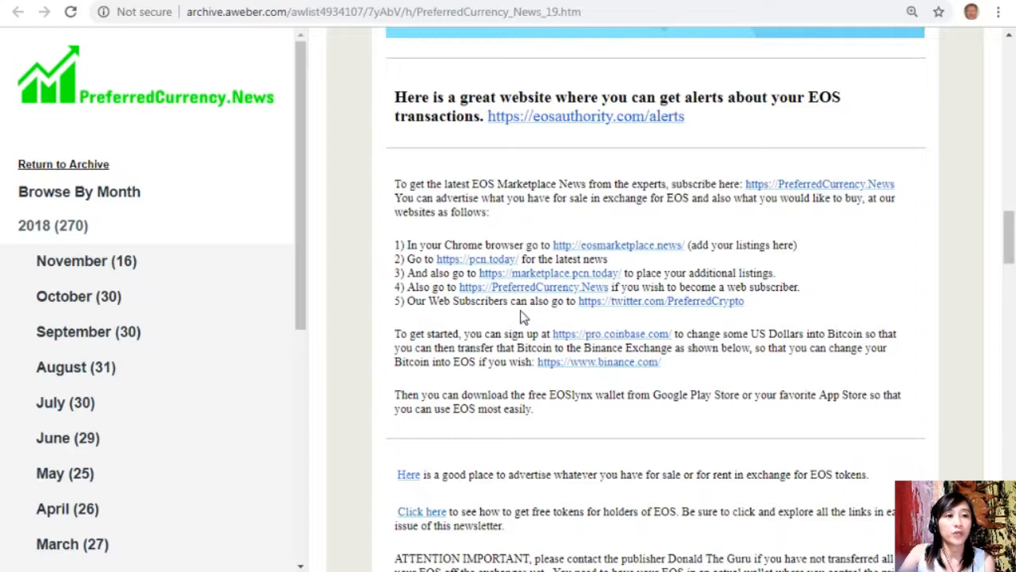
mouse_move(688, 316)
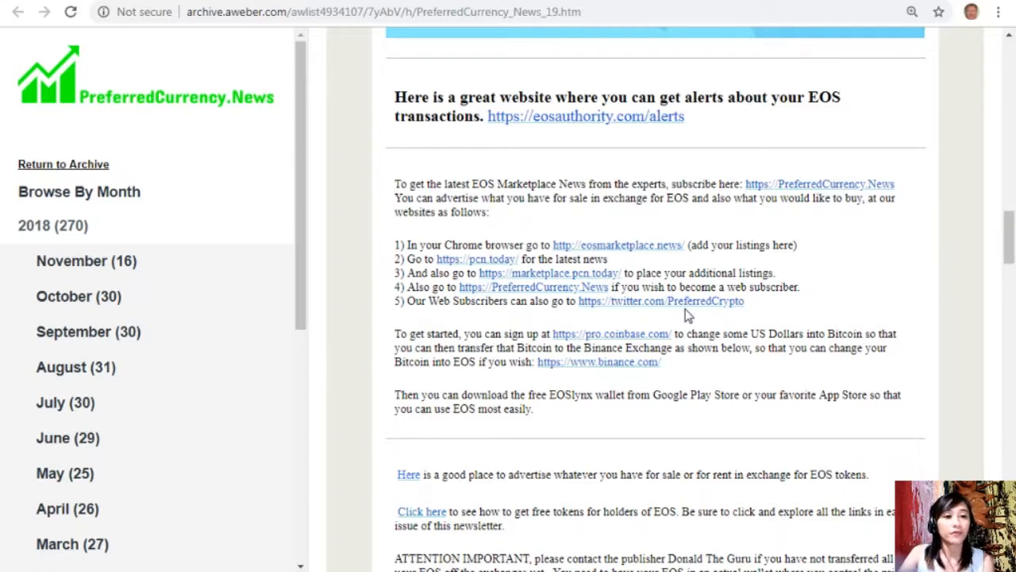
mouse_move(477, 342)
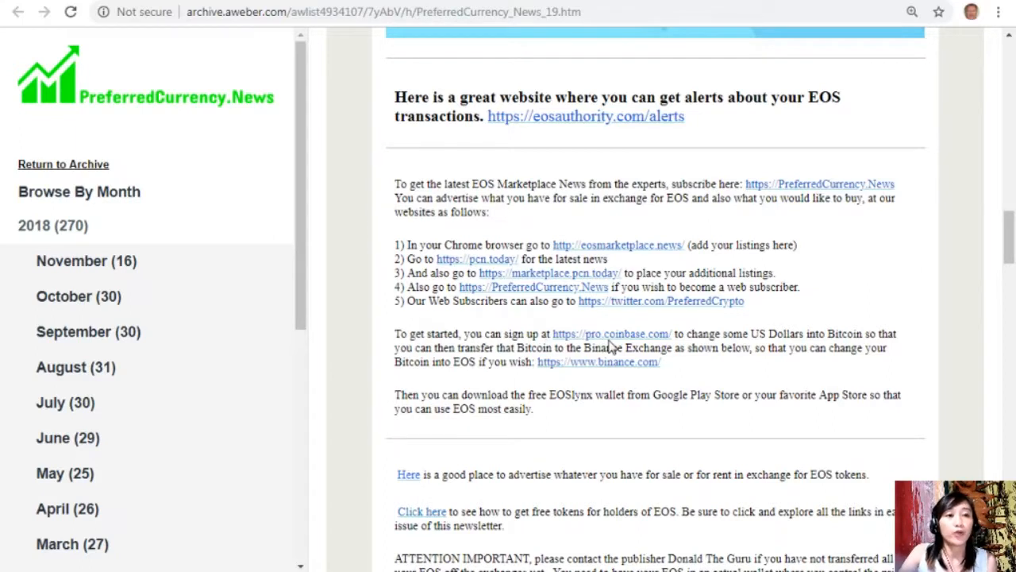
mouse_move(644, 343)
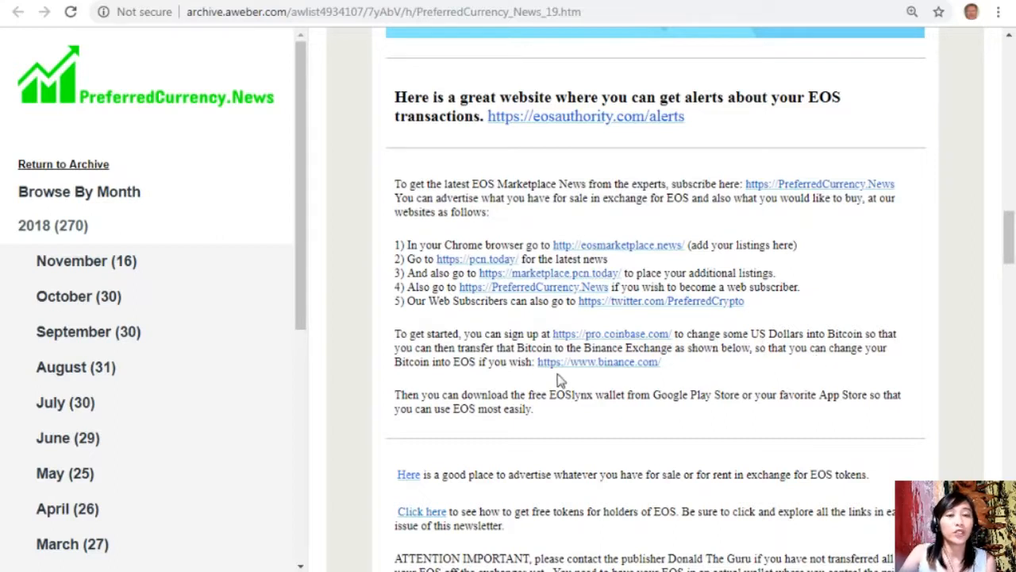
mouse_move(599, 362)
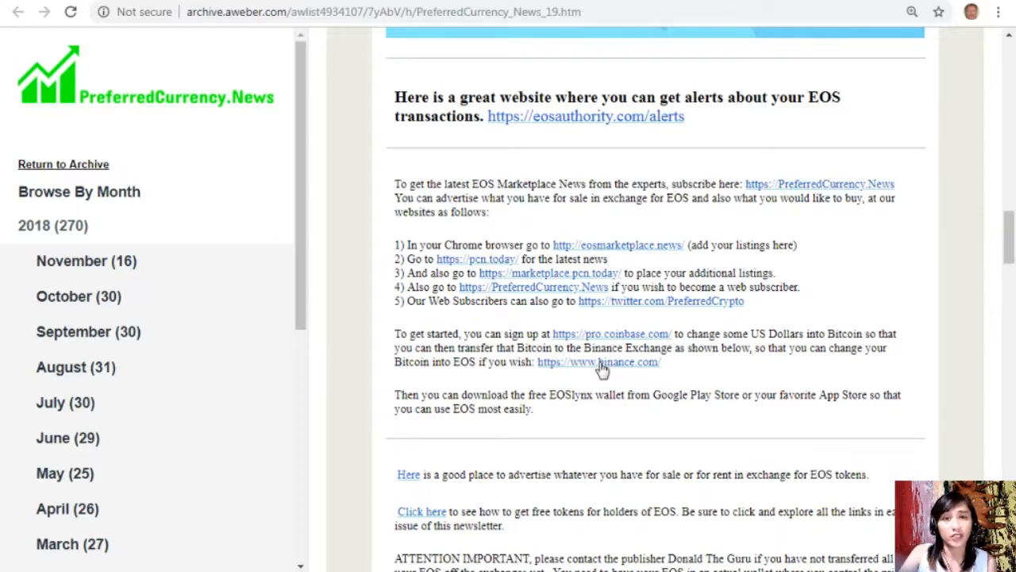
mouse_move(554, 419)
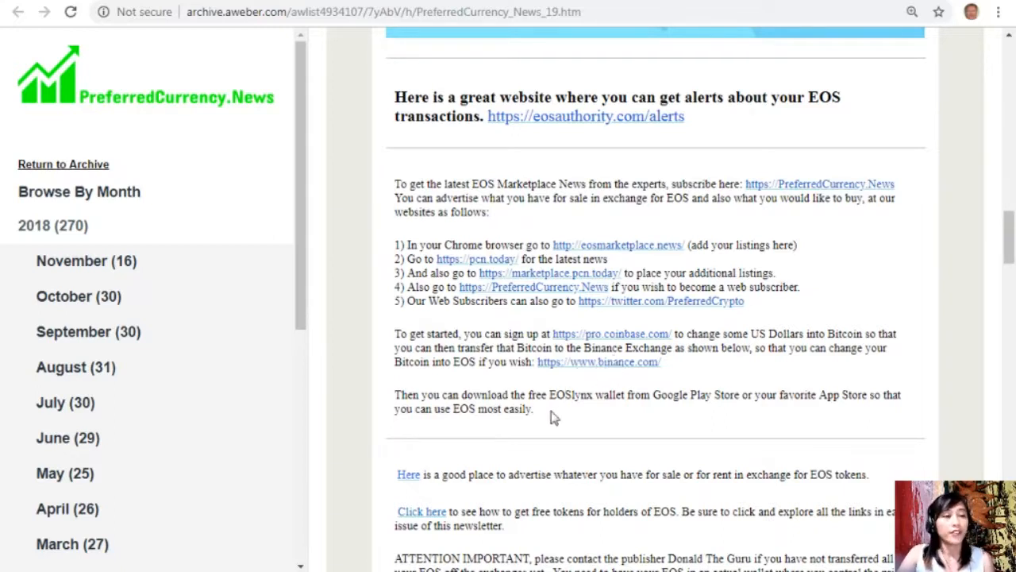
mouse_move(569, 414)
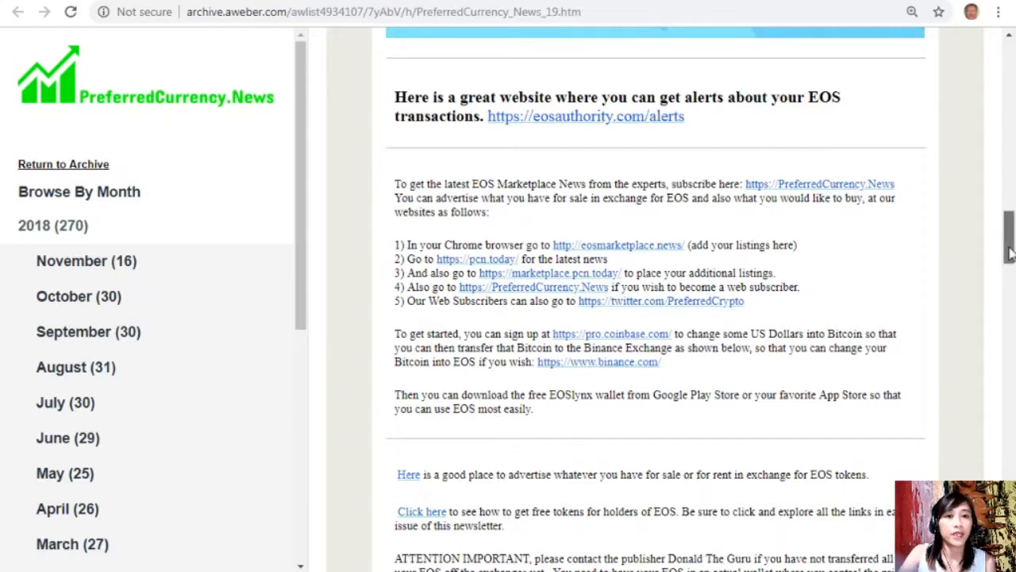
scroll(down, 3)
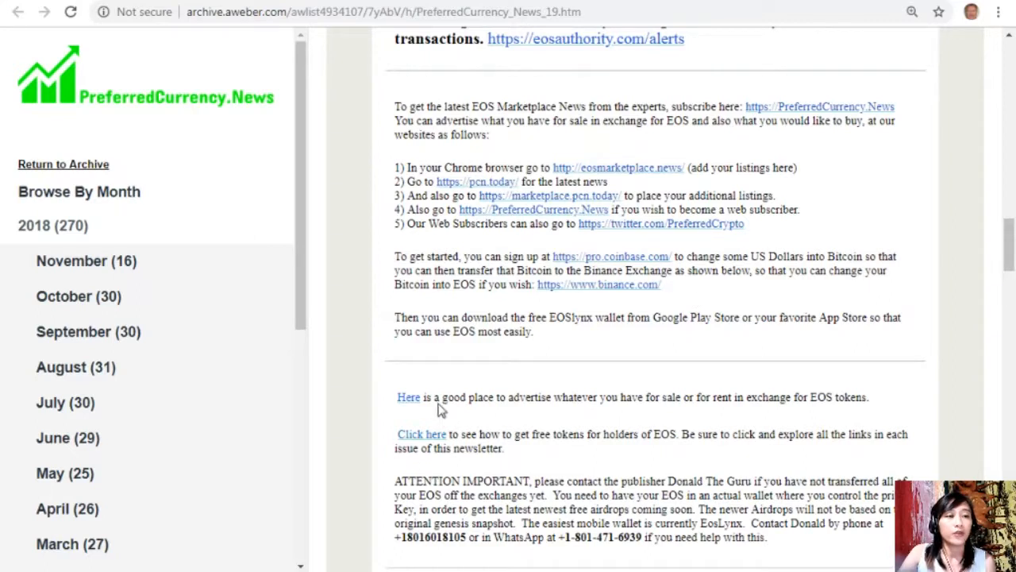
mouse_move(479, 432)
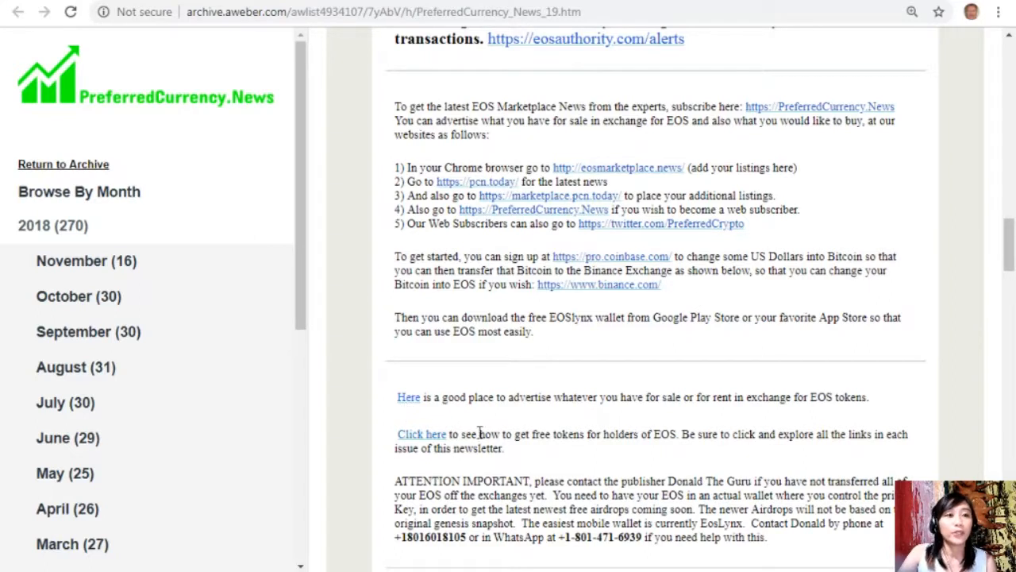
mouse_move(531, 415)
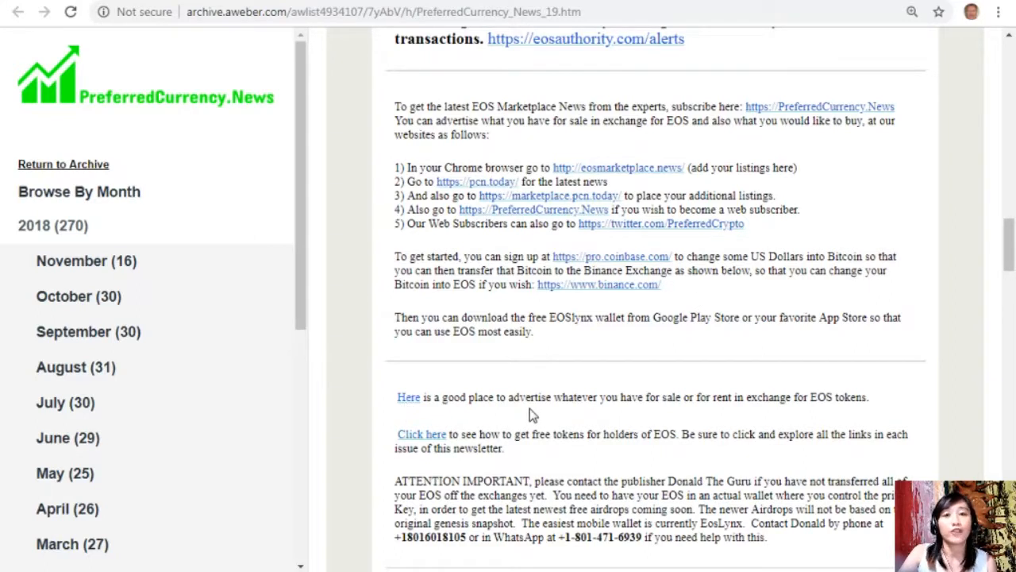
mouse_move(766, 427)
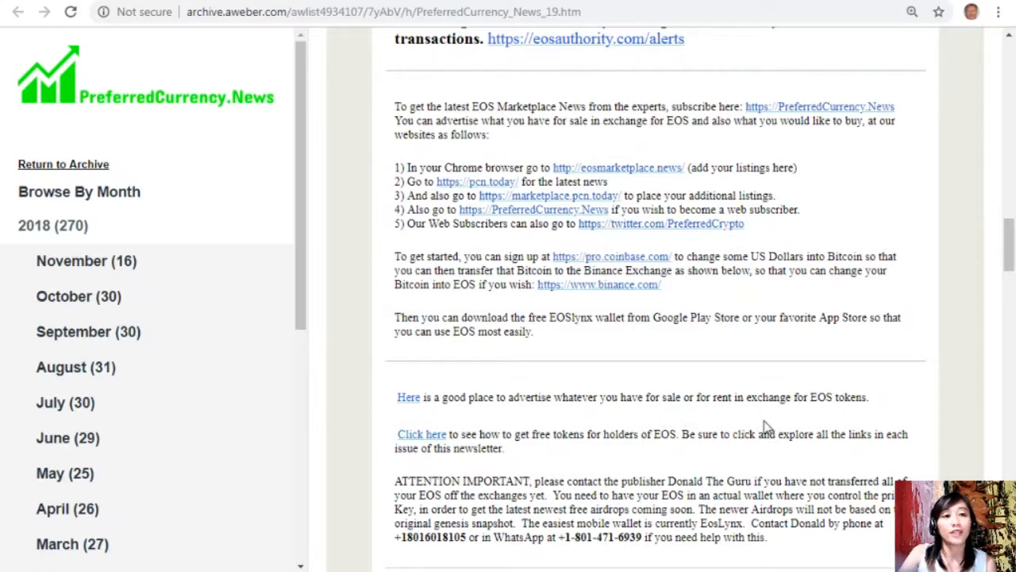
mouse_move(854, 412)
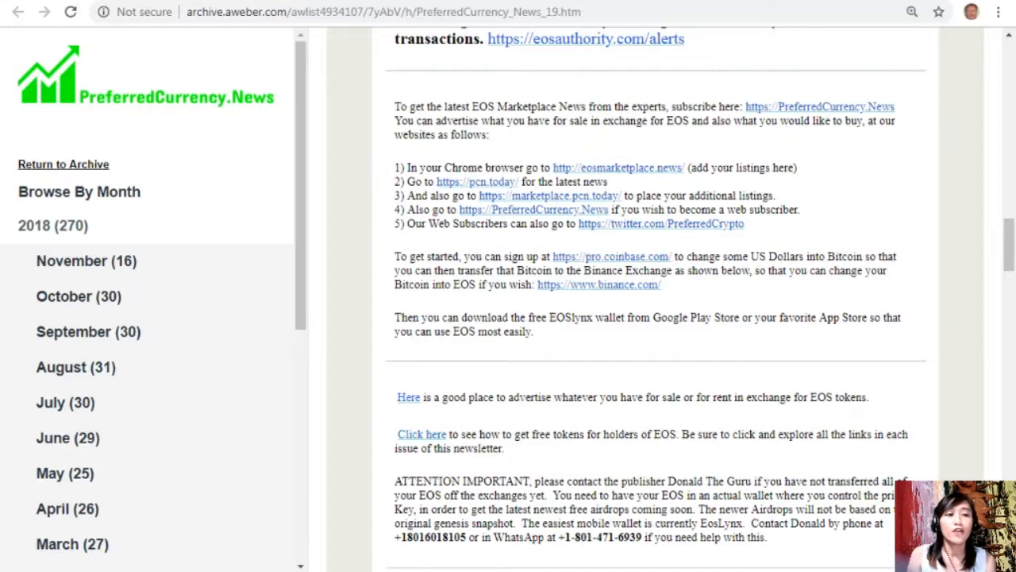
mouse_move(776, 388)
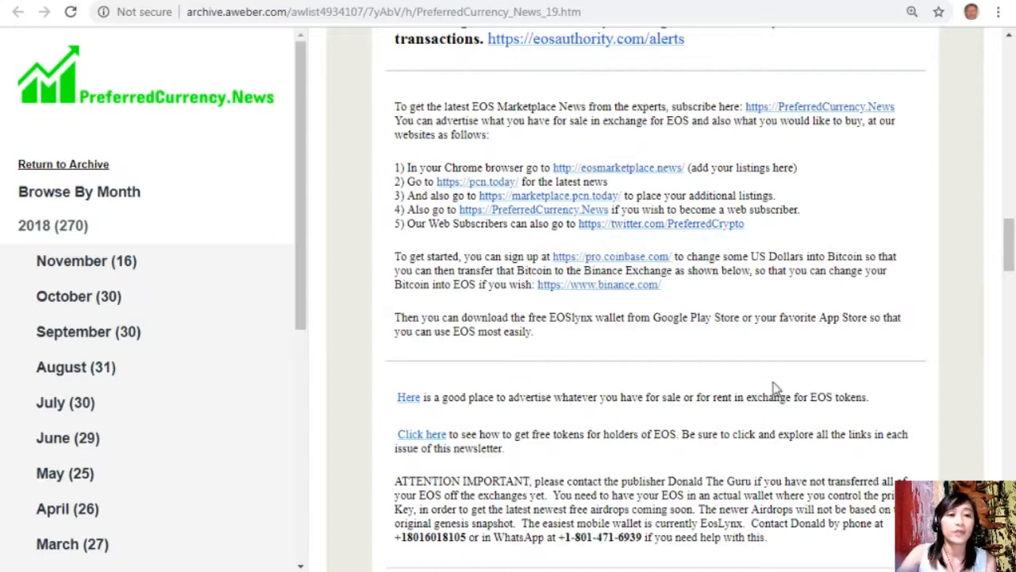
mouse_move(776, 389)
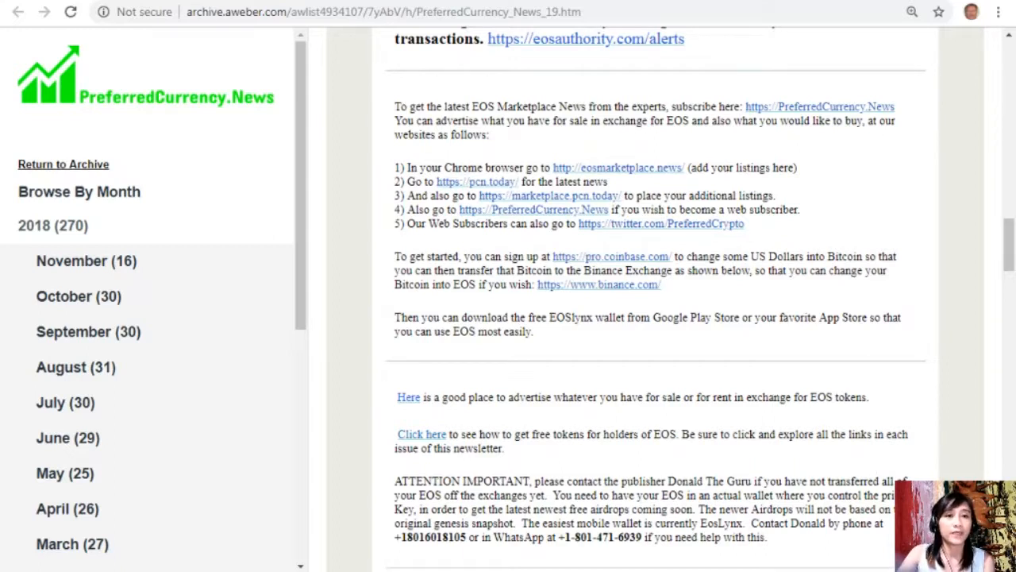
- Scroll the newsletter down to the Donald's Research List heading starting with Bitcoin Gold, Komodo and Monero
scroll(down, 3)
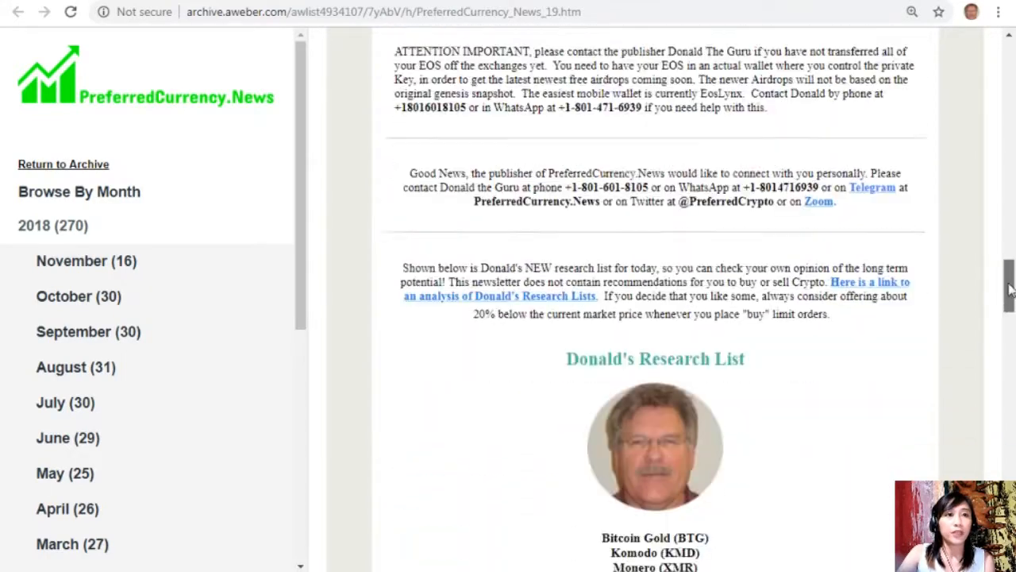
- Scroll so the full research list through BitBay and the Open Spreadsheet button are visible
scroll(down, 3)
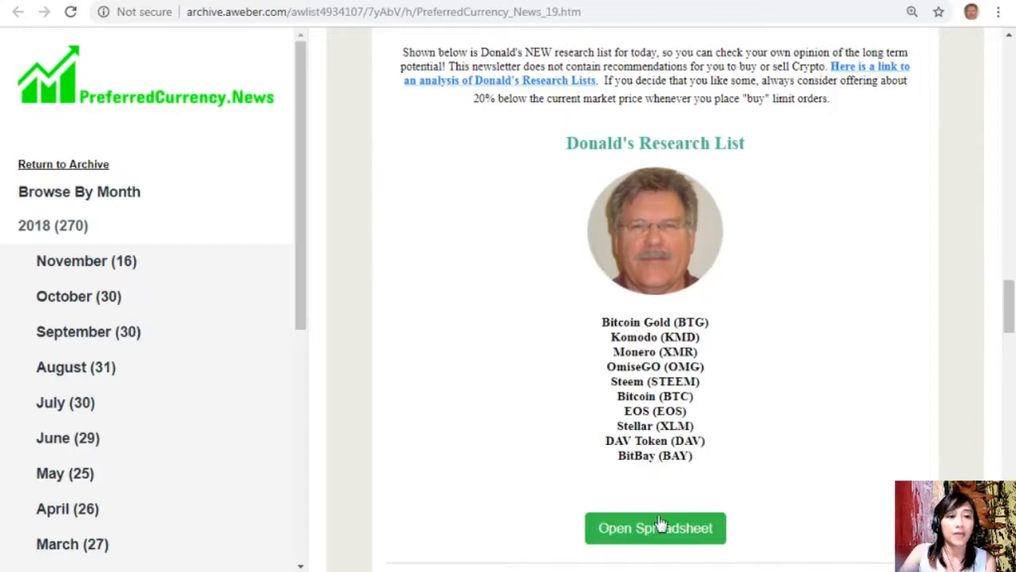
mouse_move(483, 86)
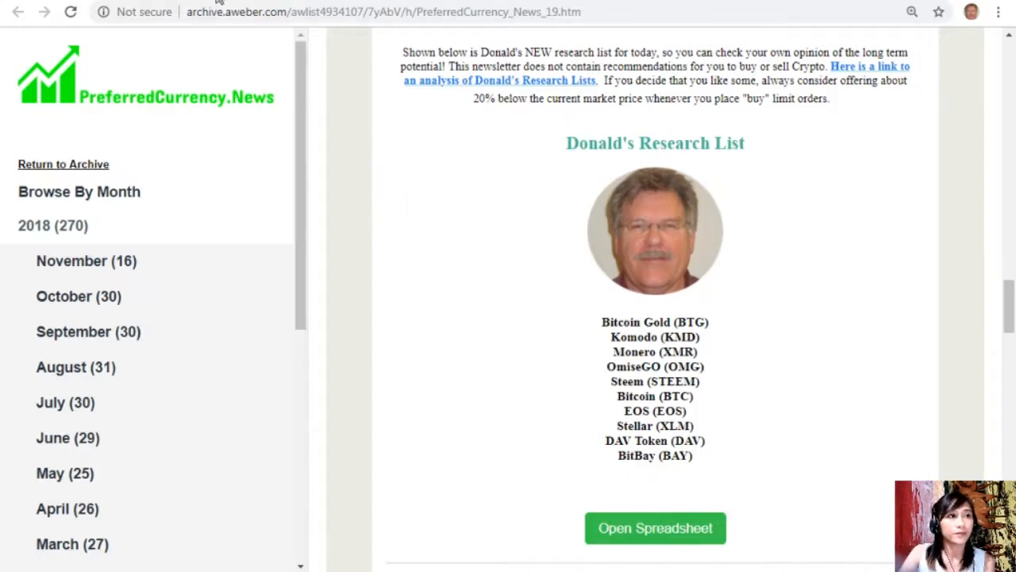
click(654, 527)
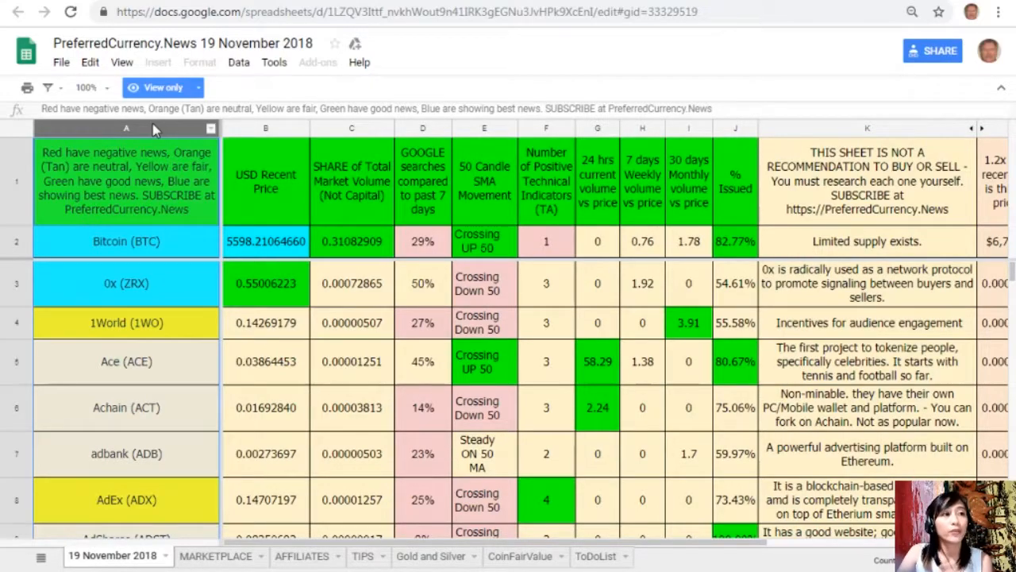
scroll(down, 3)
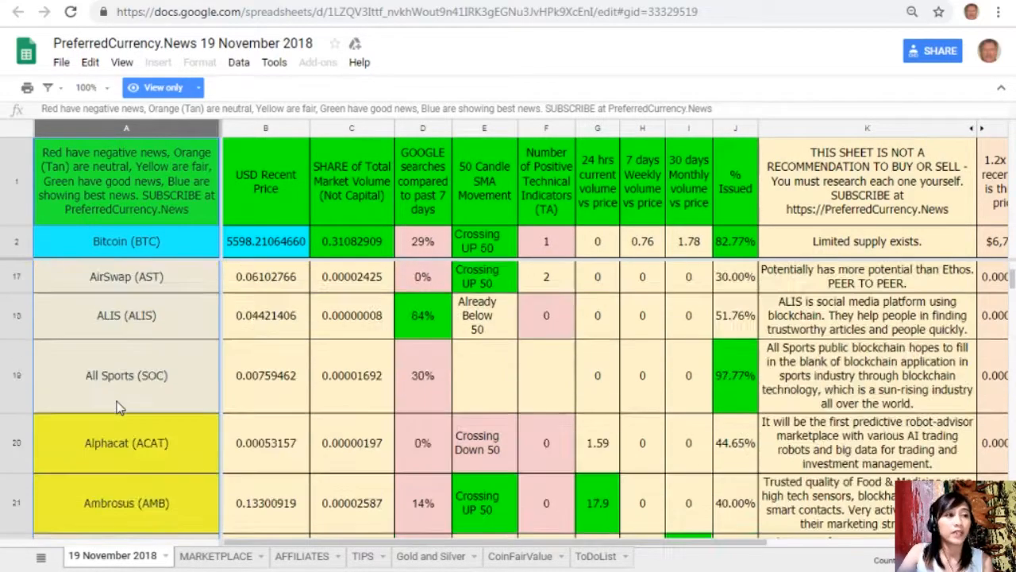
scroll(down, 3)
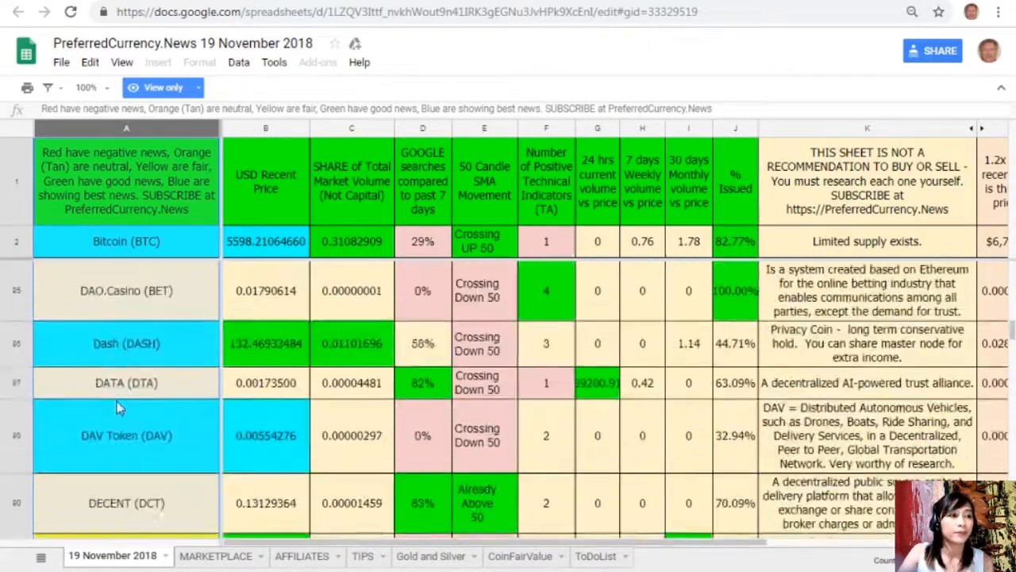
scroll(down, 3)
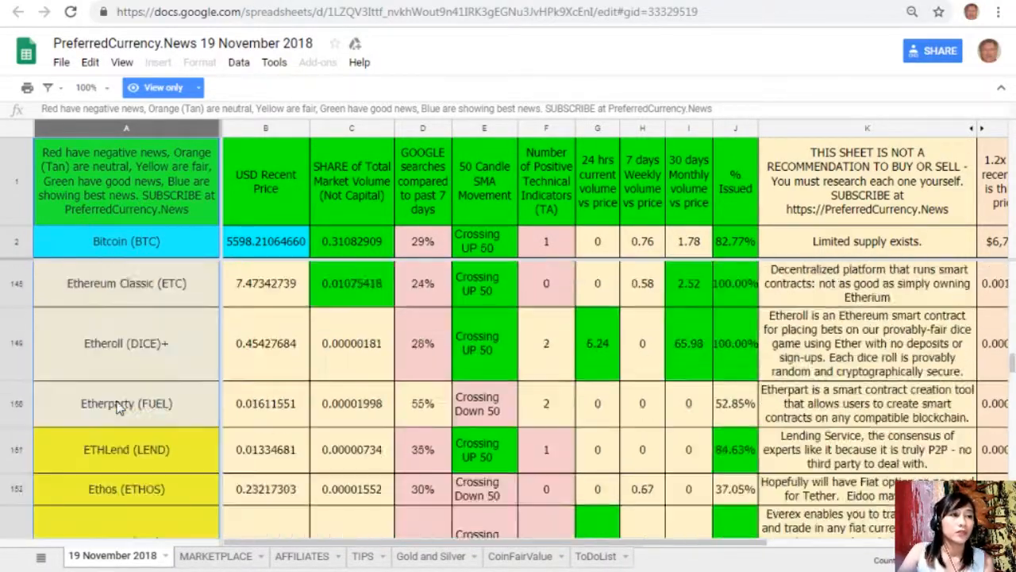
scroll(down, 3)
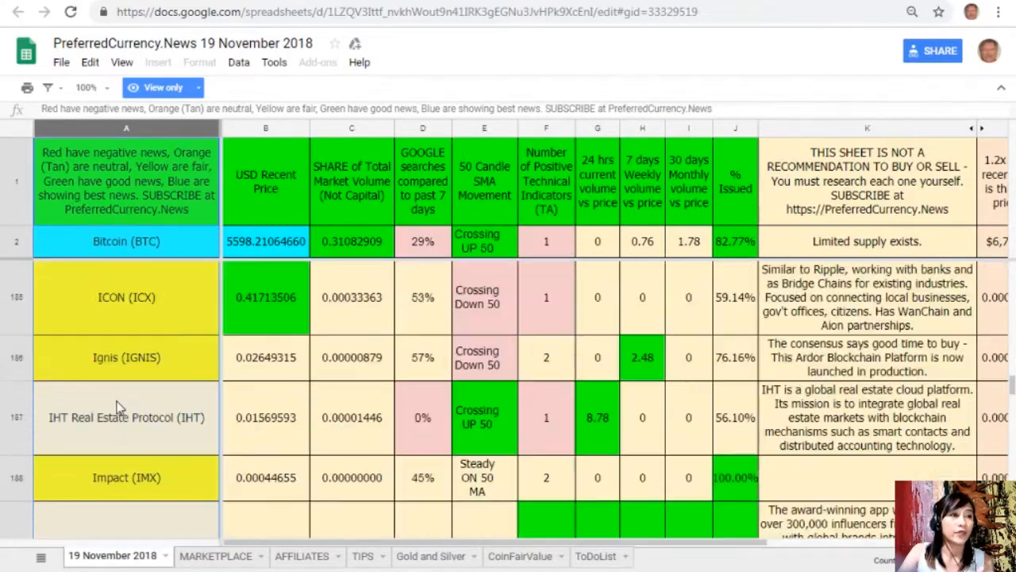
scroll(down, 3)
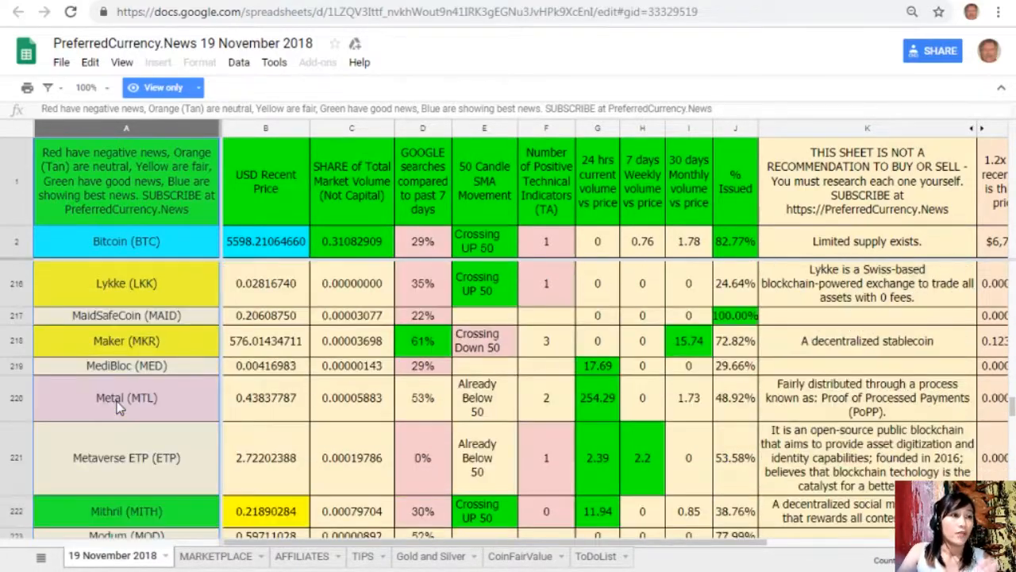
scroll(down, 3)
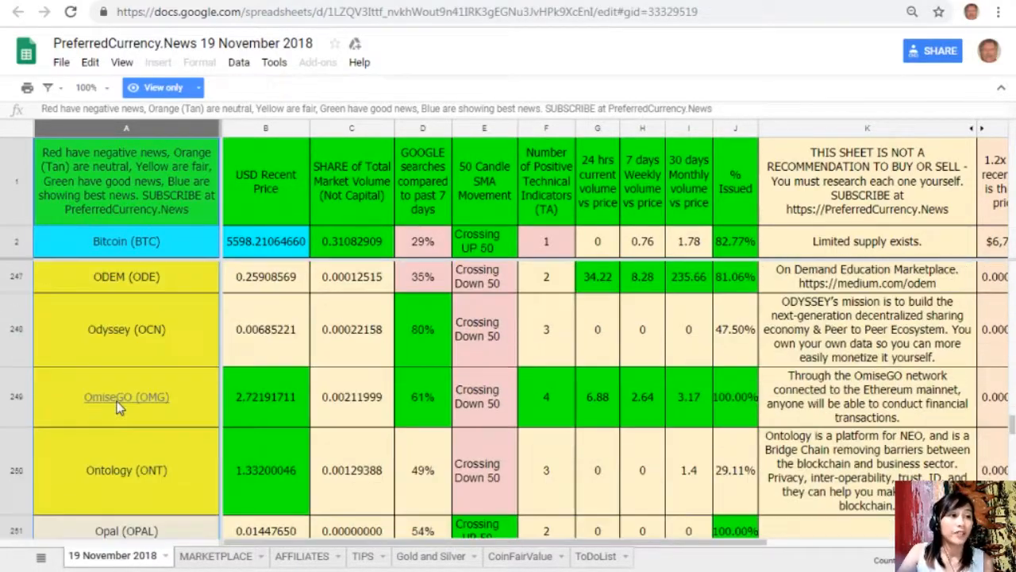
scroll(down, 3)
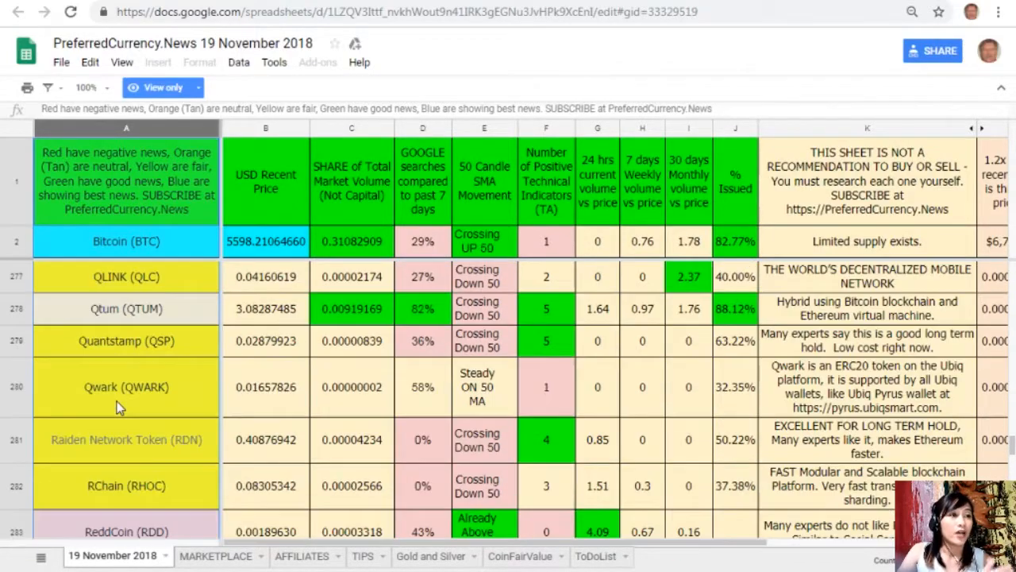
scroll(down, 3)
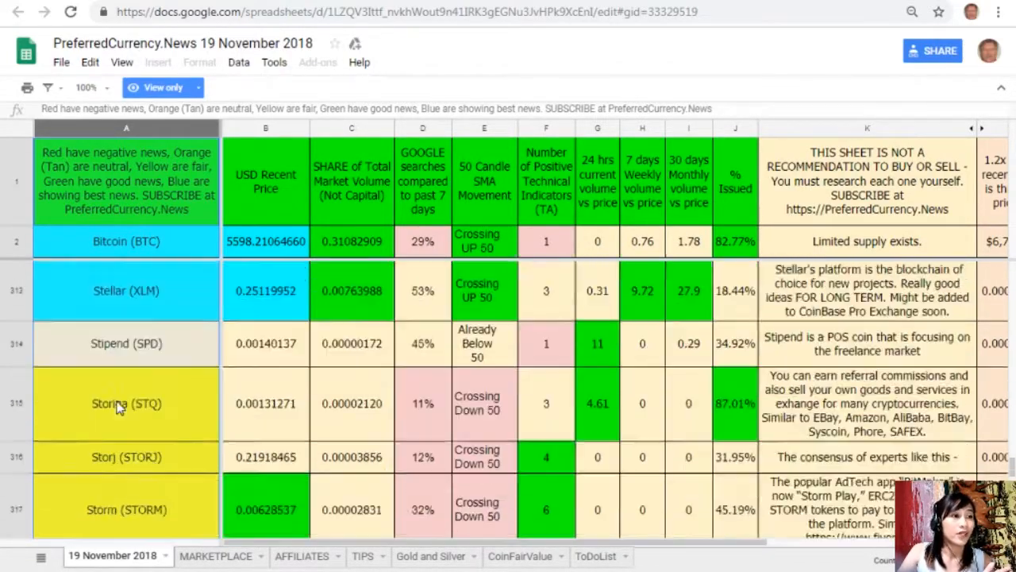
scroll(down, 3)
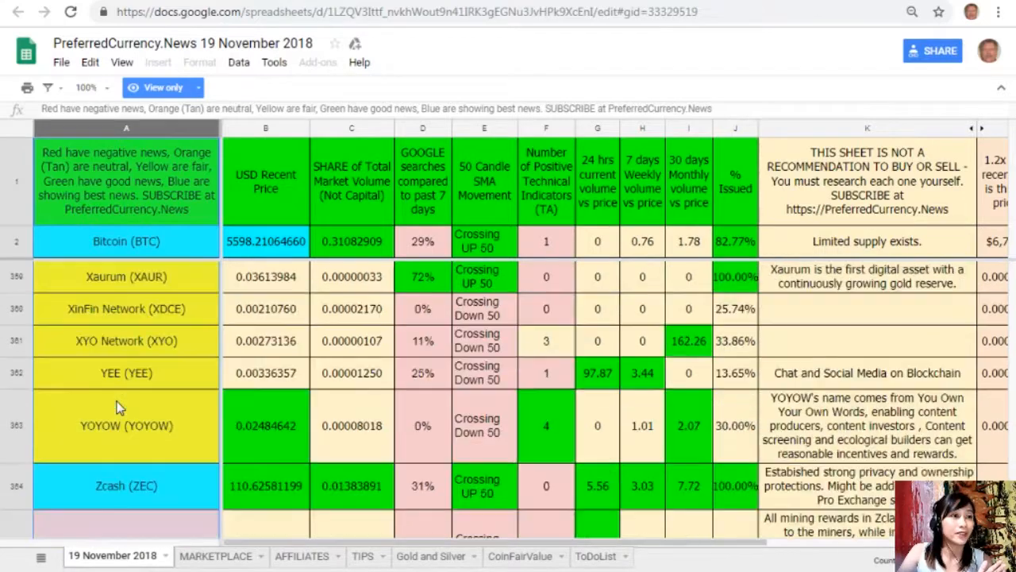
scroll(down, 3)
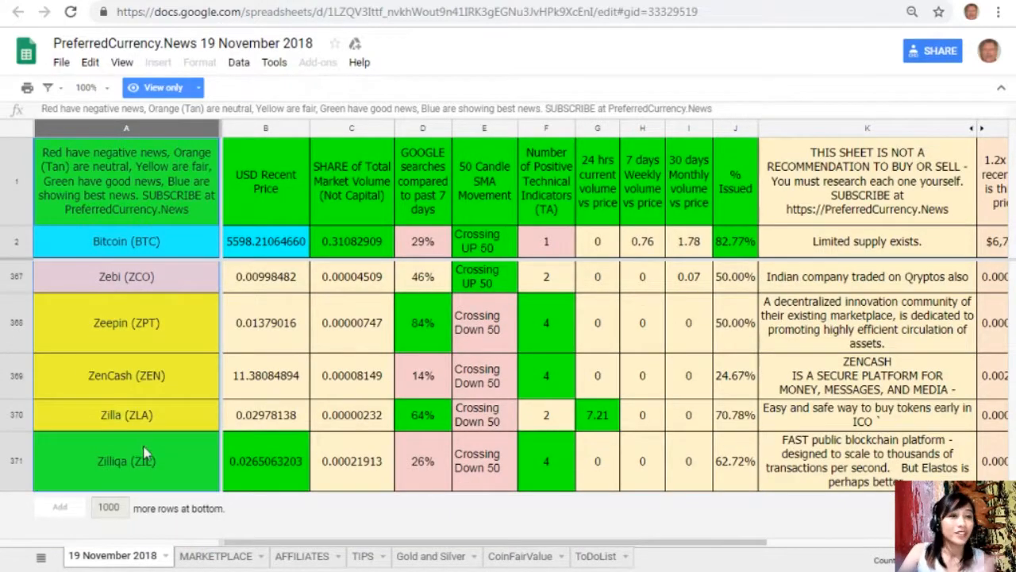
scroll(up, 3)
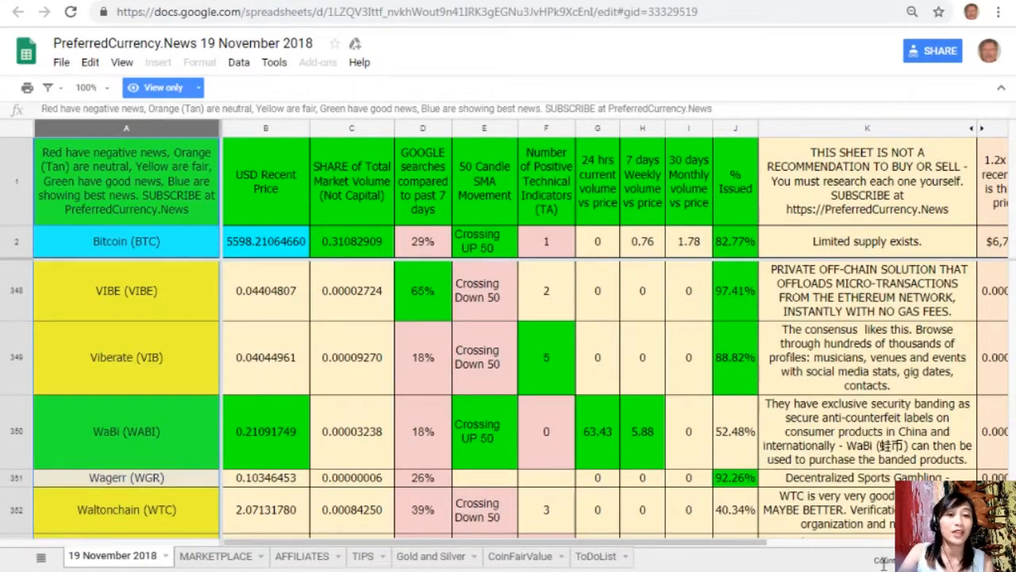
scroll(up, 3)
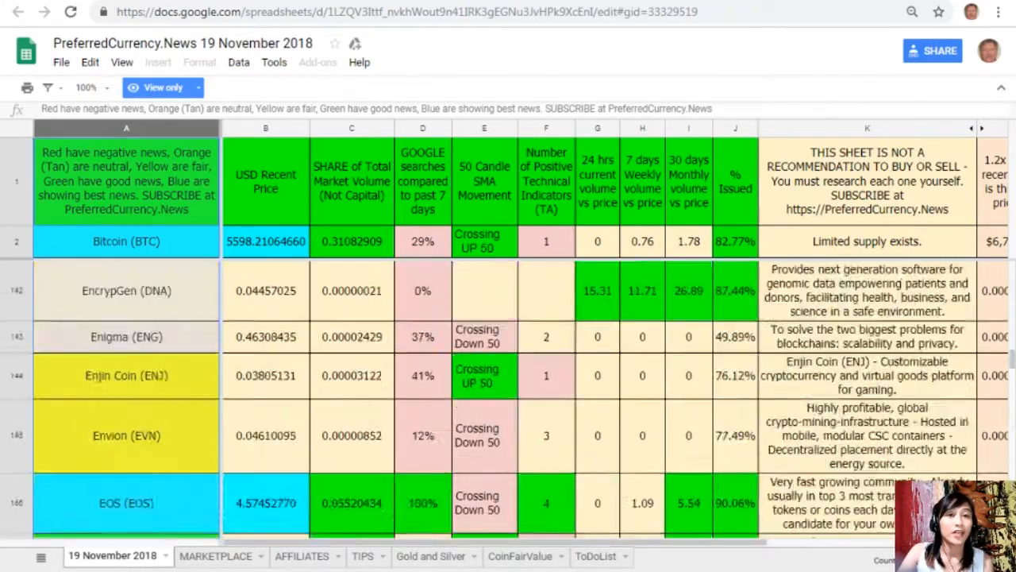
scroll(up, 3)
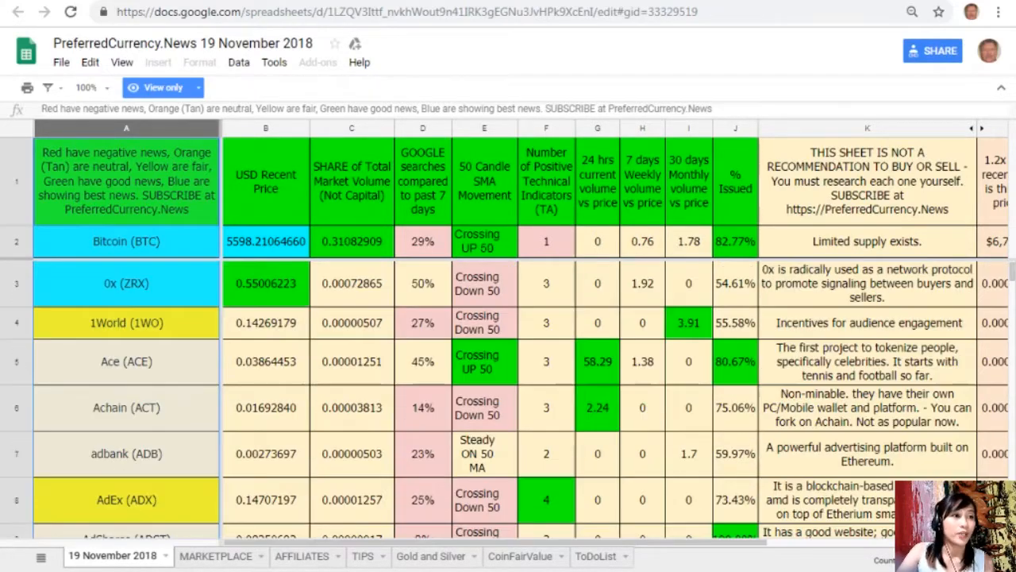
scroll(down, 3)
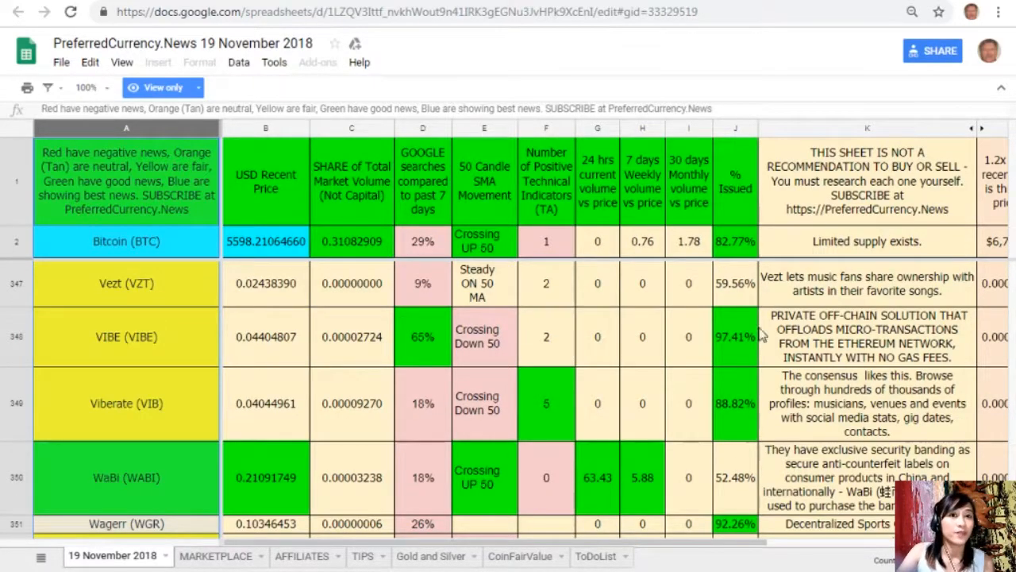
scroll(up, 3)
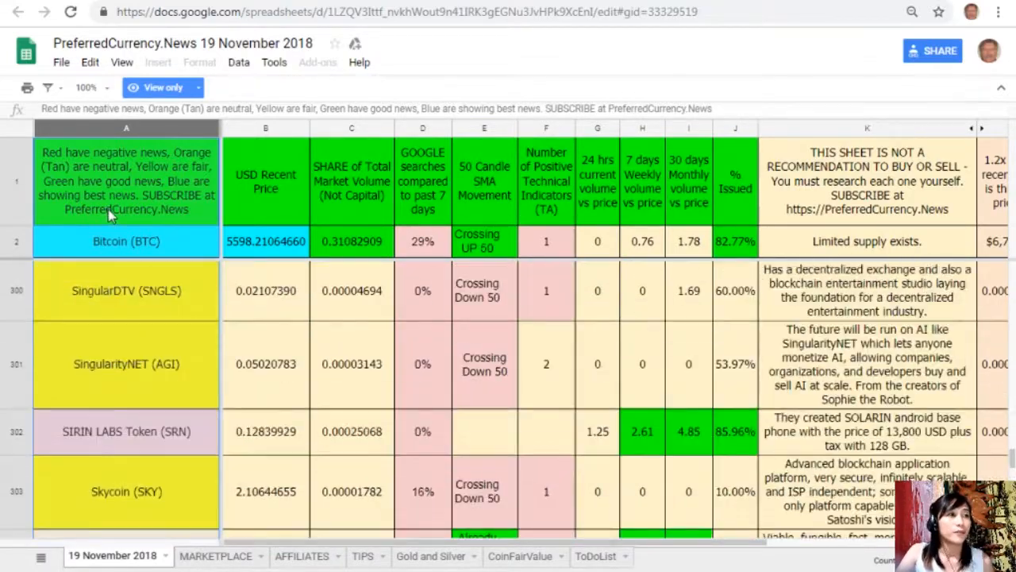
scroll(up, 3)
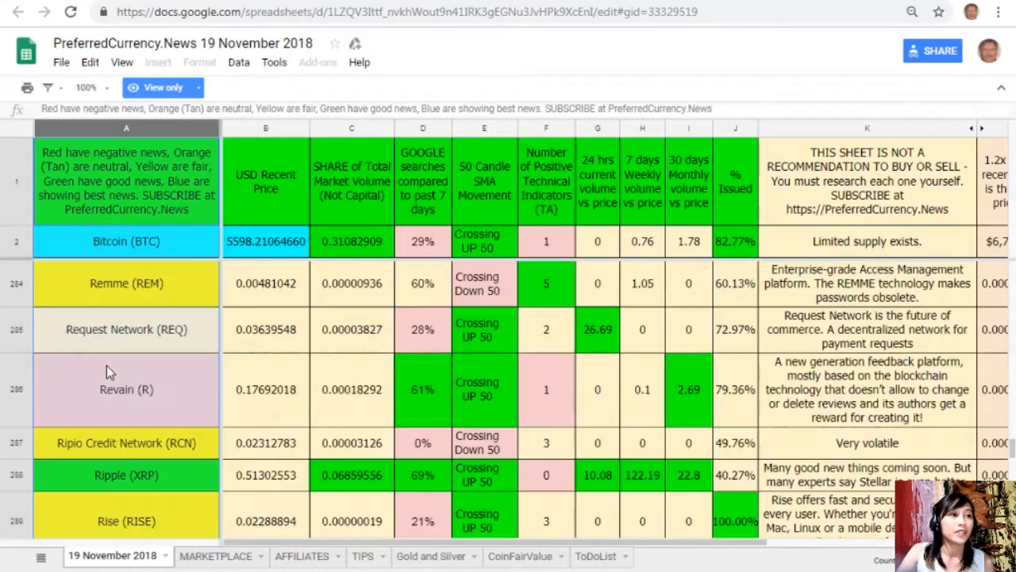
scroll(up, 3)
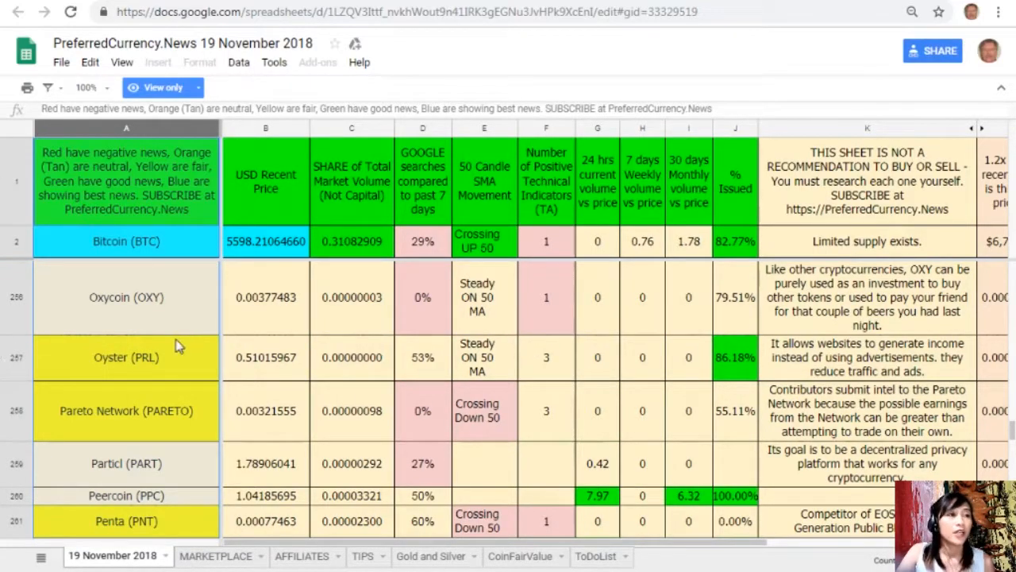
scroll(up, 3)
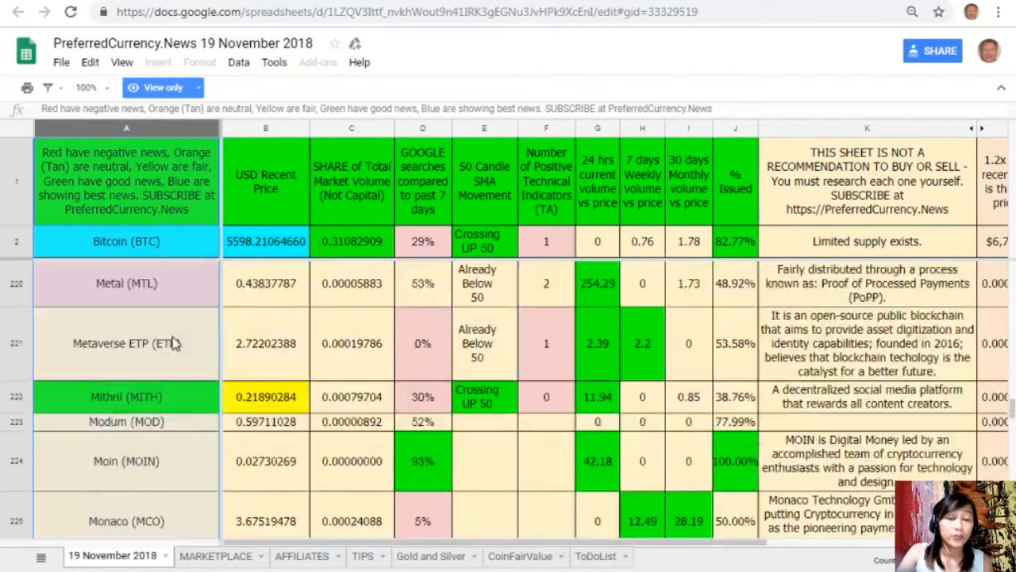
scroll(up, 3)
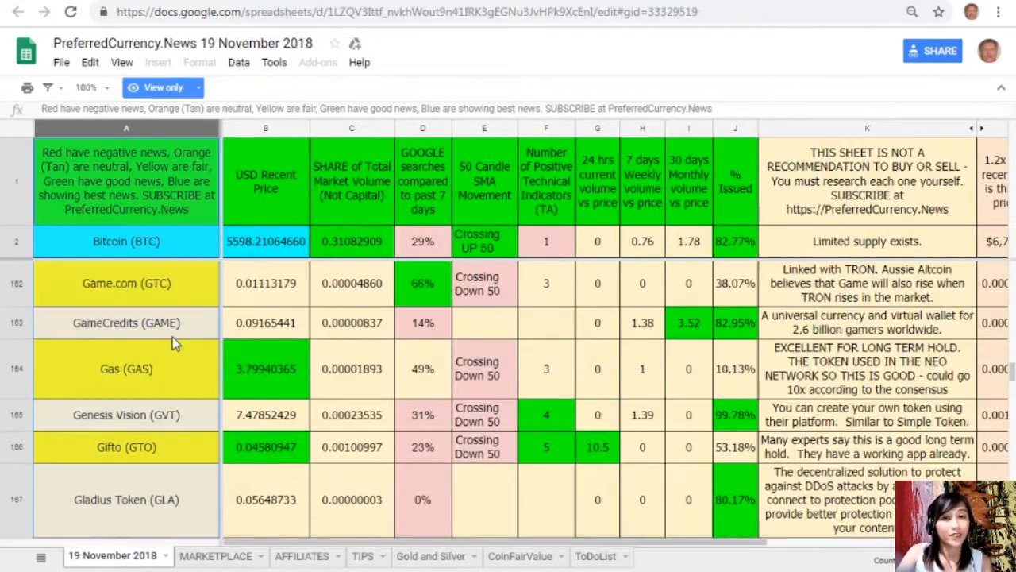
scroll(up, 3)
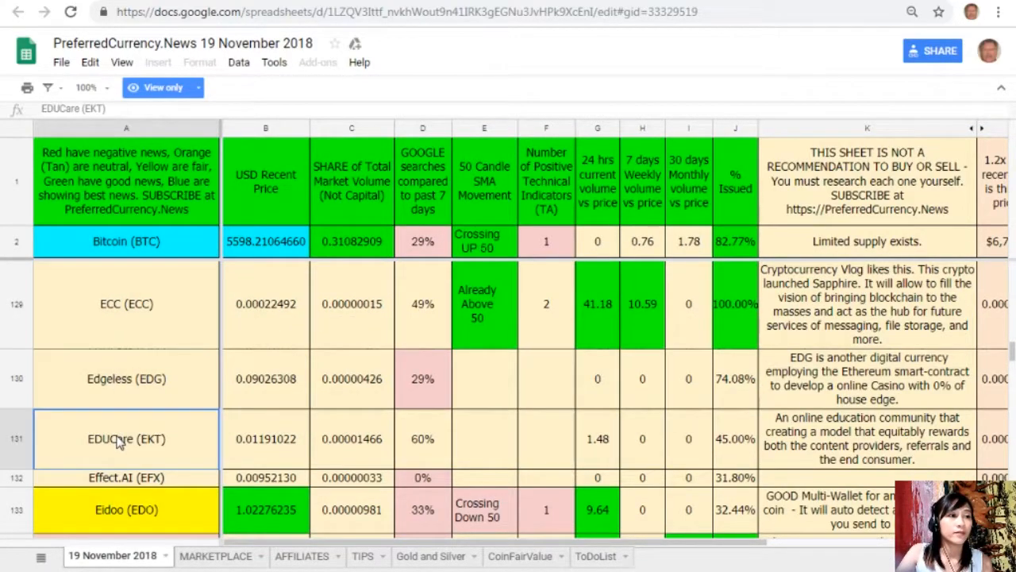
click(127, 305)
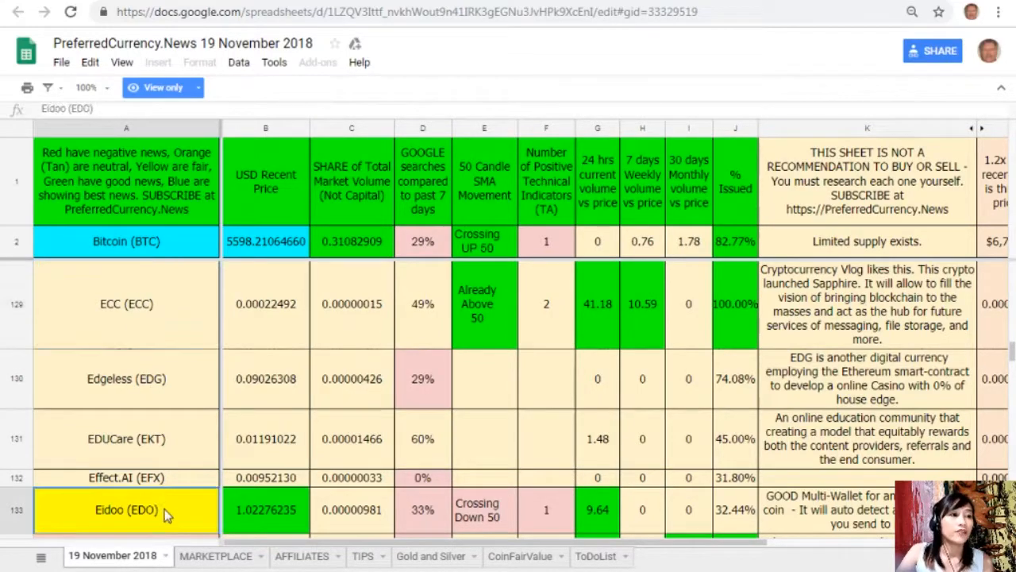
scroll(up, 3)
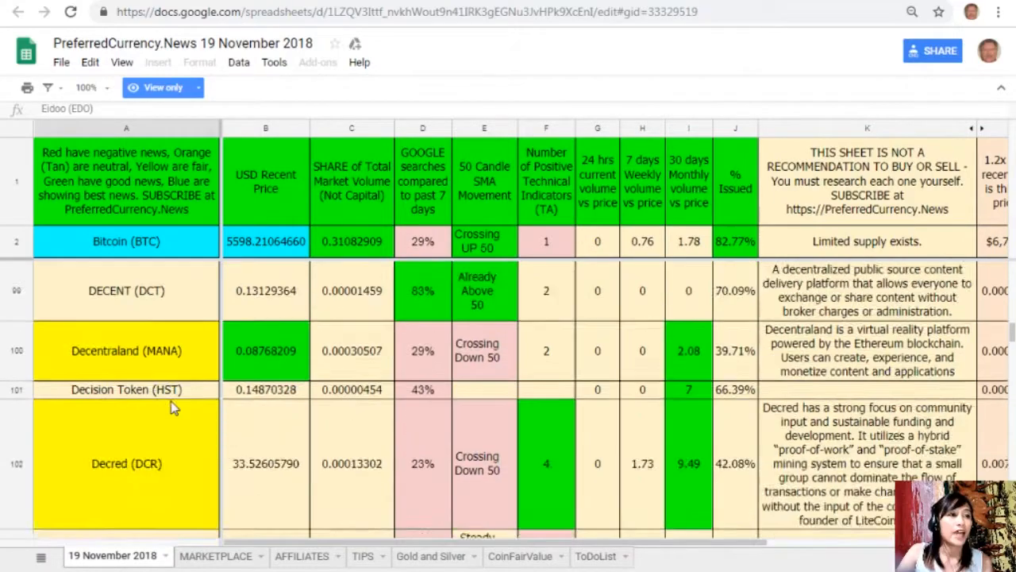
scroll(up, 3)
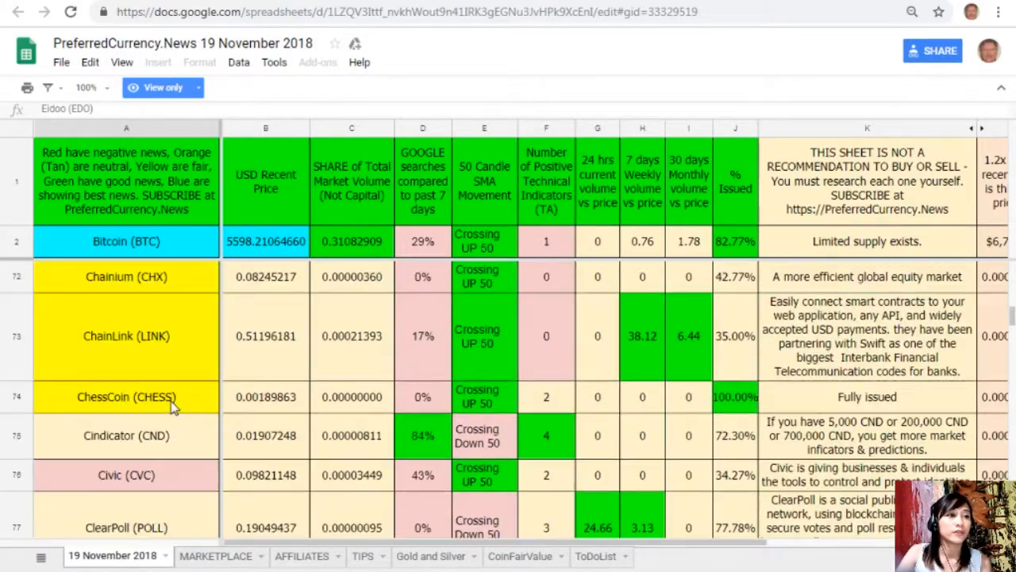
scroll(up, 3)
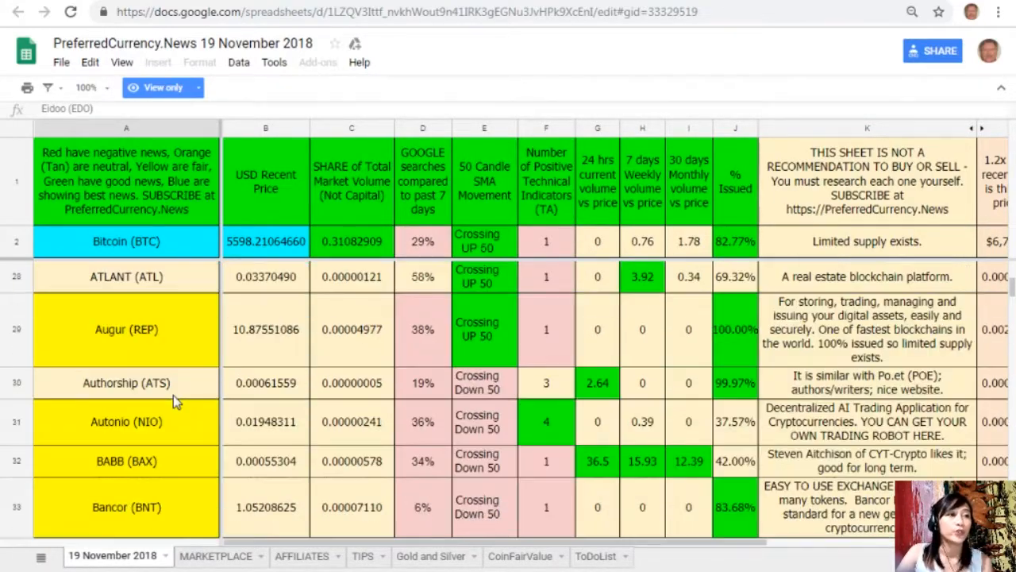
scroll(up, 3)
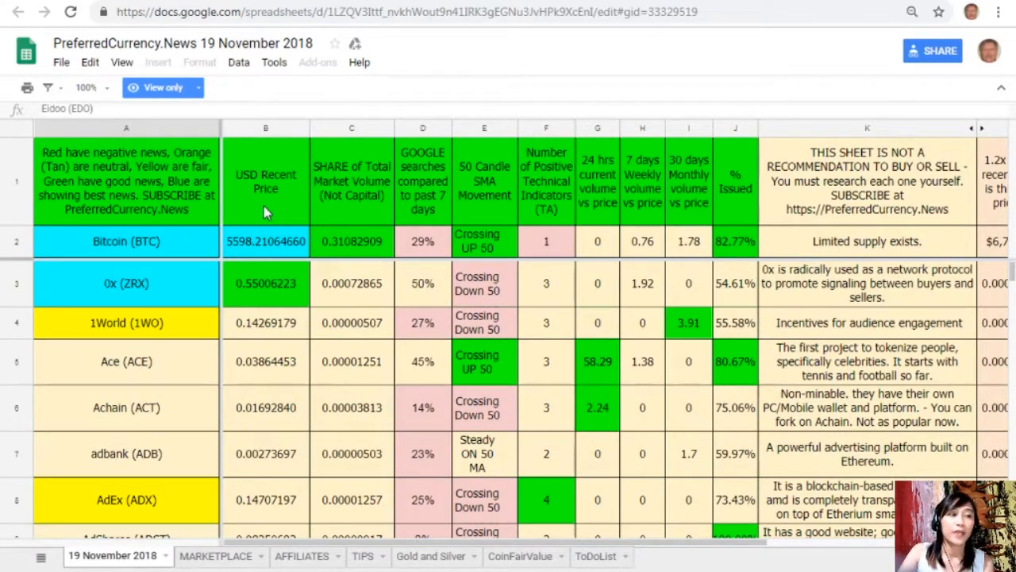
click(352, 127)
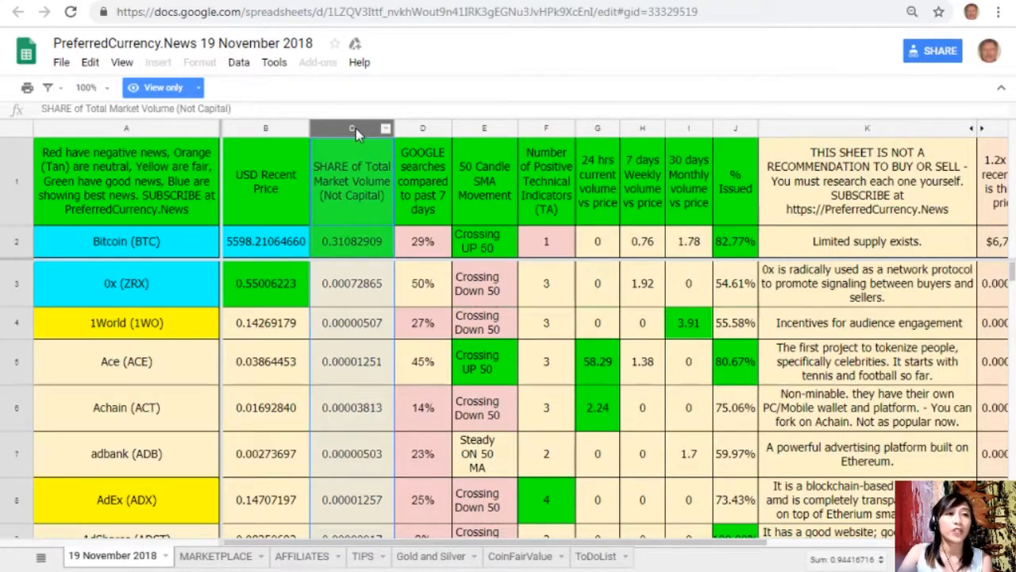
mouse_move(429, 141)
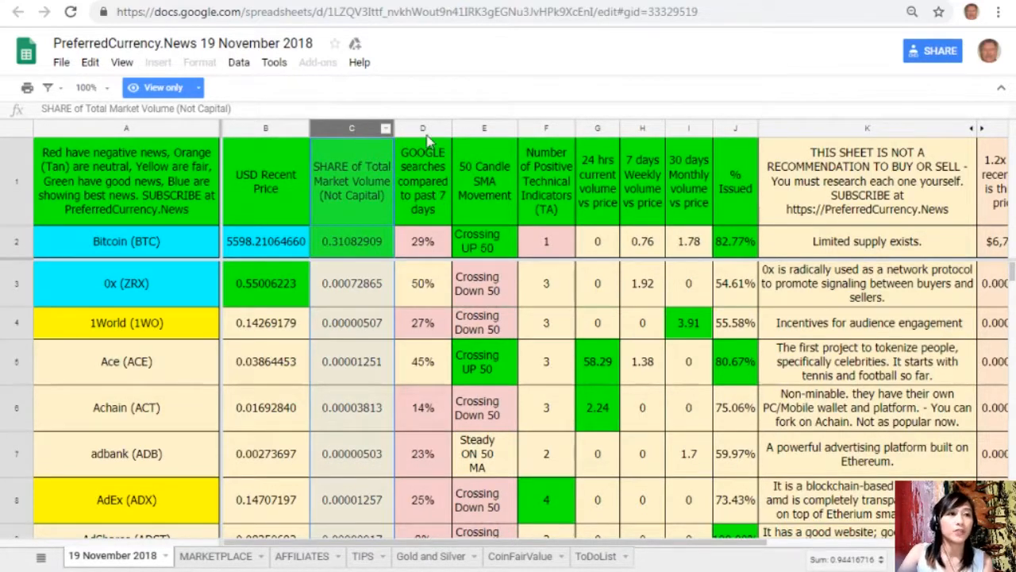
click(422, 127)
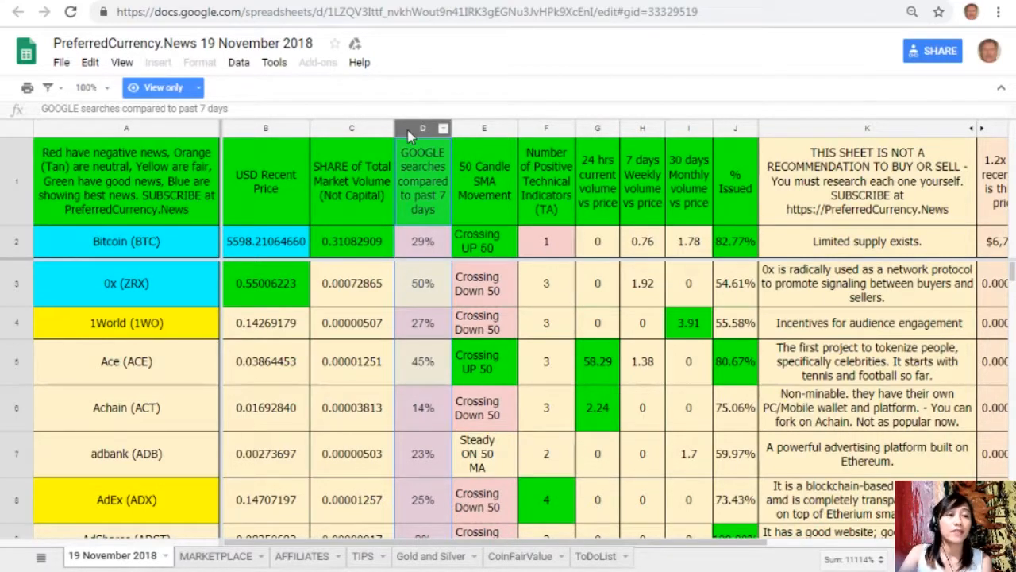
click(482, 127)
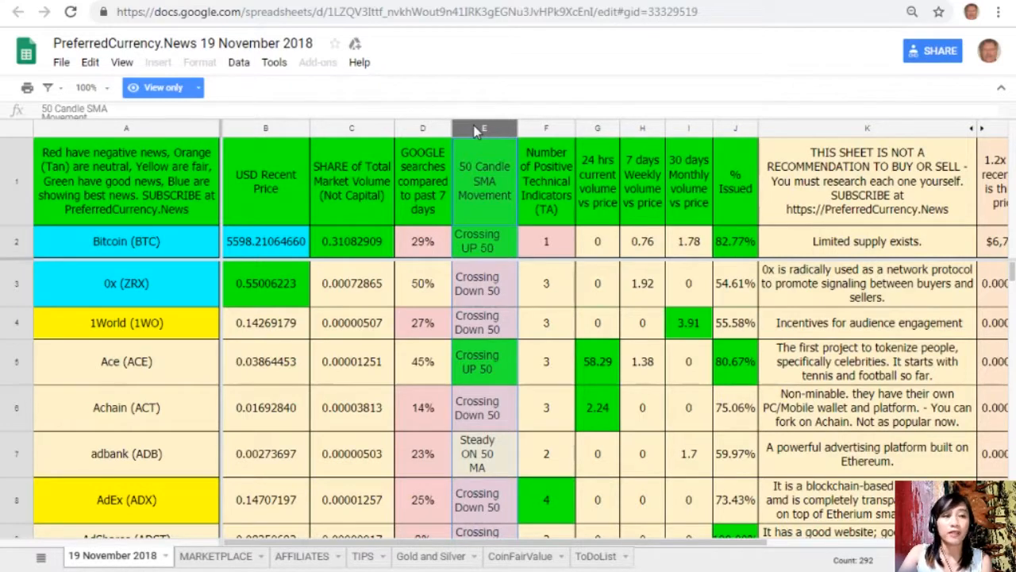
click(546, 127)
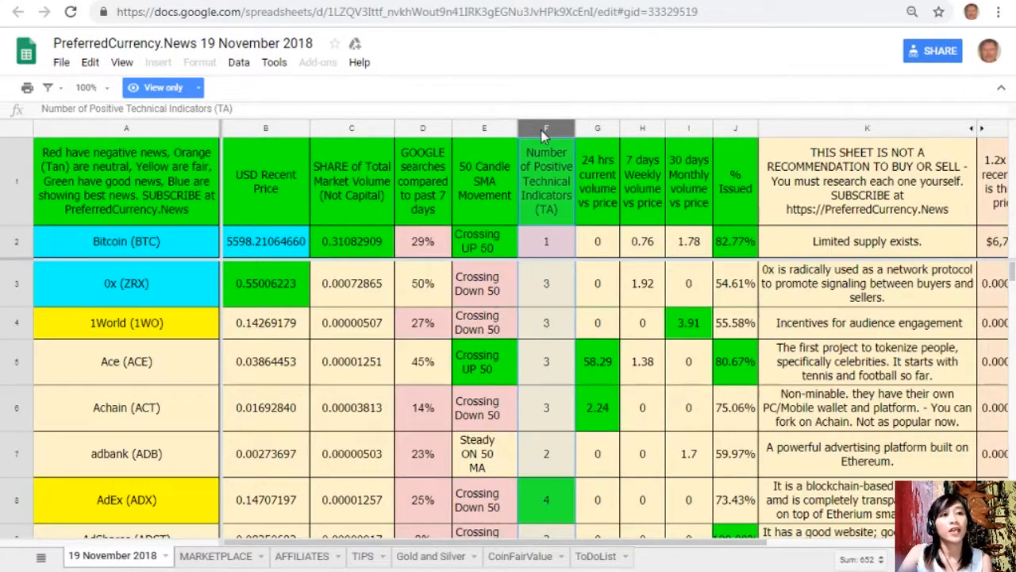
click(597, 127)
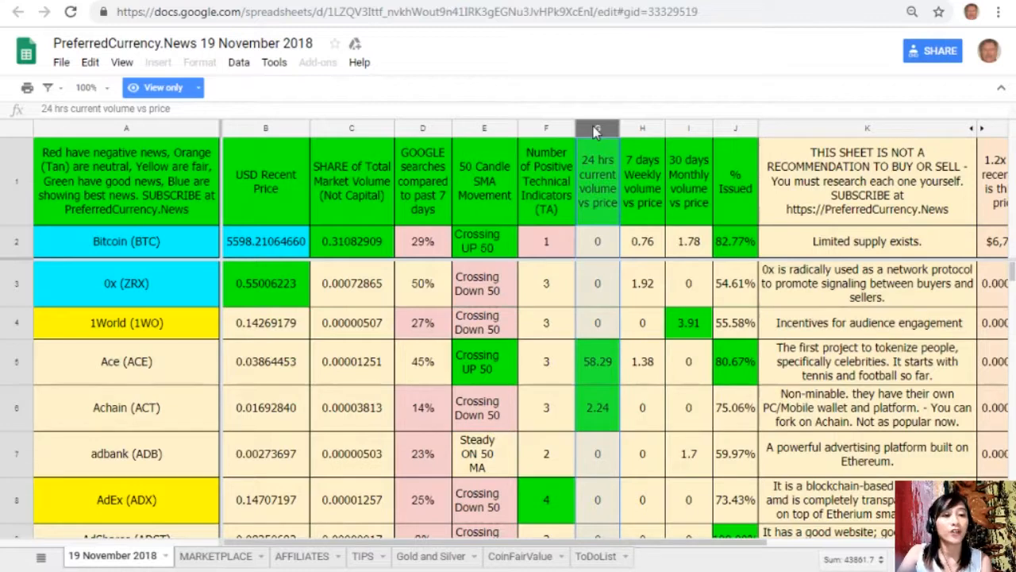
click(597, 127)
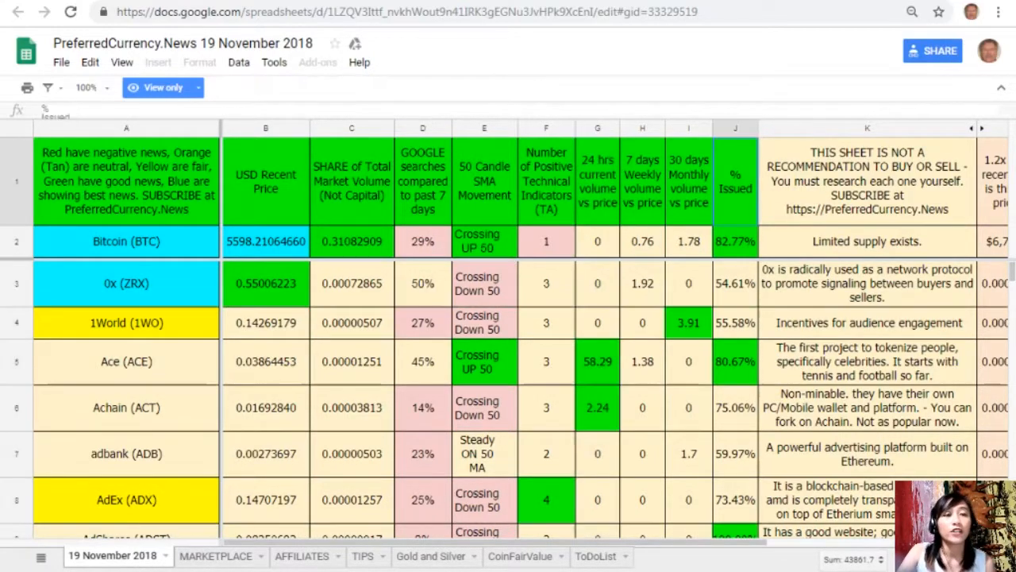
mouse_move(997, 442)
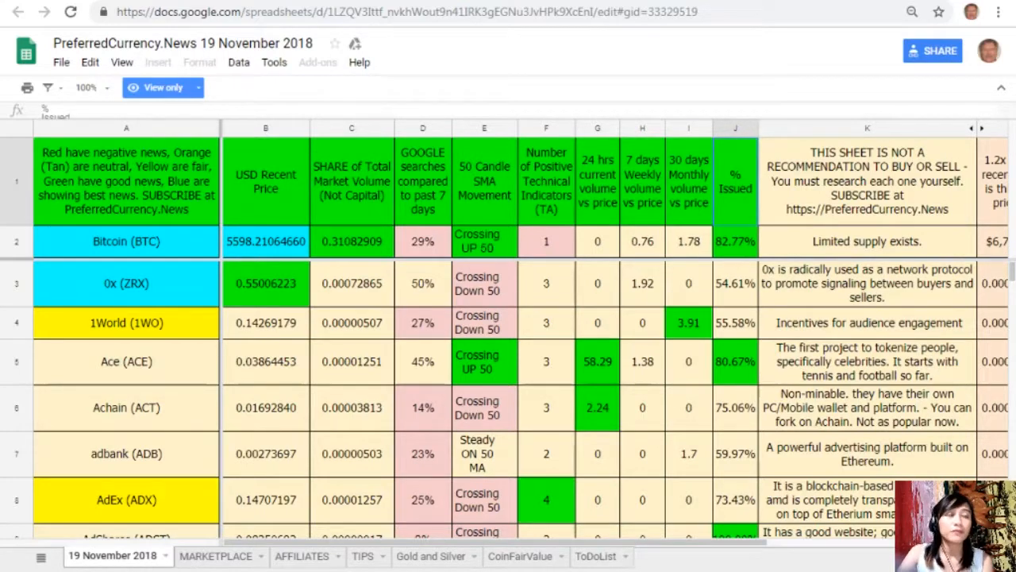
mouse_move(71, 72)
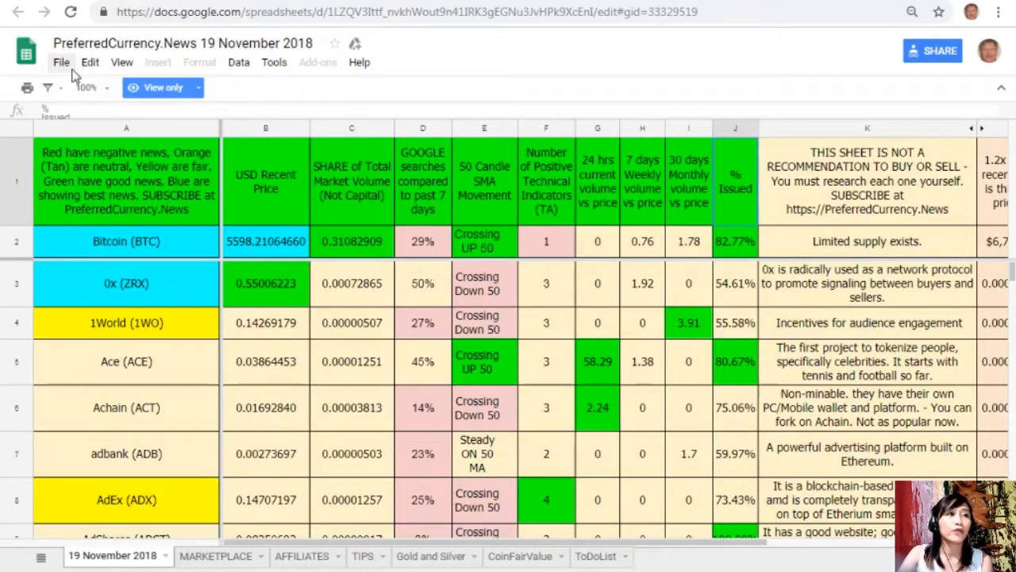
click(60, 62)
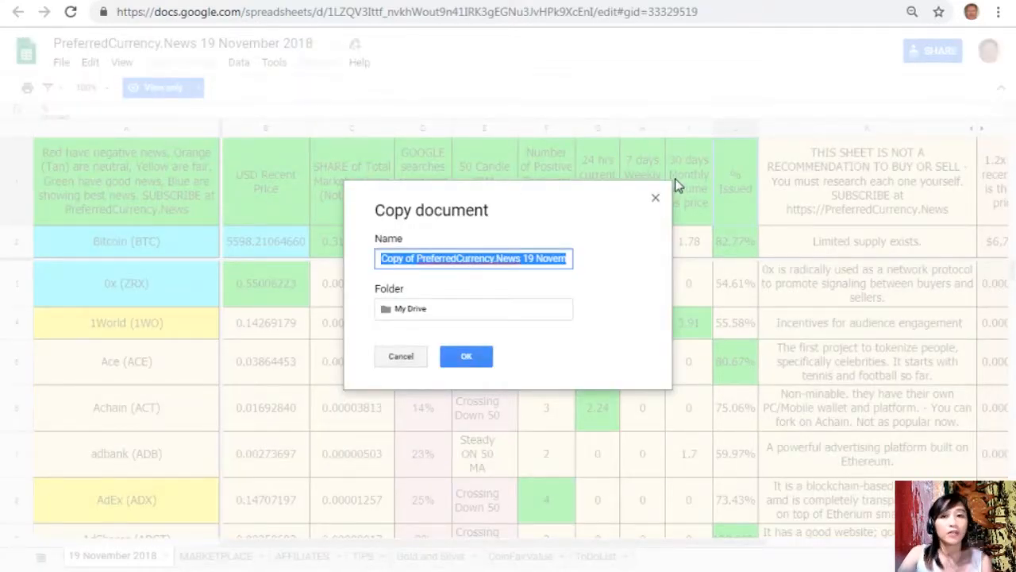
mouse_move(657, 200)
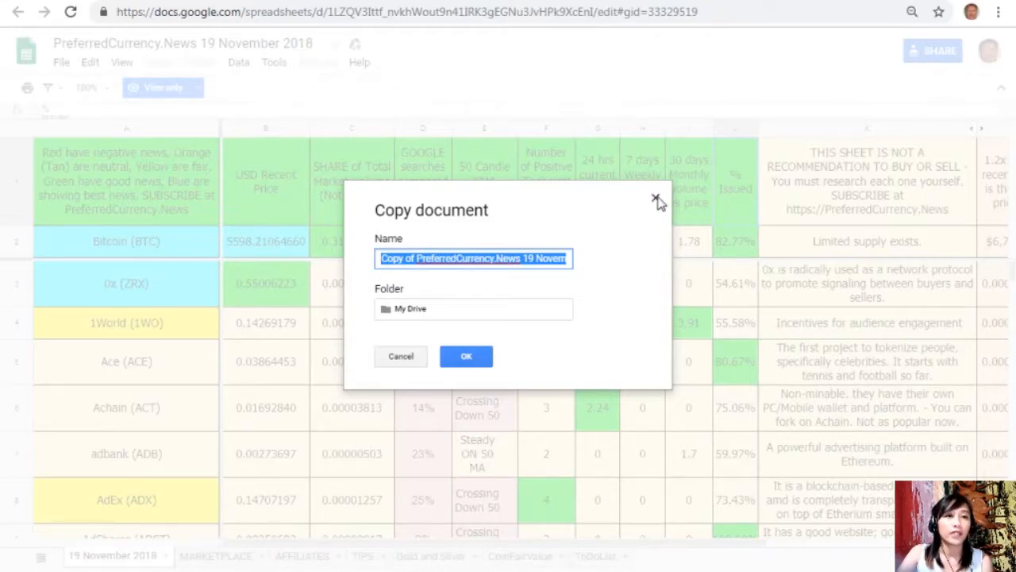
click(657, 197)
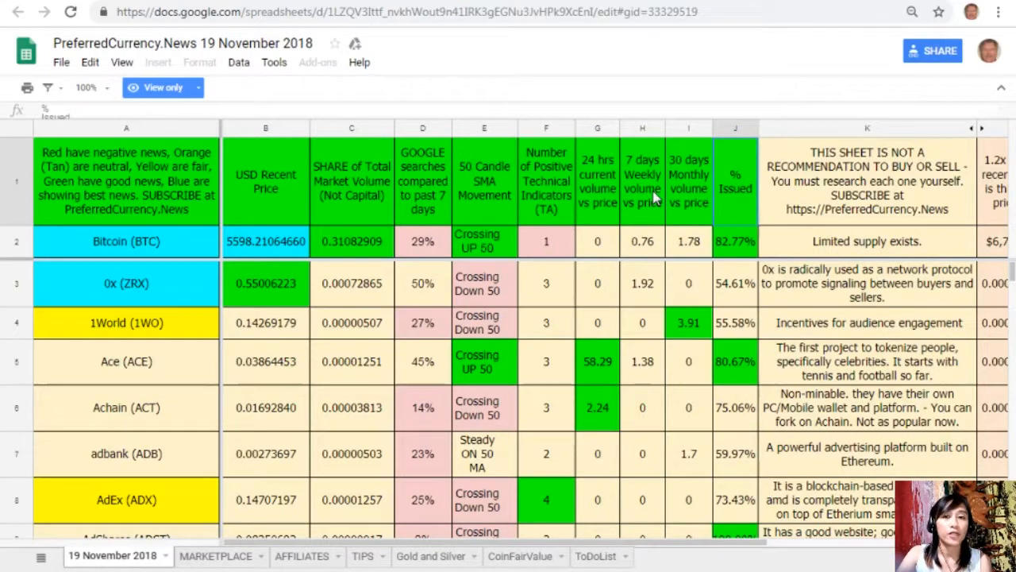
mouse_move(212, 48)
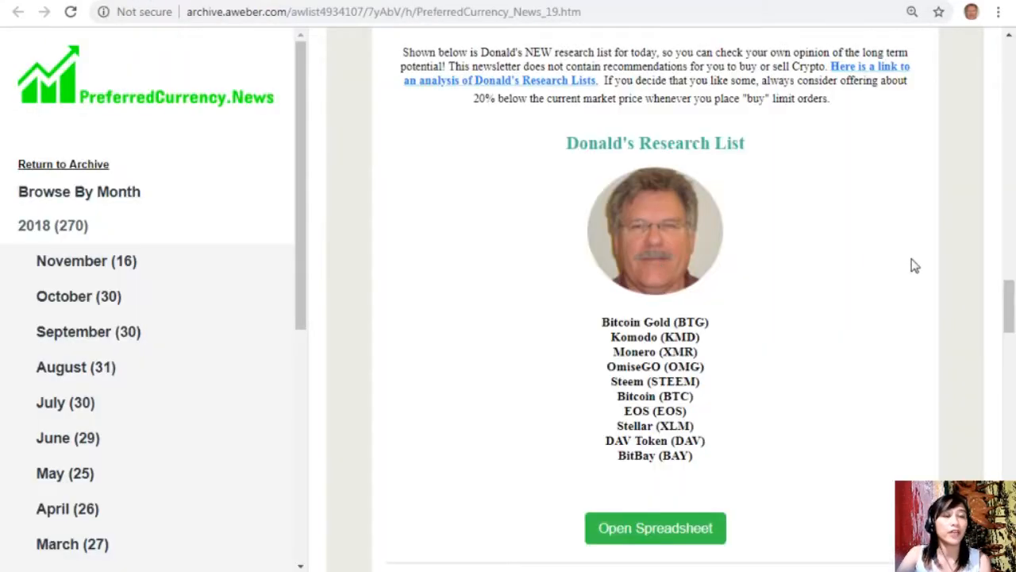
- Scroll past the Volume, Technical, Weekly and Google Search coin lists to the Become an Affiliate section
scroll(down, 3)
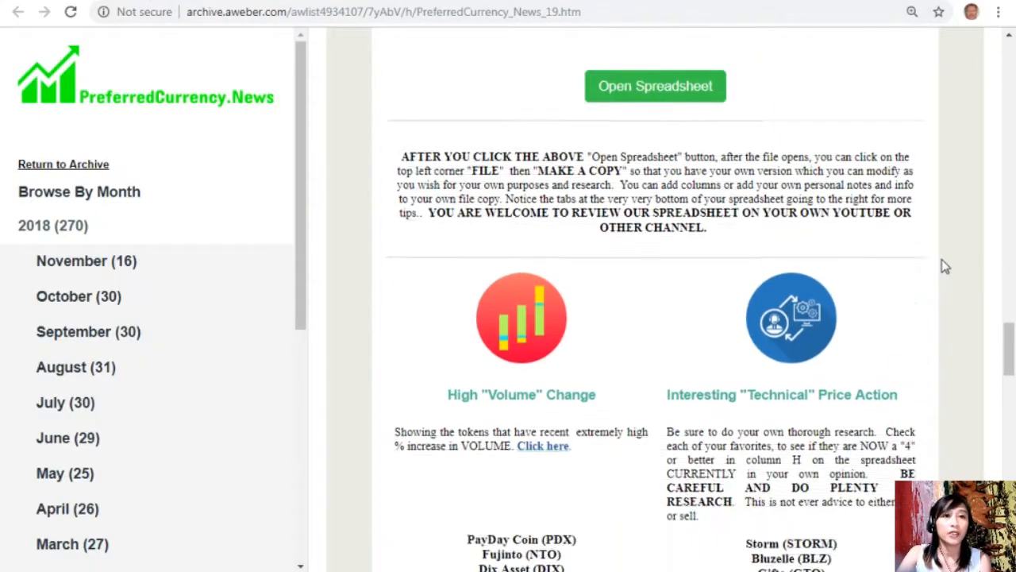
scroll(down, 3)
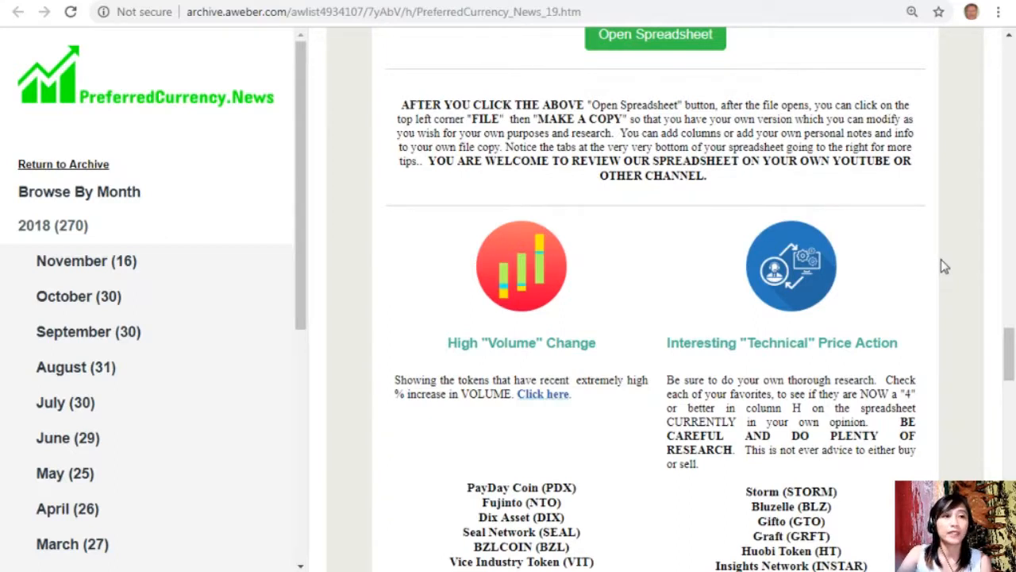
scroll(down, 3)
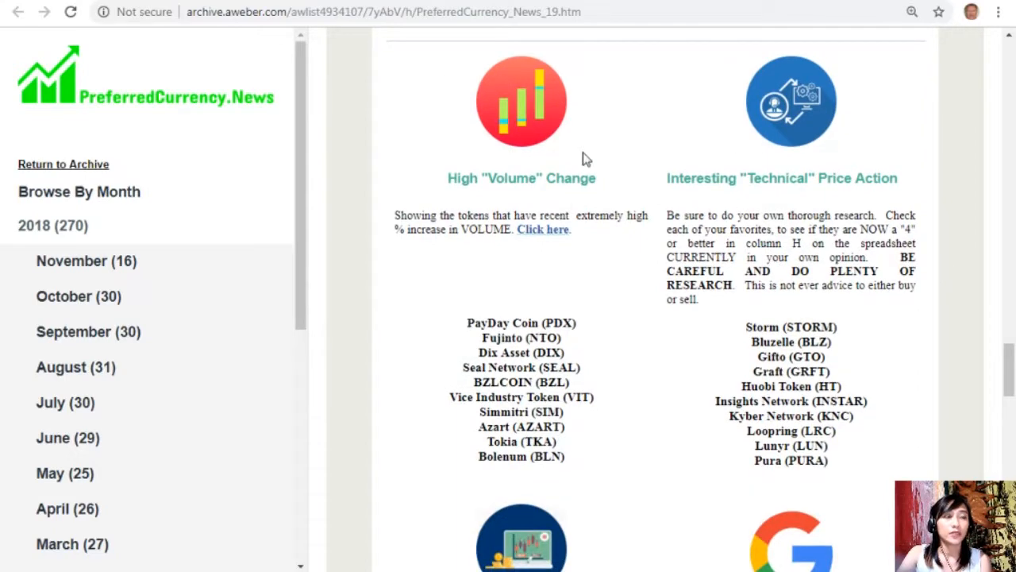
mouse_move(670, 328)
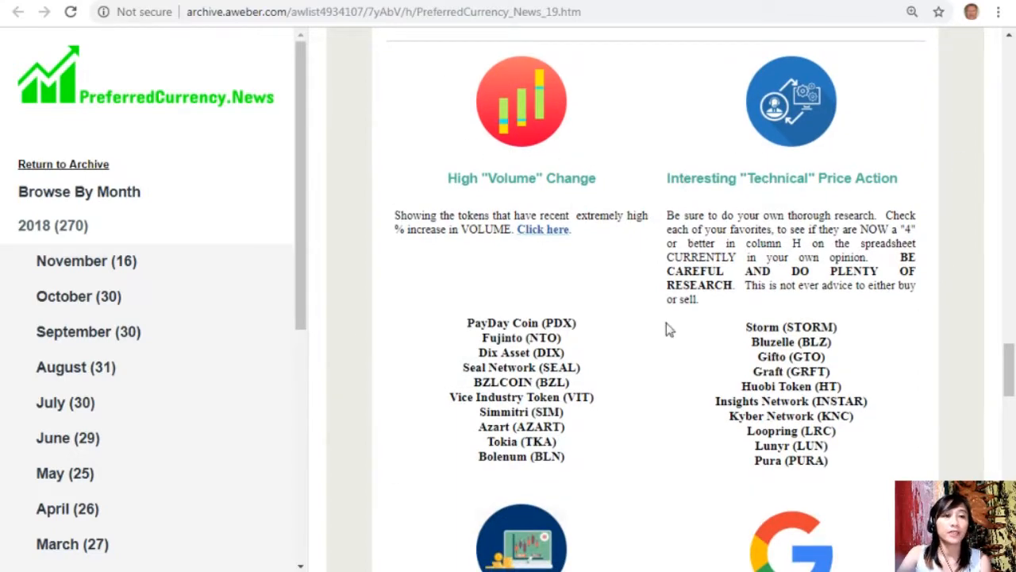
scroll(down, 3)
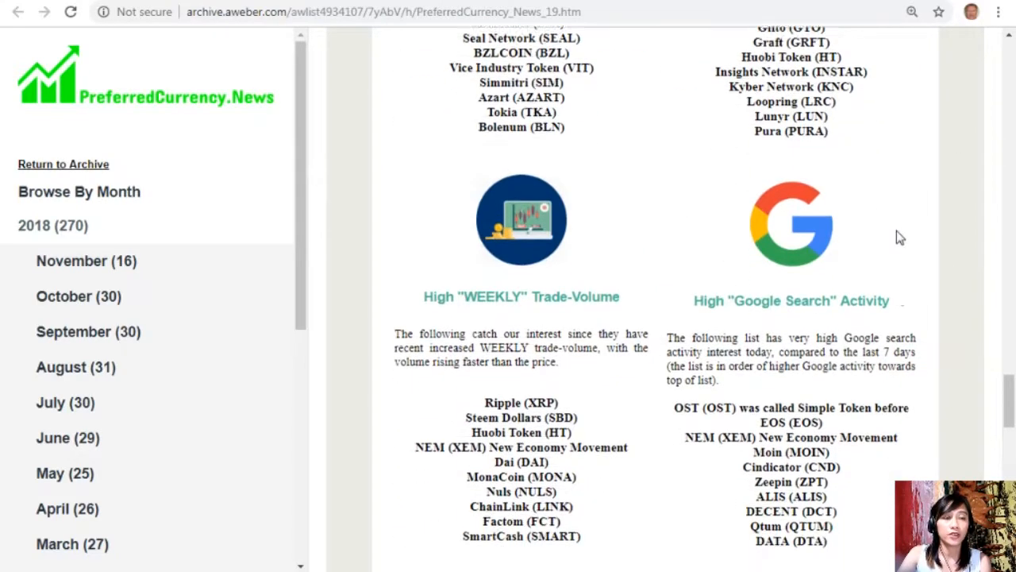
scroll(down, 3)
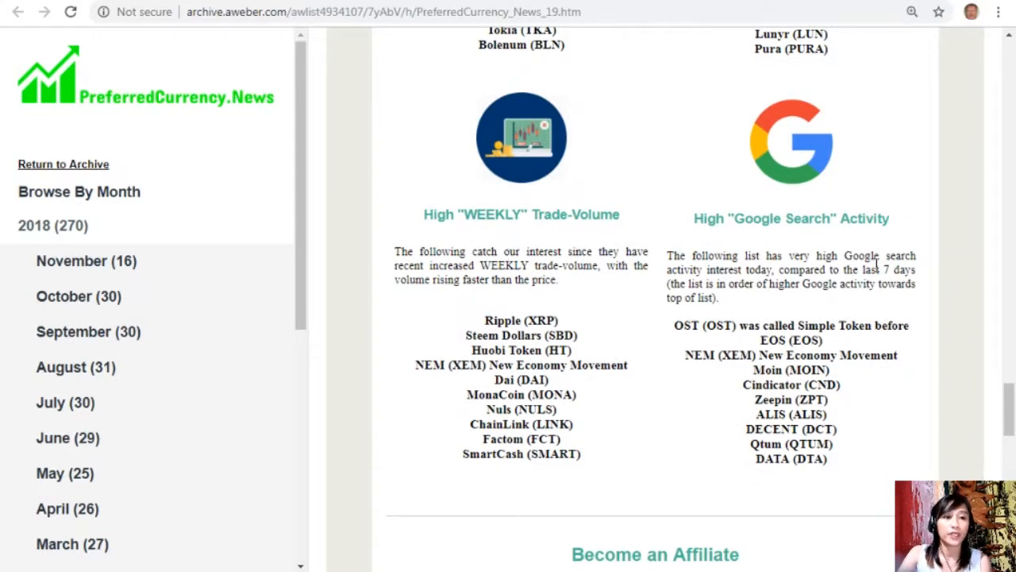
scroll(down, 3)
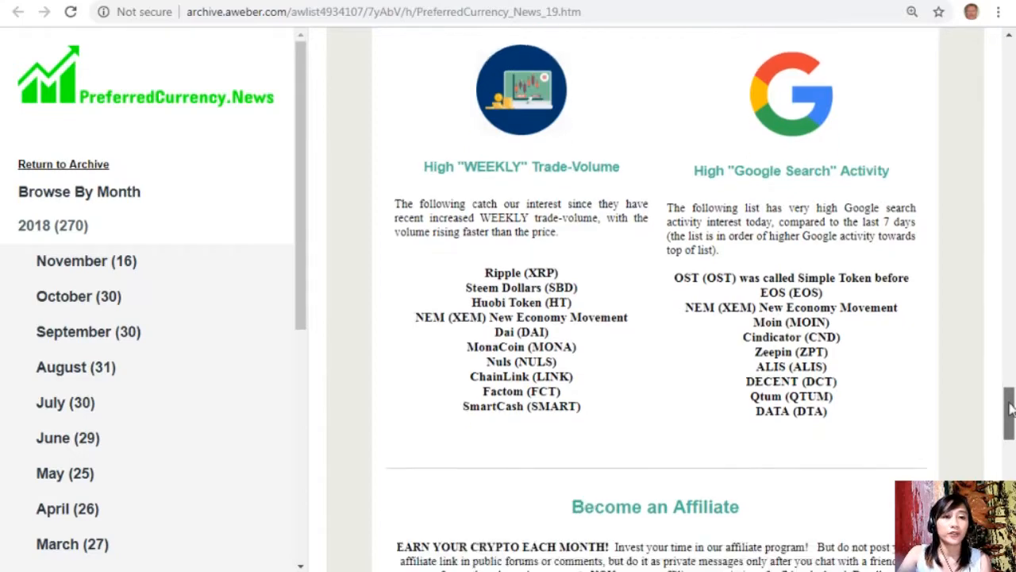
scroll(down, 3)
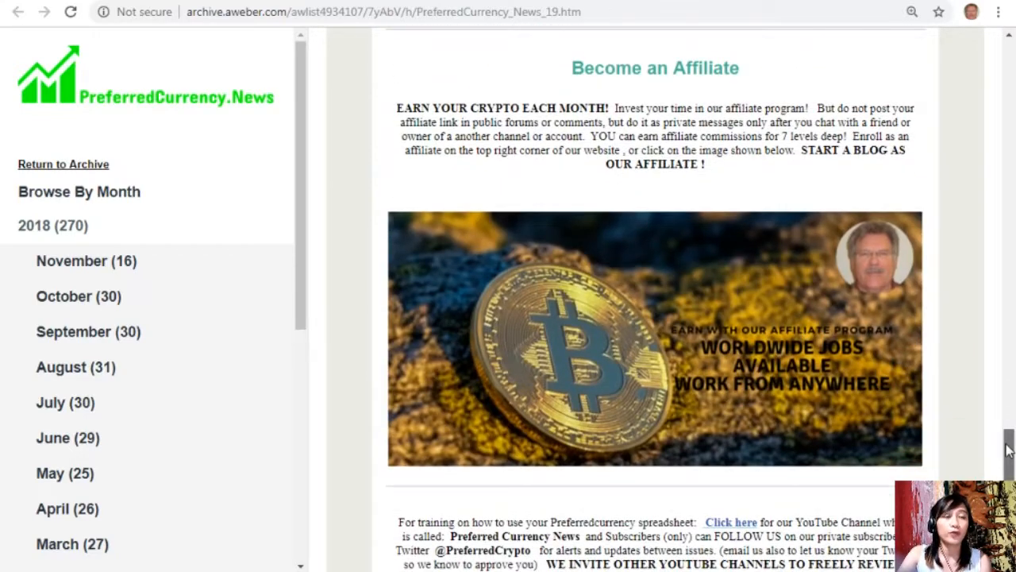
- Scroll up slightly to settle on the Become an Affiliate section and its work-from-anywhere banner
scroll(up, 3)
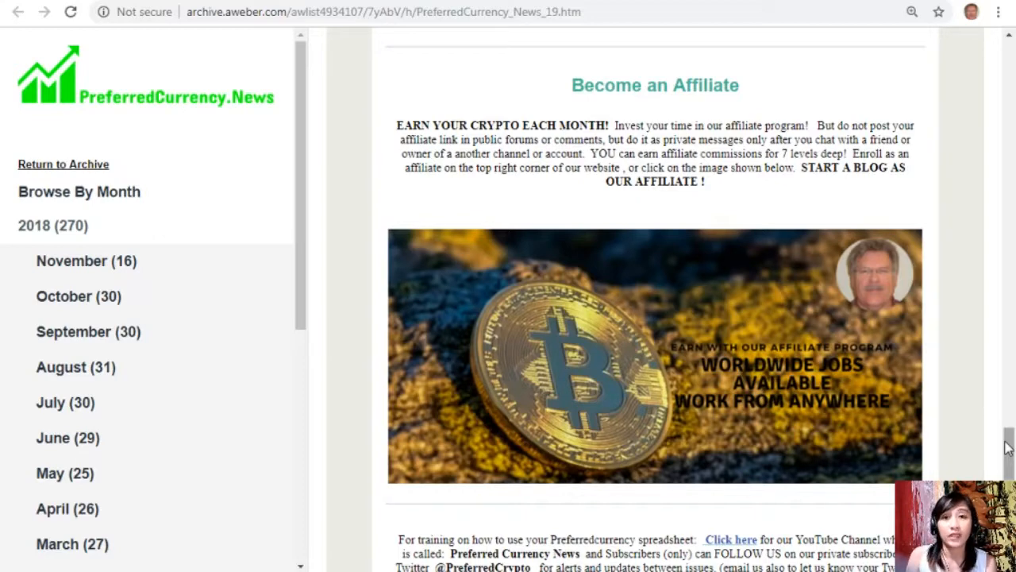
mouse_move(895, 354)
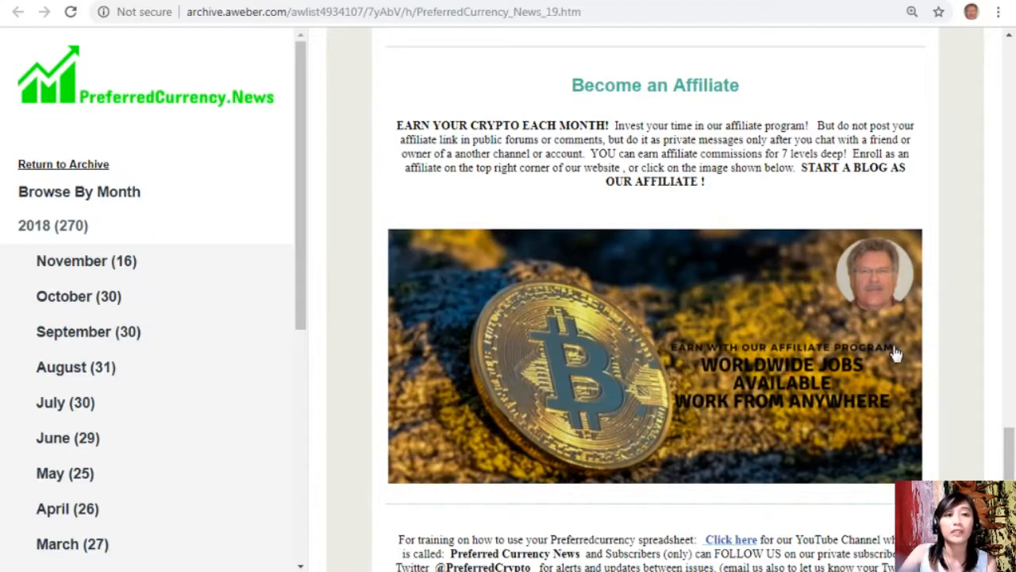
mouse_move(876, 300)
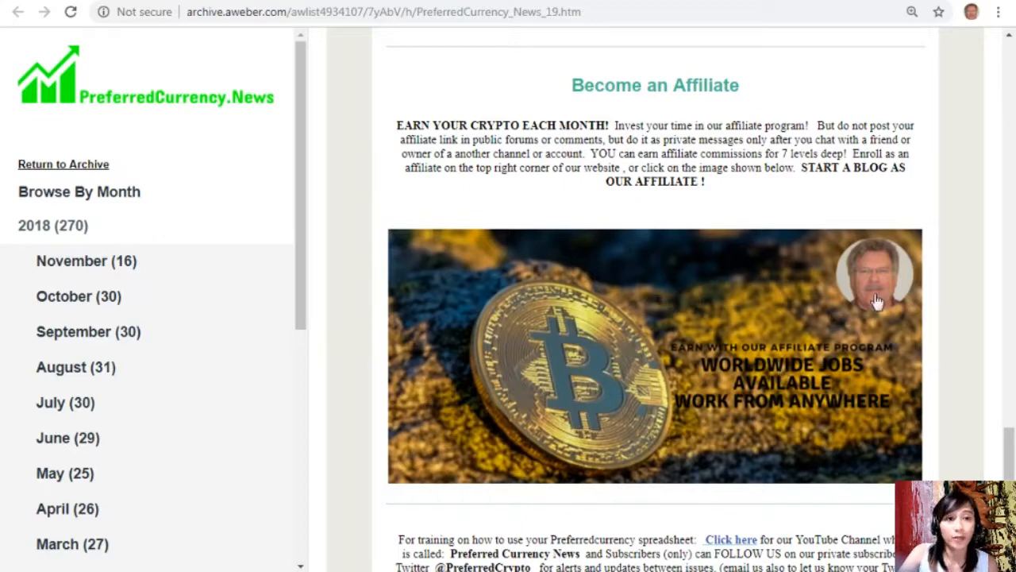
mouse_move(135, 19)
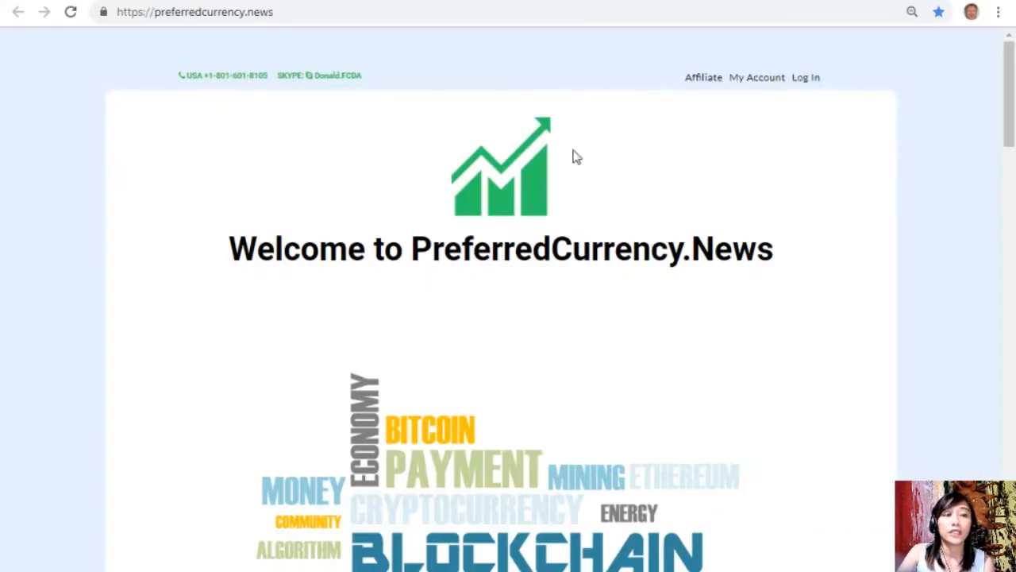
mouse_move(797, 200)
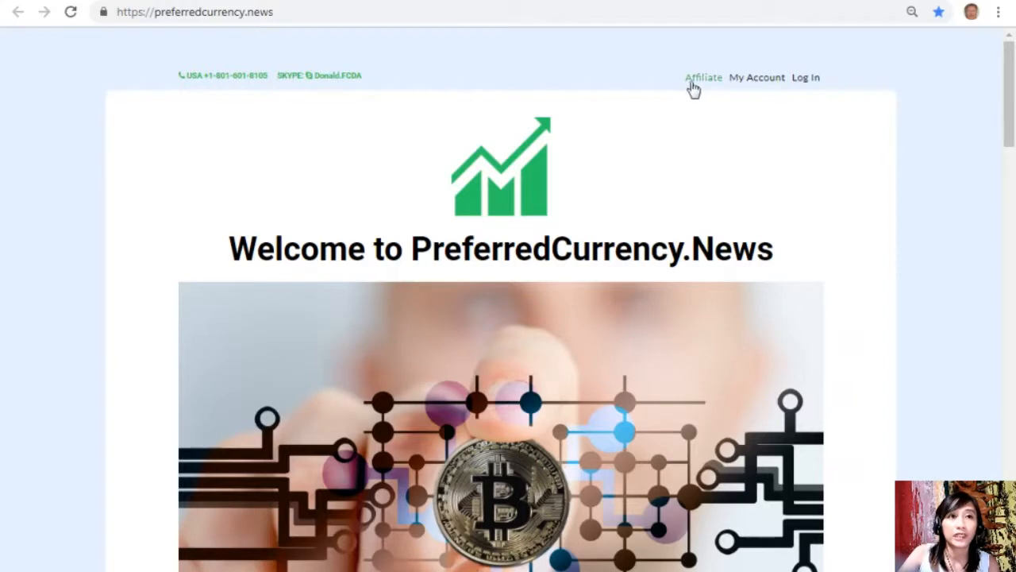
mouse_move(707, 86)
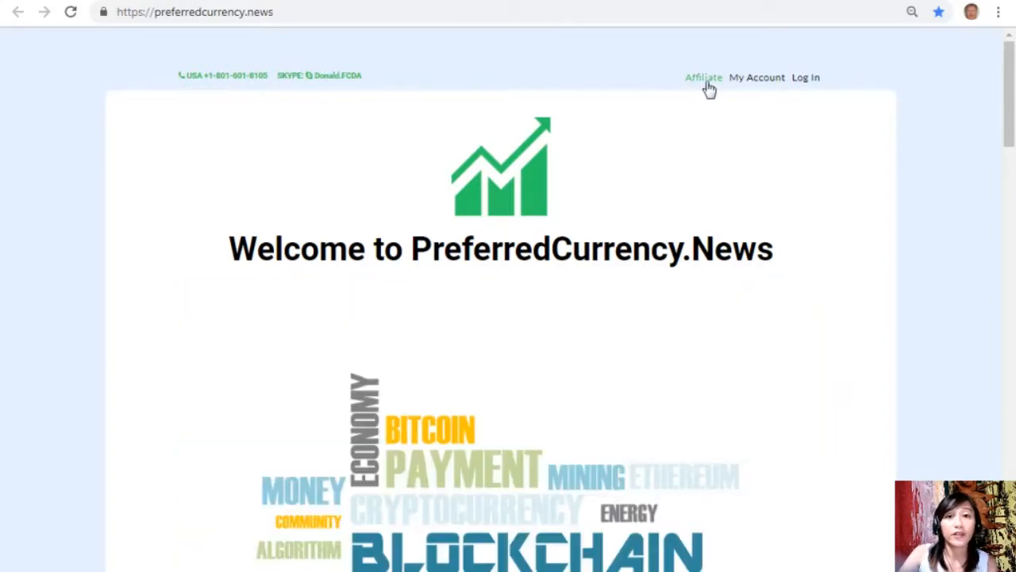
mouse_move(703, 76)
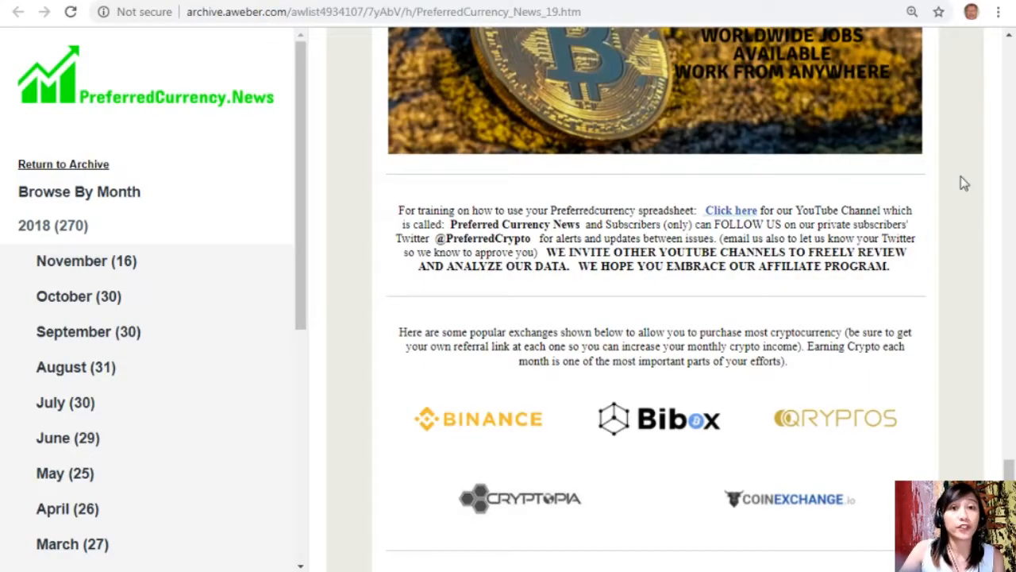
mouse_move(714, 225)
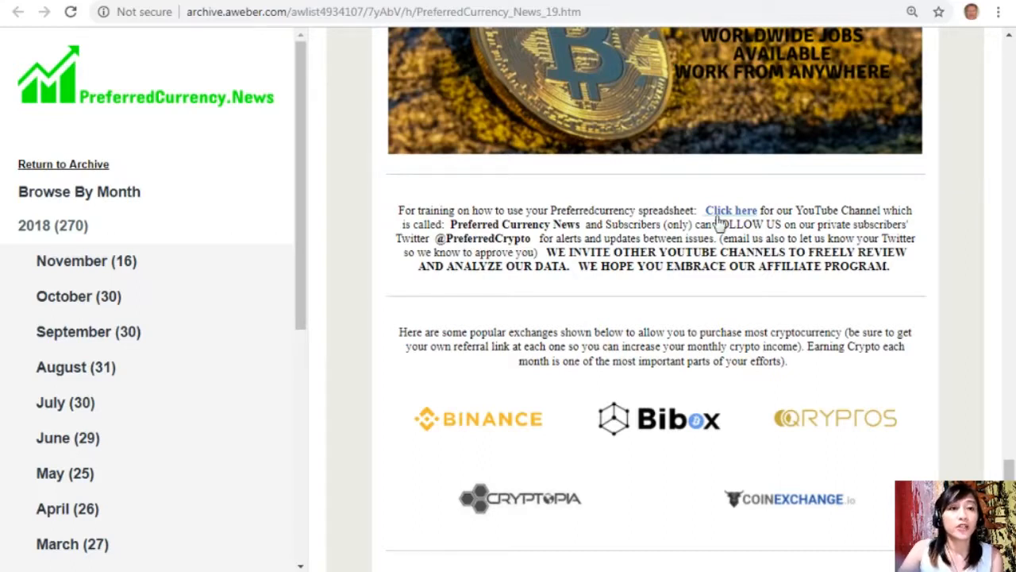
mouse_move(746, 225)
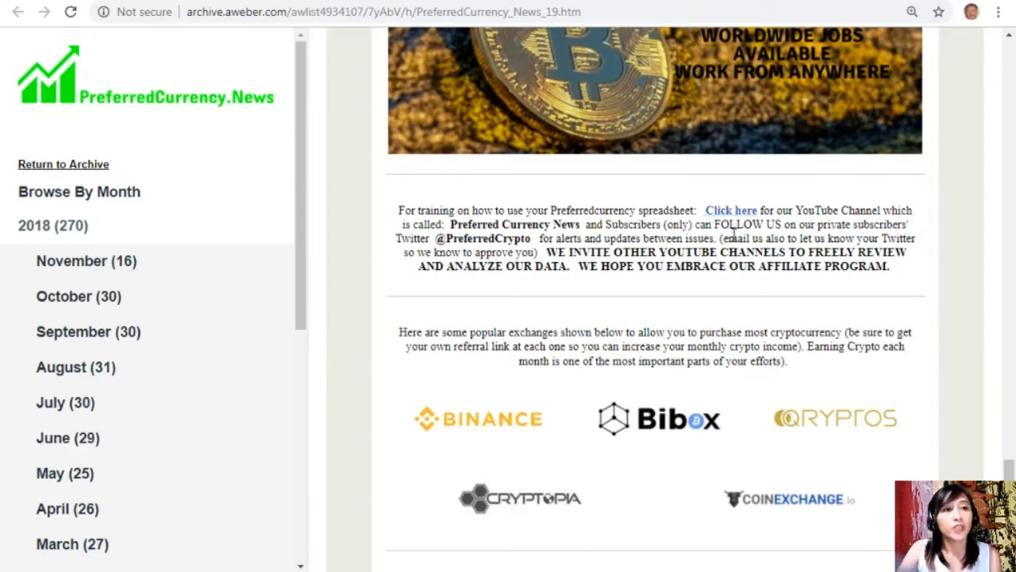
mouse_move(736, 284)
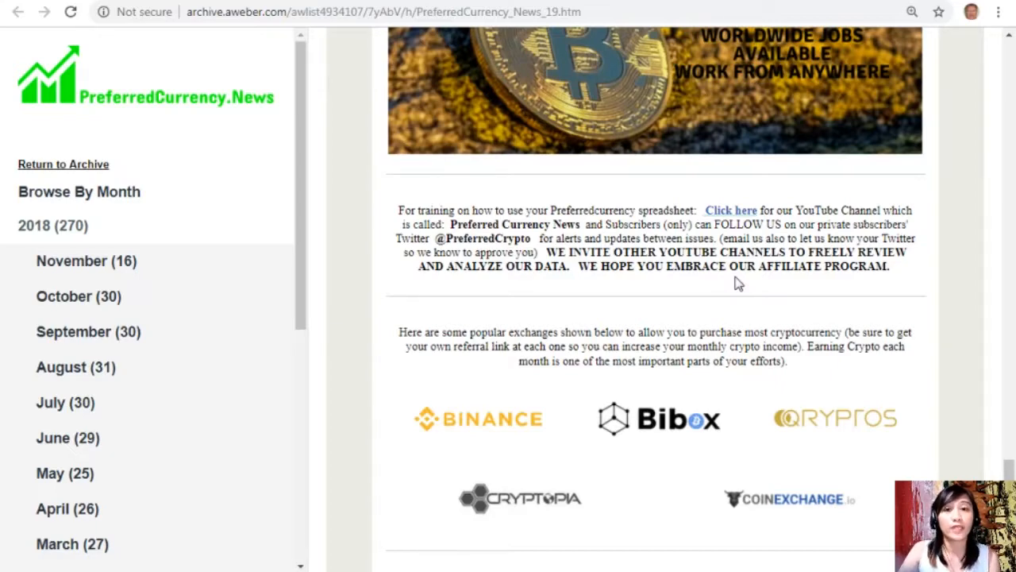
mouse_move(850, 498)
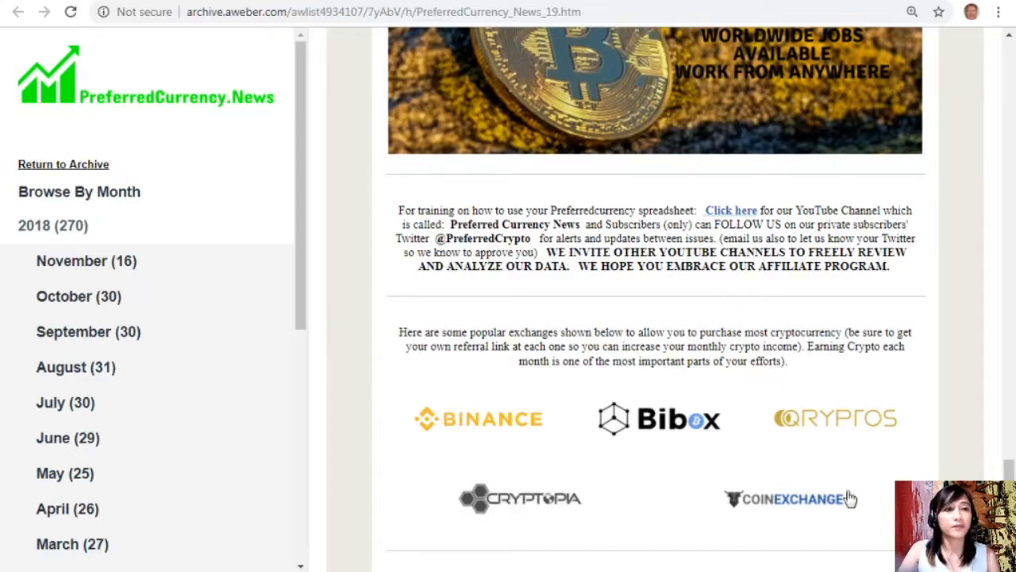
- Scroll the newsletter to reveal the QRYPTOS Exchange sign-up paragraph below the exchange list
scroll(down, 3)
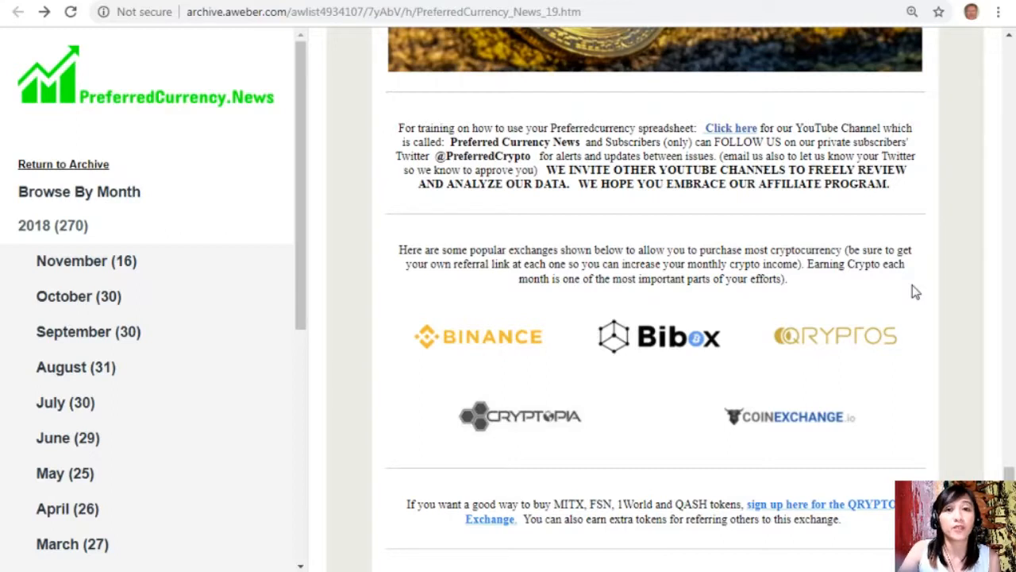
mouse_move(533, 363)
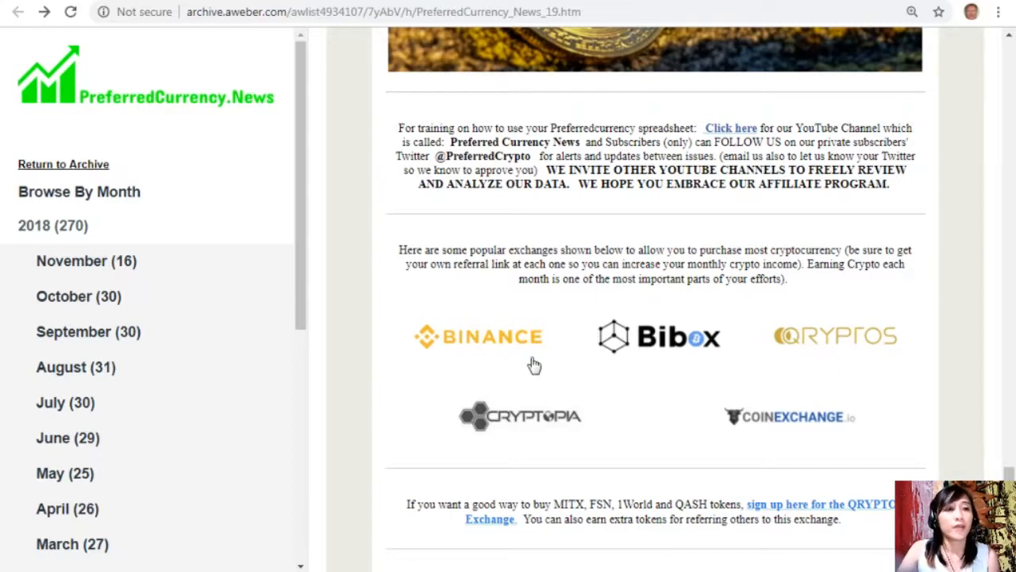
mouse_move(847, 346)
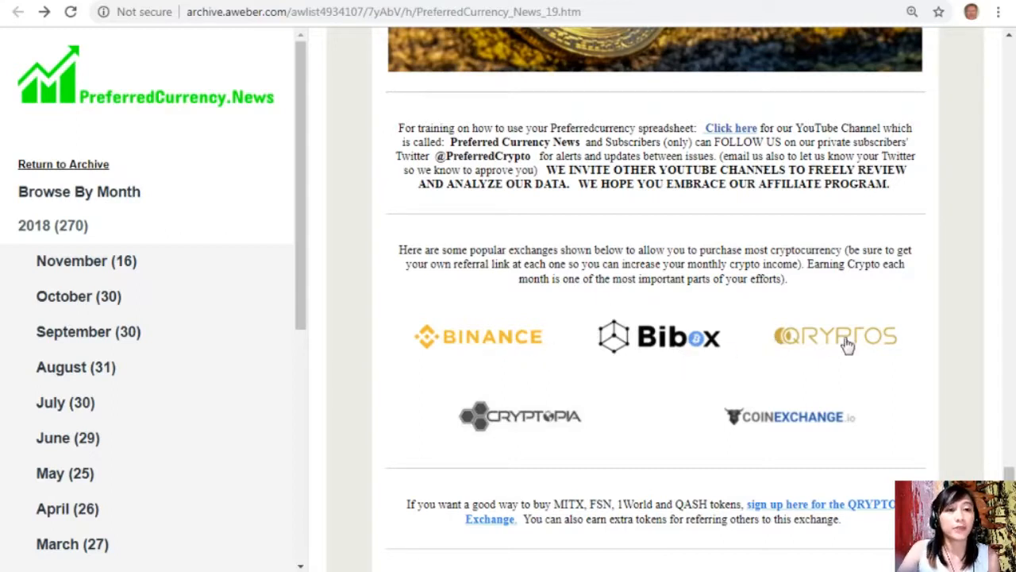
mouse_move(997, 407)
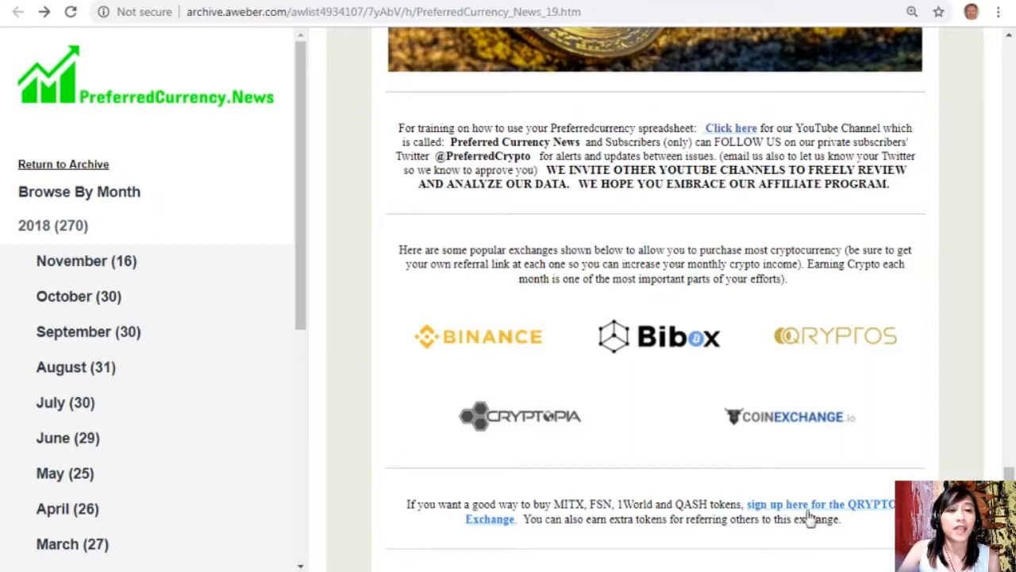
mouse_move(962, 467)
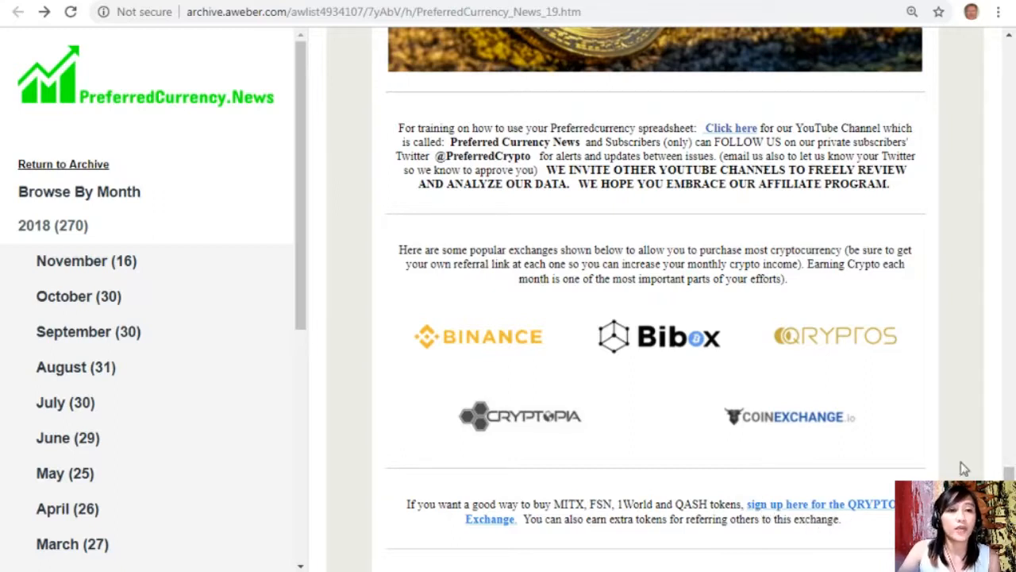
mouse_move(965, 462)
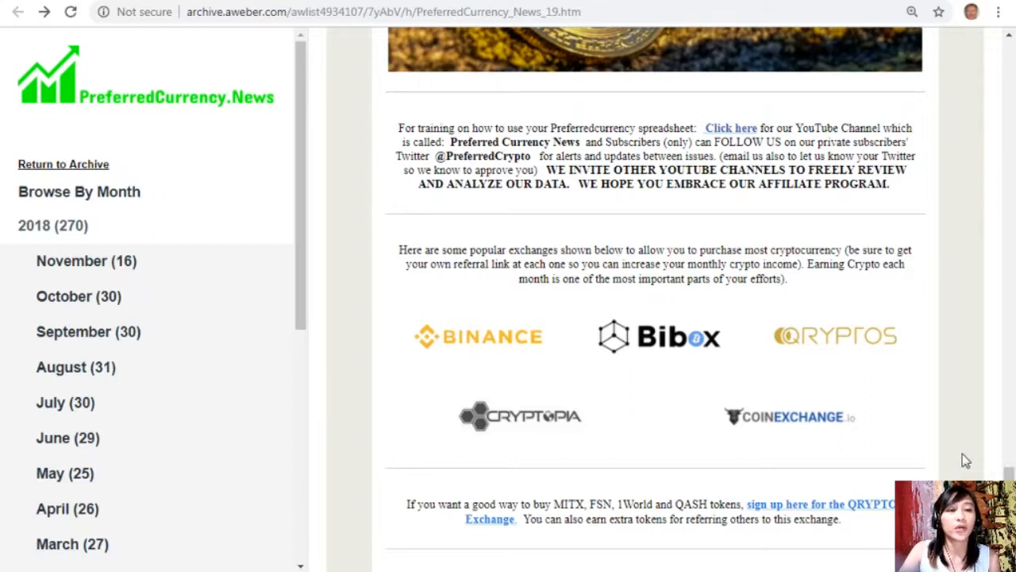
mouse_move(970, 346)
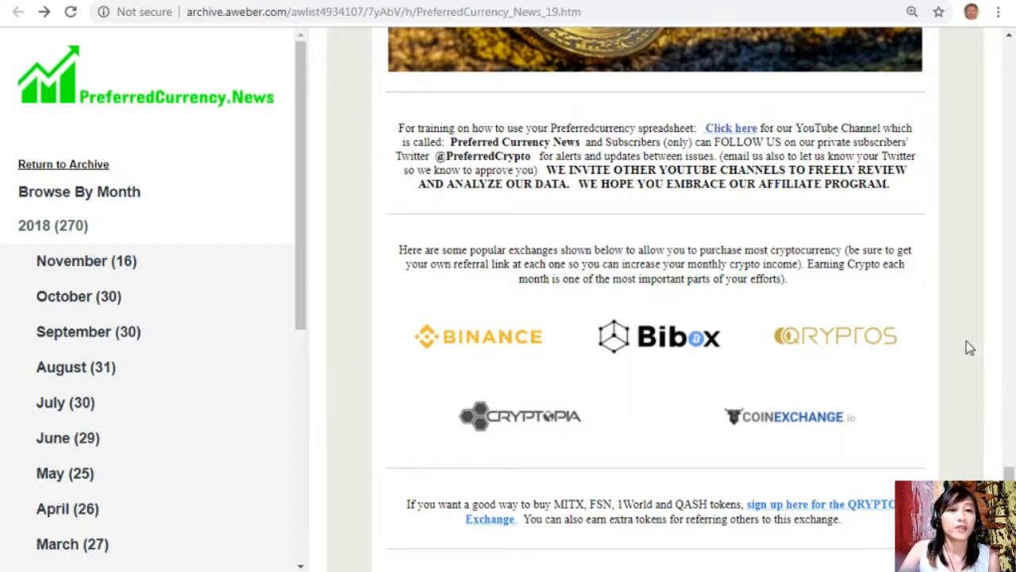
- Scroll down to the free online marketplace link and the crypto Visa debit card banner
scroll(down, 3)
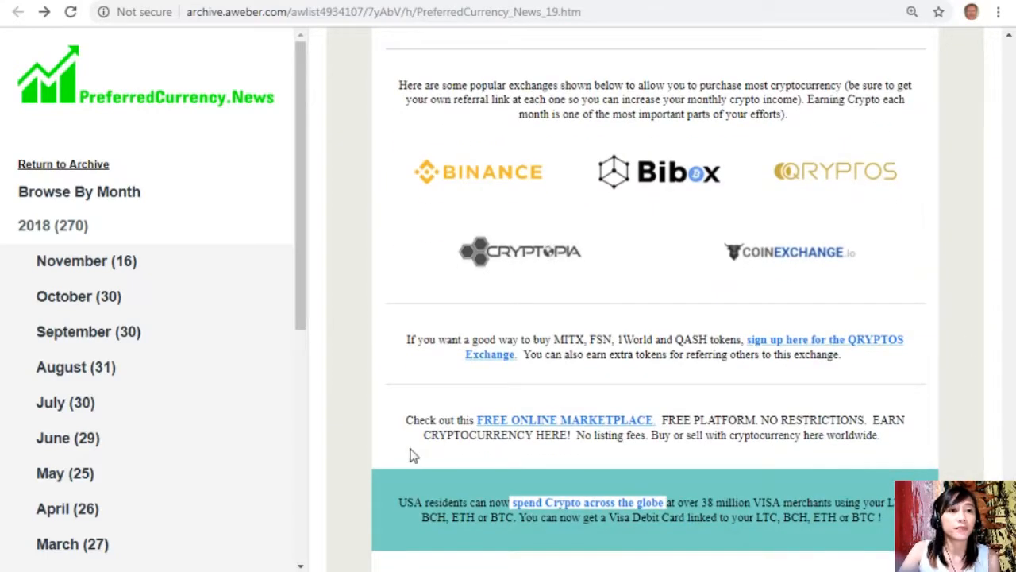
mouse_move(547, 435)
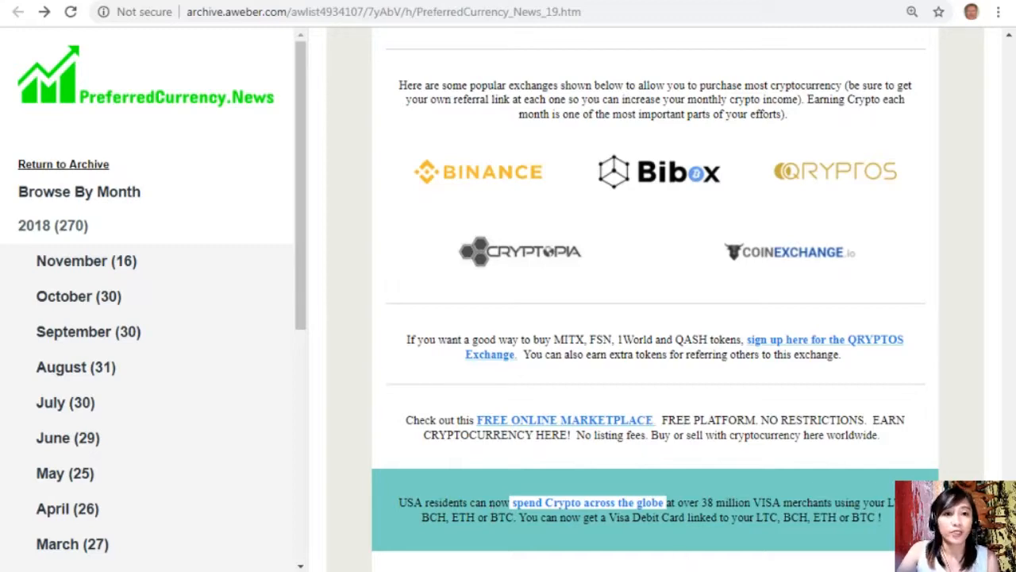
- Scroll to the bottom to show the closing tips and extra-income links above the AWeber footer
scroll(down, 3)
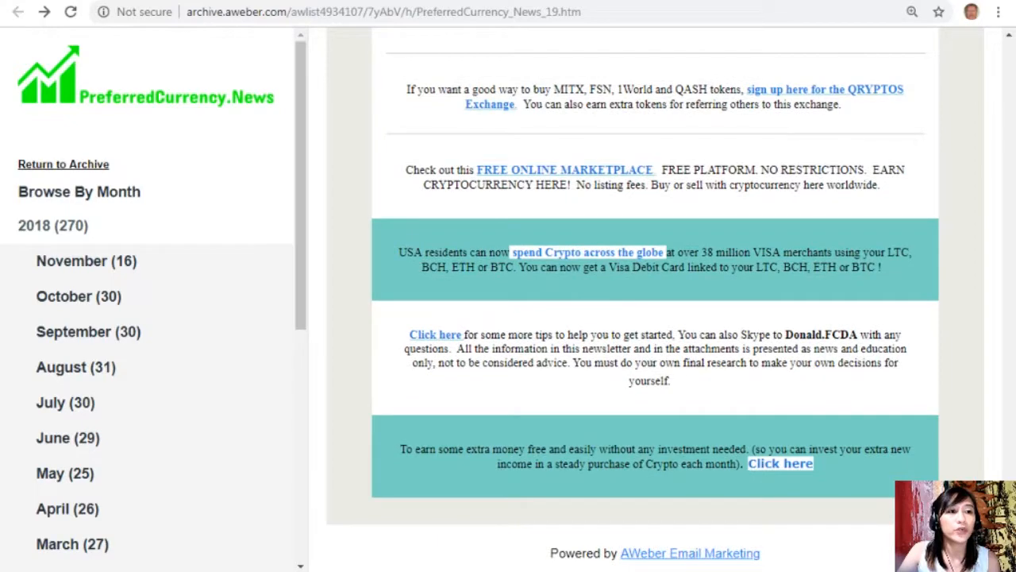
mouse_move(791, 473)
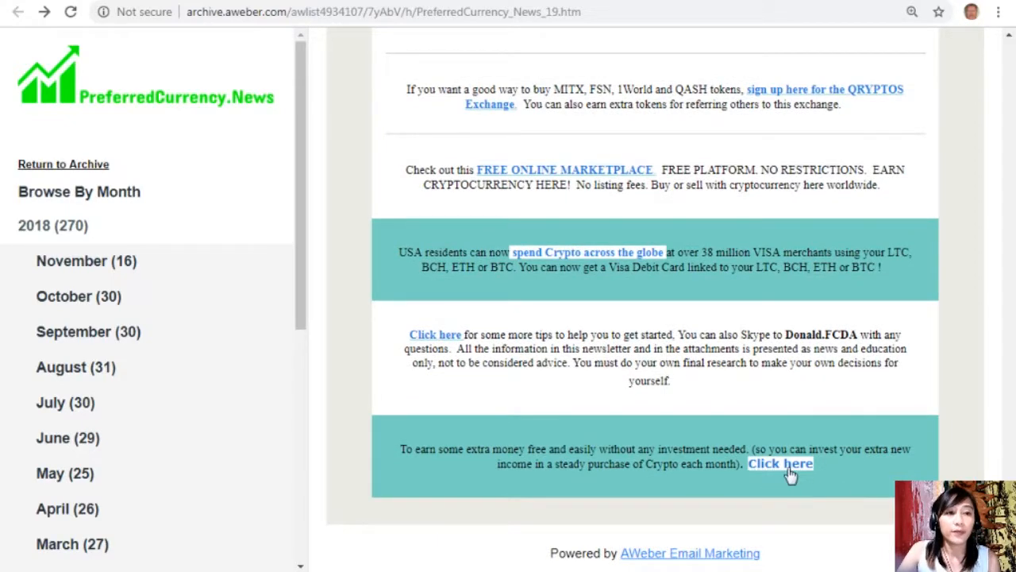
mouse_move(474, 445)
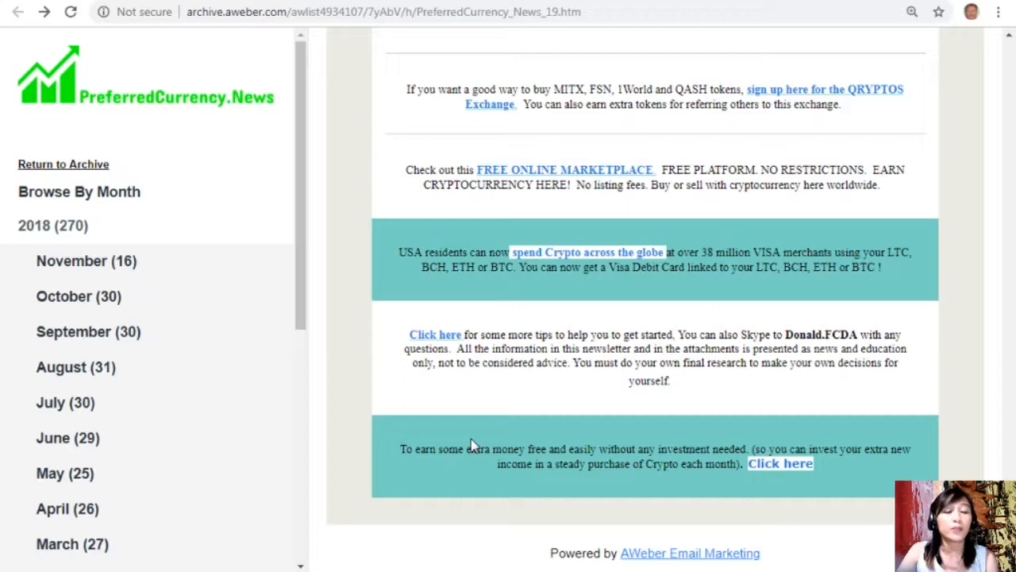
mouse_move(422, 341)
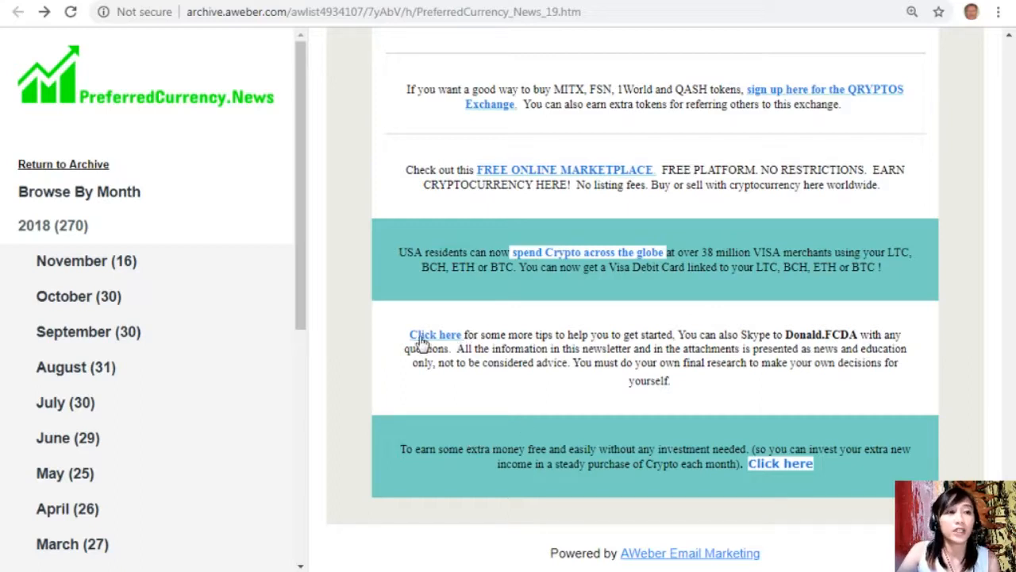